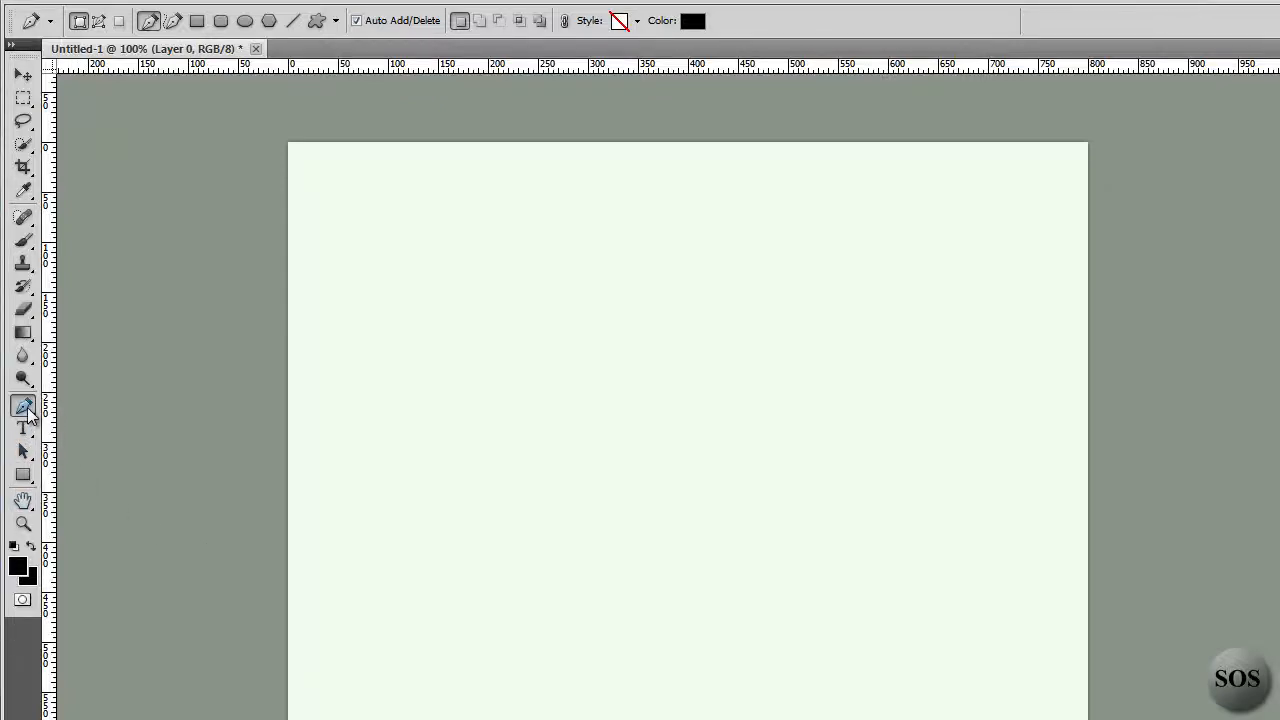
mouse_move(24, 474)
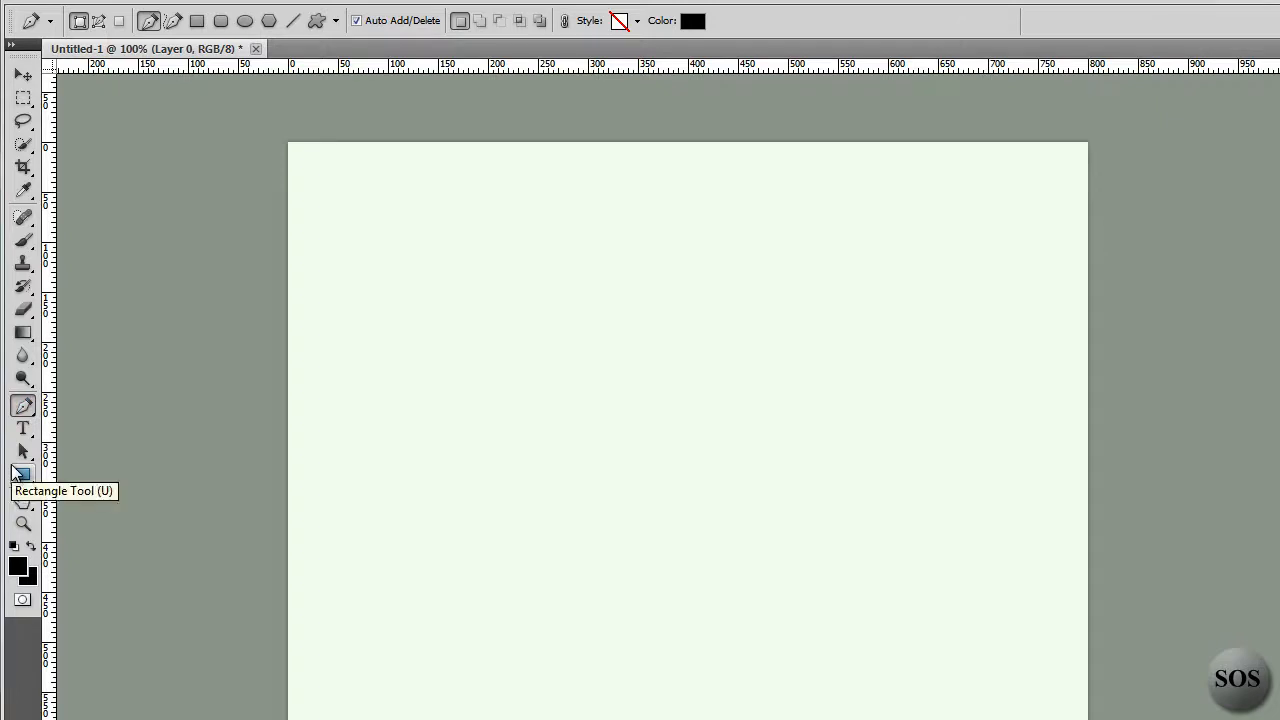
mouse_move(8, 444)
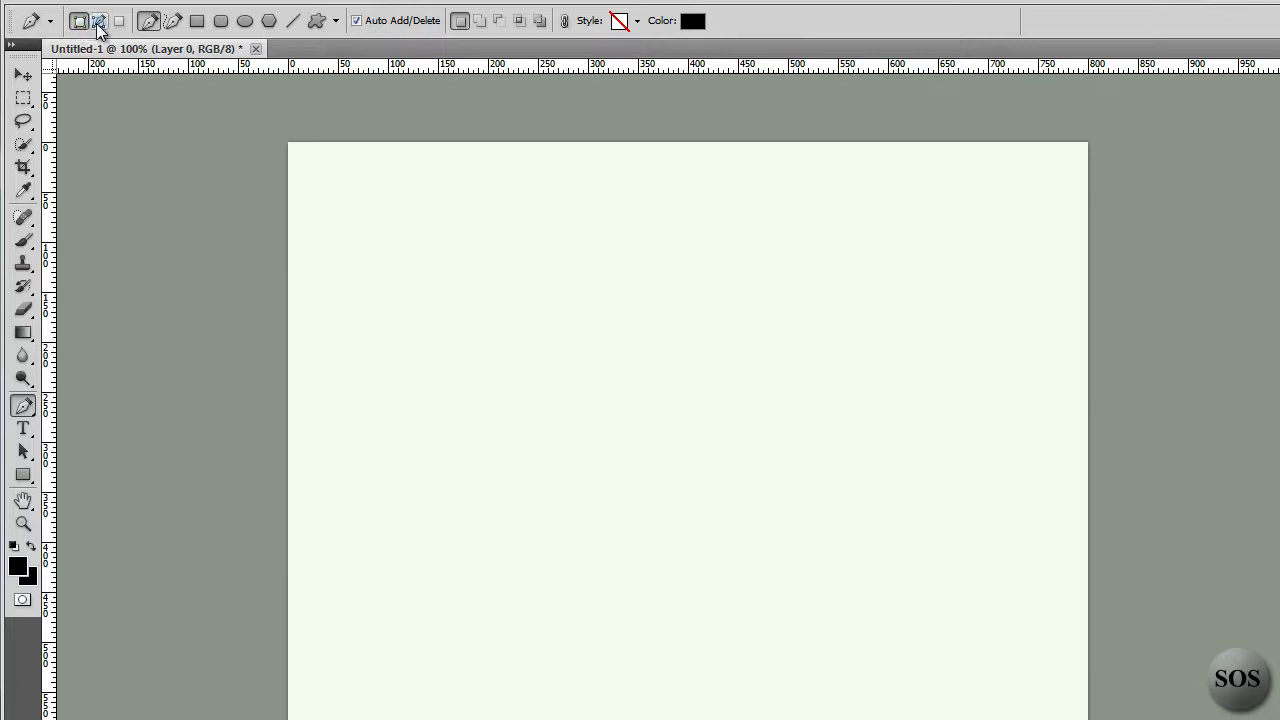
mouse_move(100, 20)
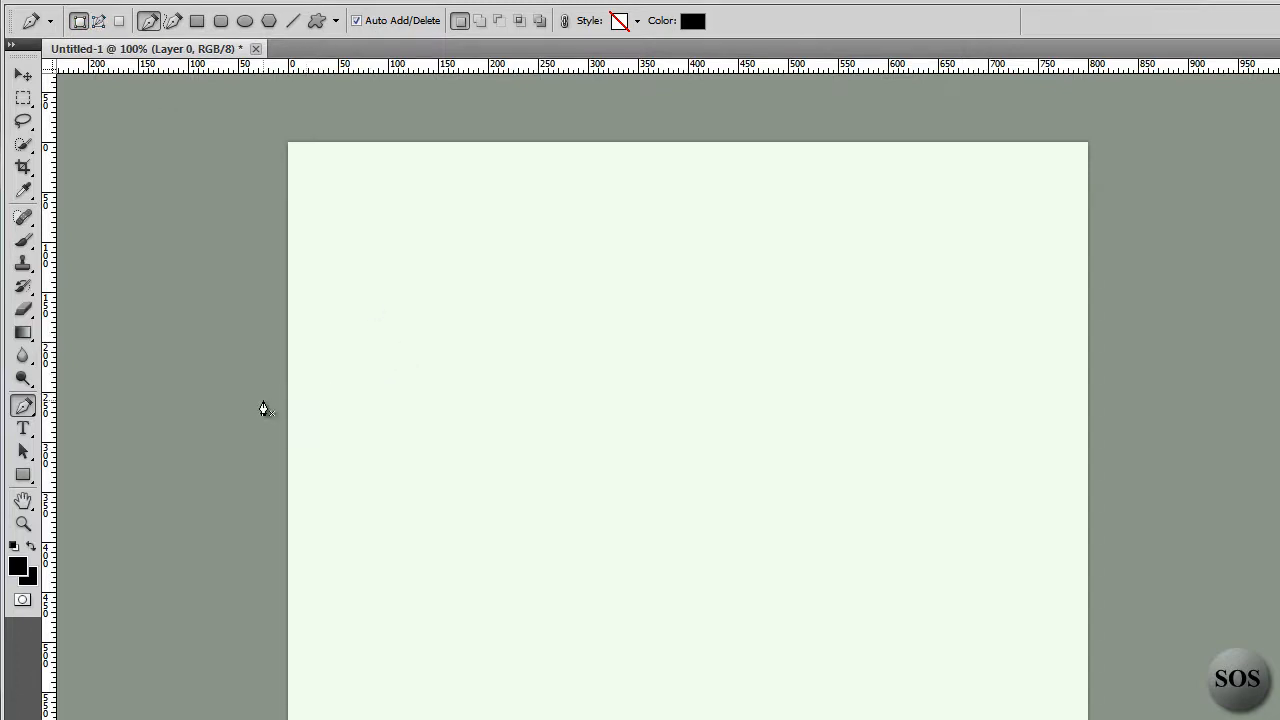
mouse_move(476, 460)
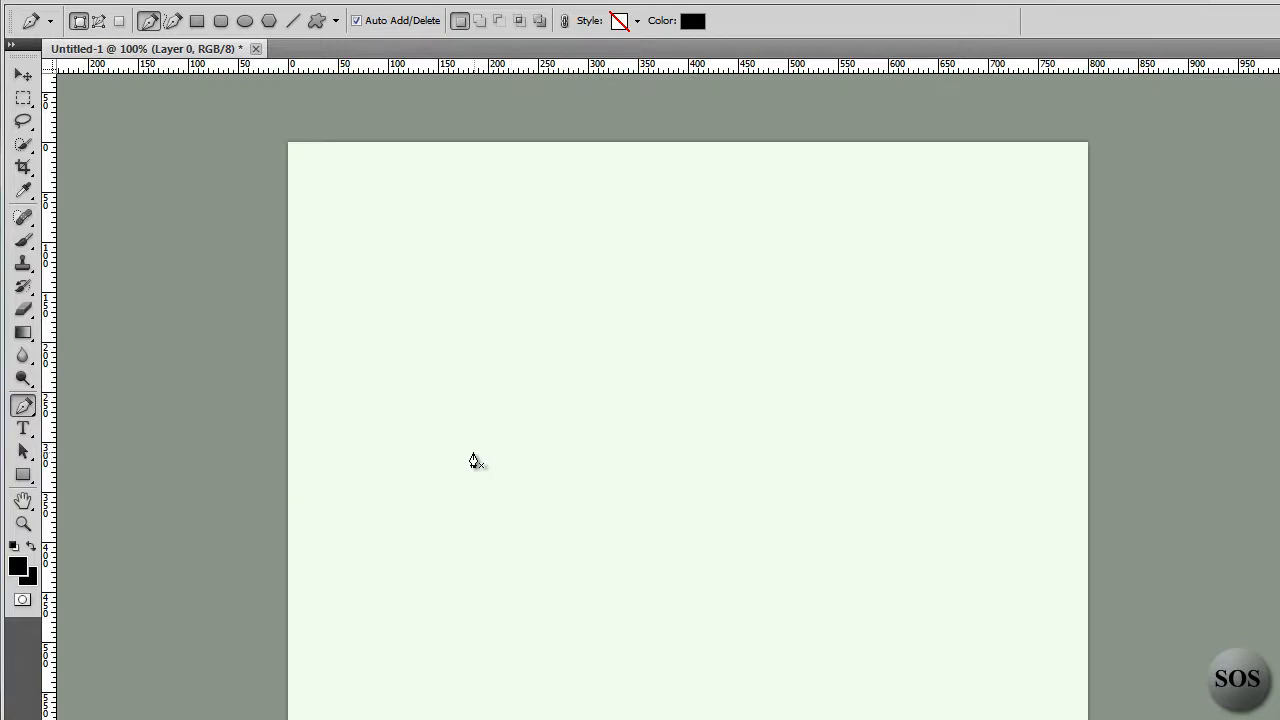
mouse_move(492, 452)
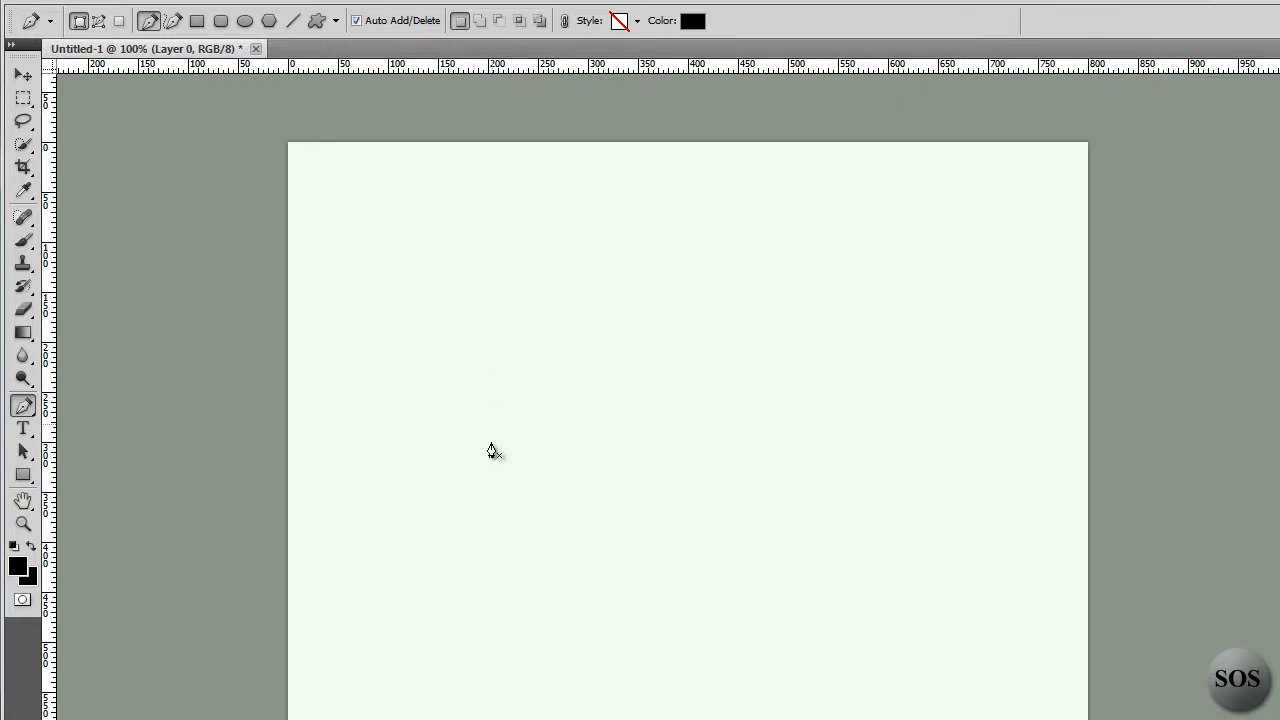
mouse_move(542, 328)
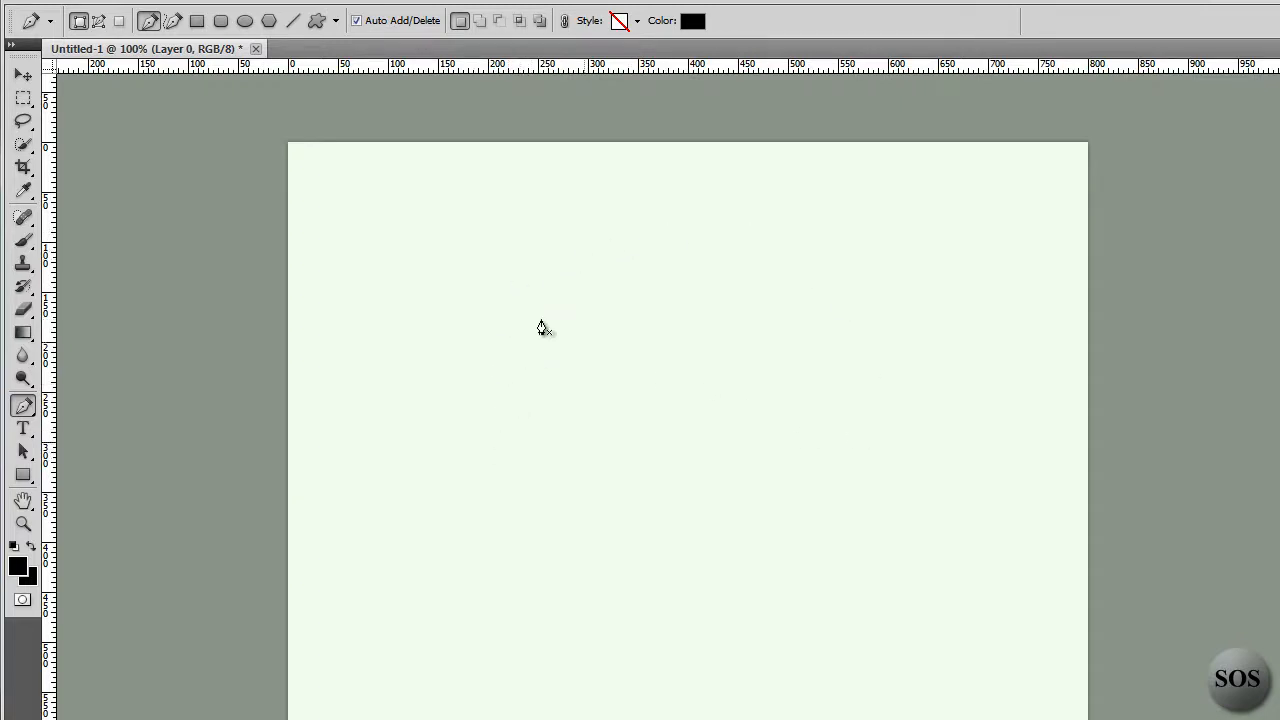
mouse_move(688, 412)
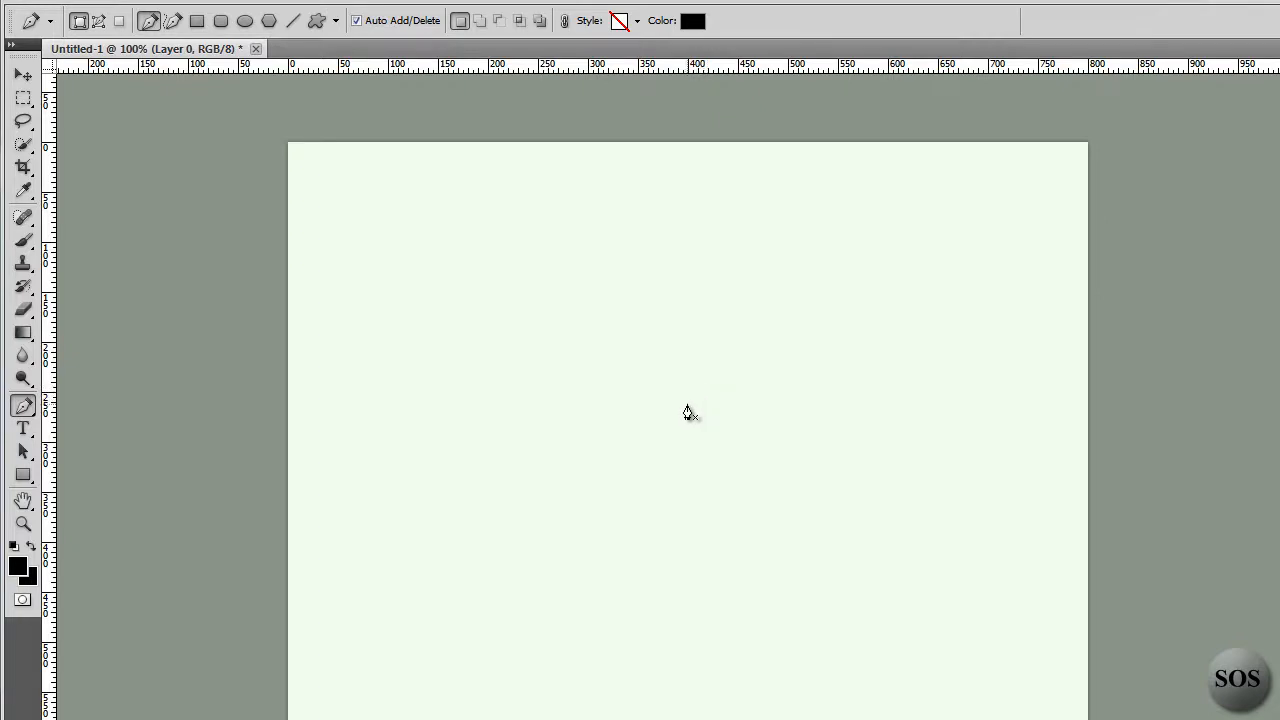
mouse_move(504, 482)
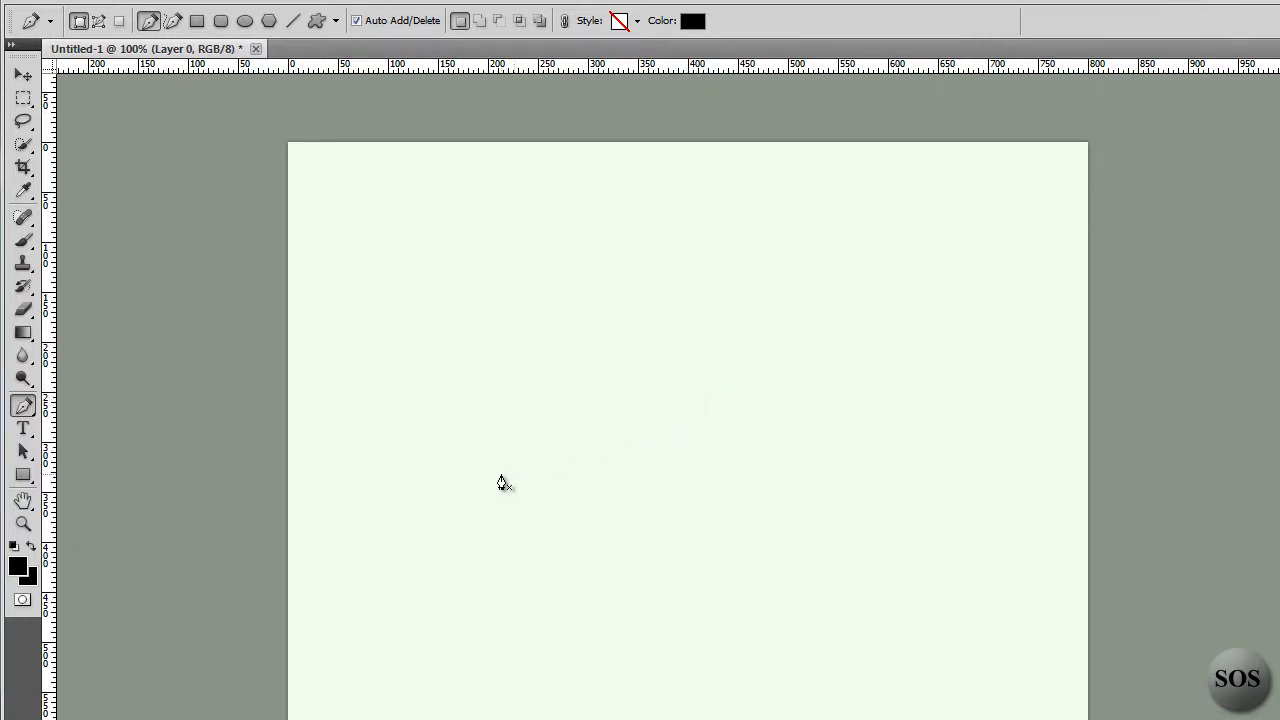
mouse_move(978, 480)
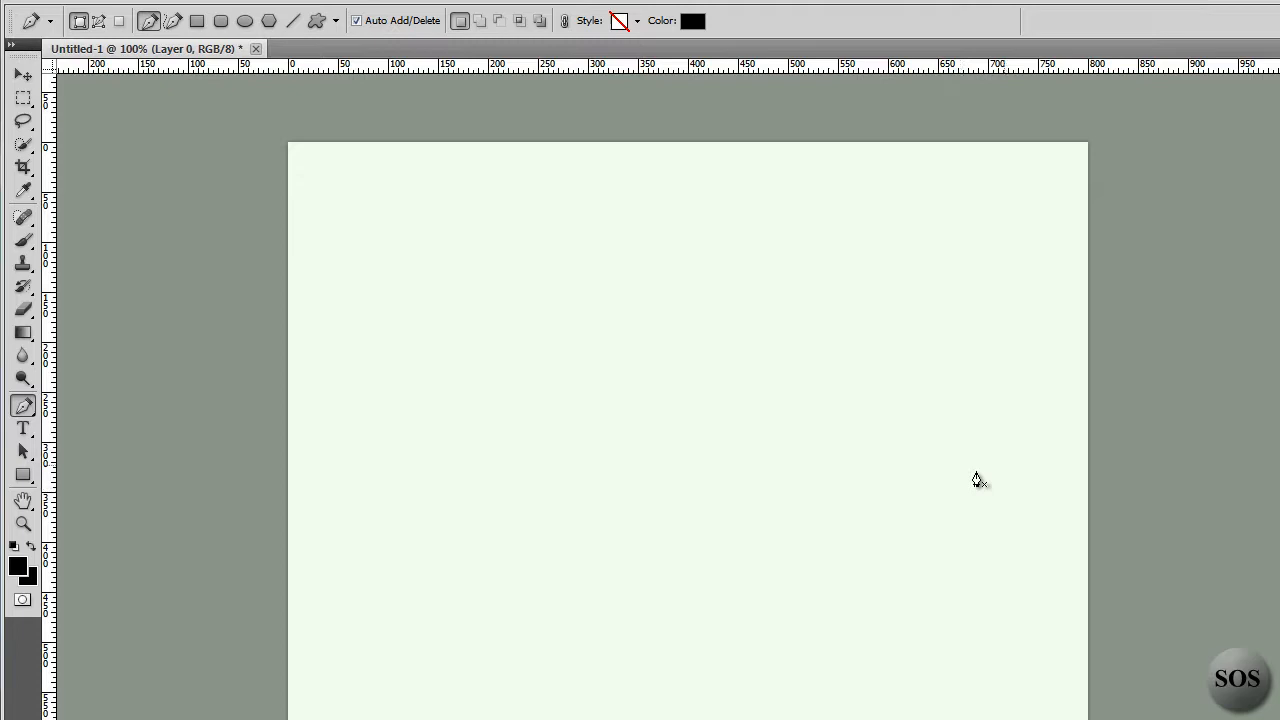
mouse_move(600, 388)
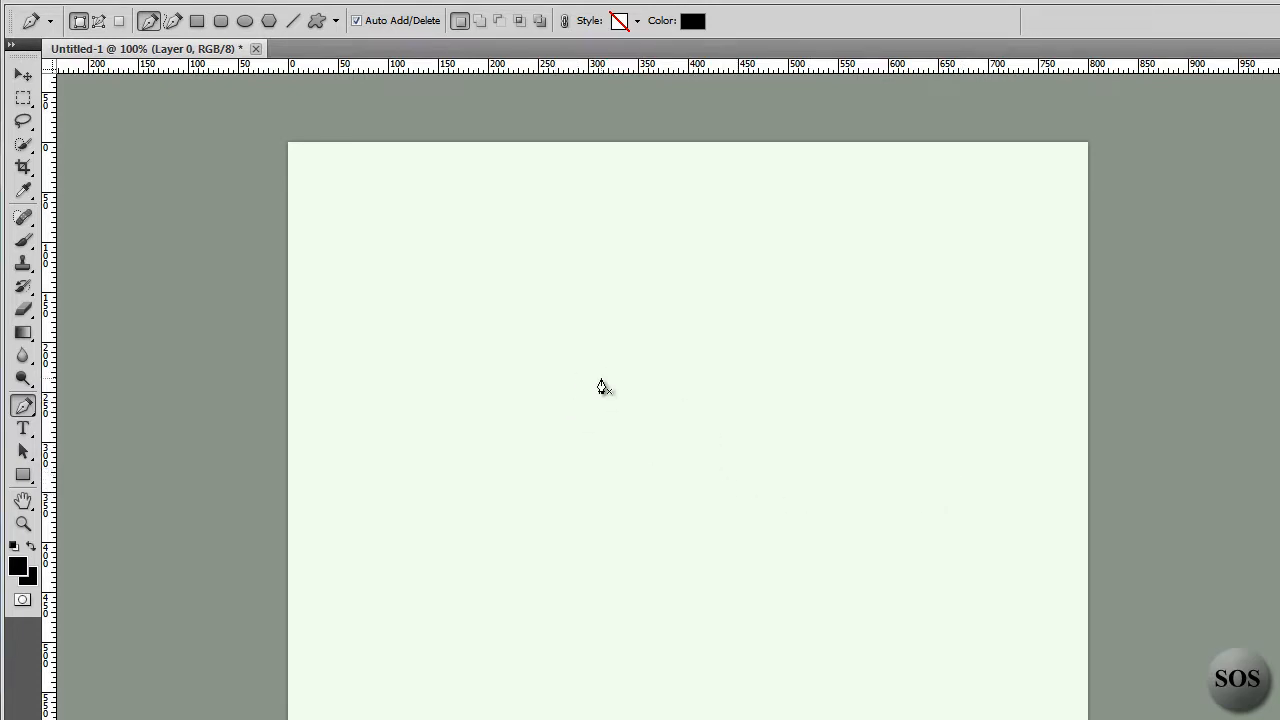
mouse_move(560, 264)
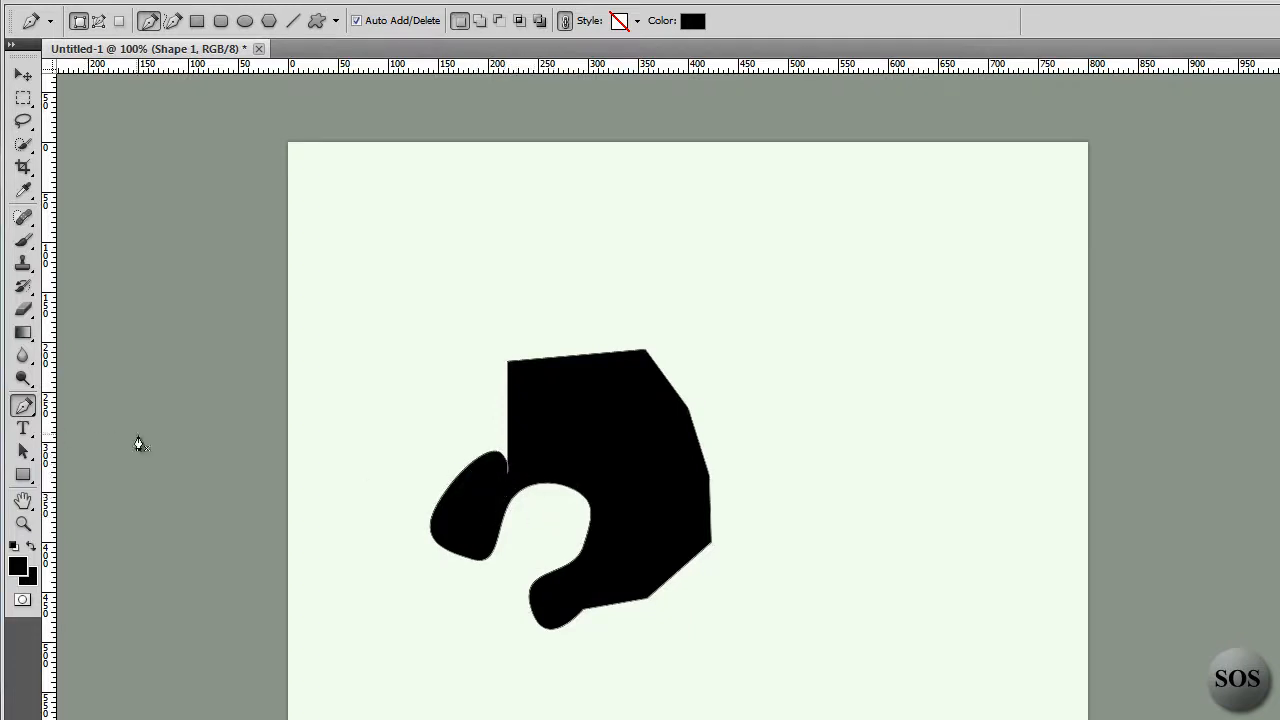
mouse_move(24, 408)
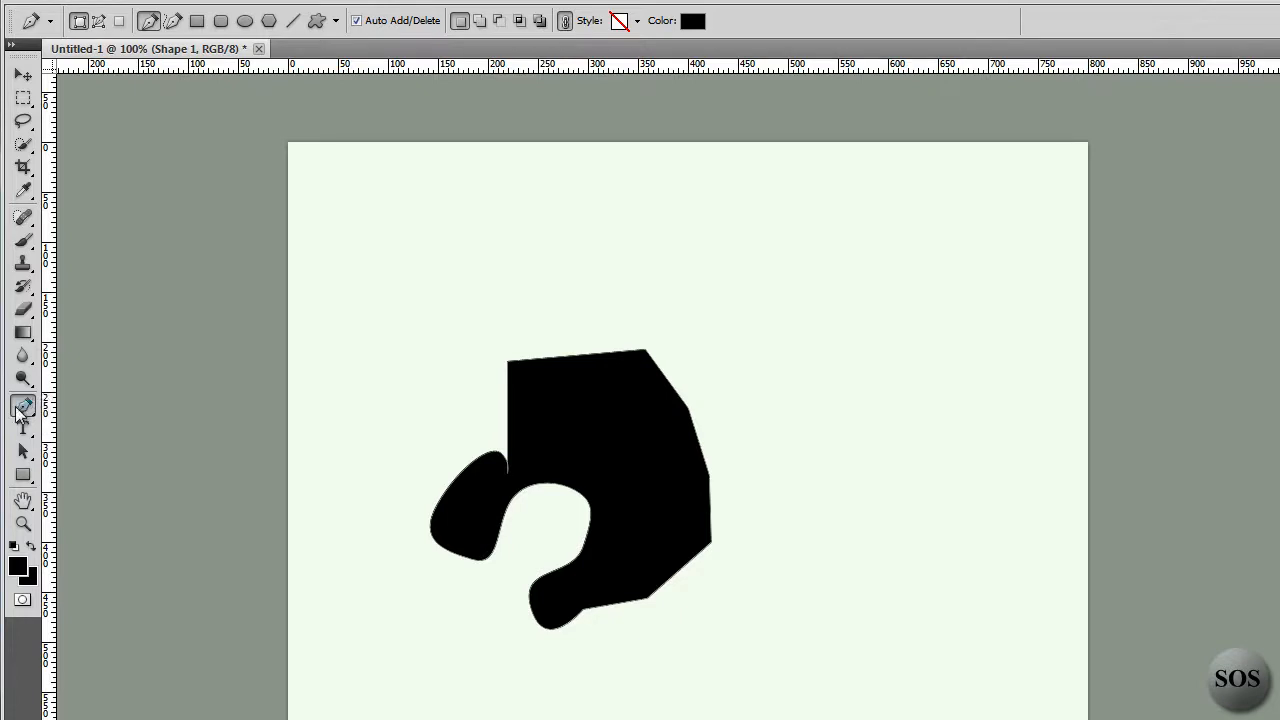
- Switch to the Freeform Pen Tool and draw a freehand black oval near the top right
click(24, 404)
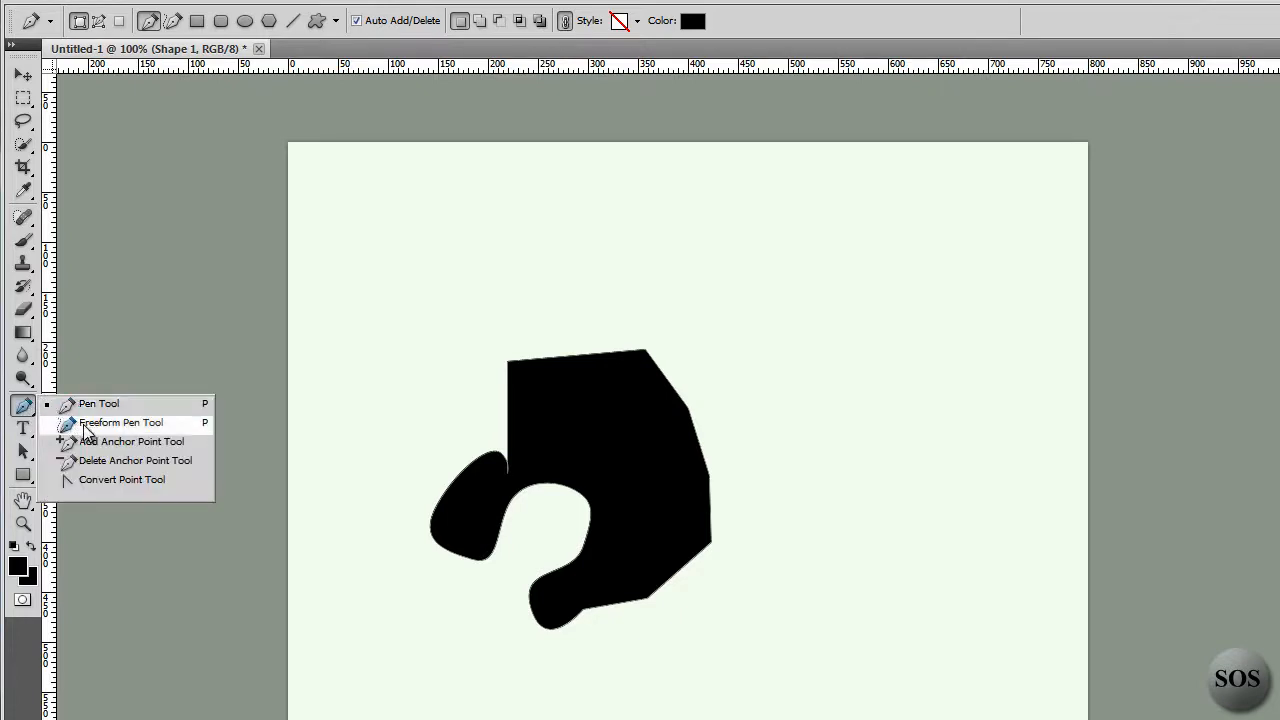
click(120, 422)
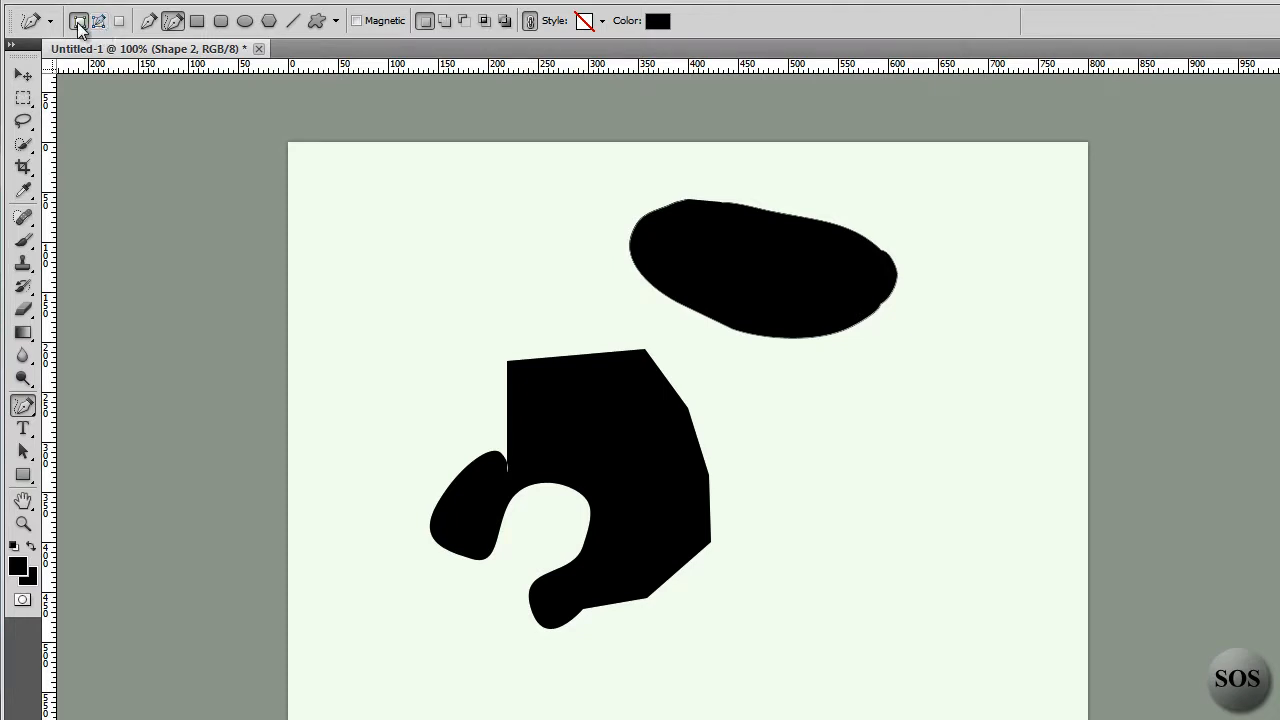
mouse_move(24, 406)
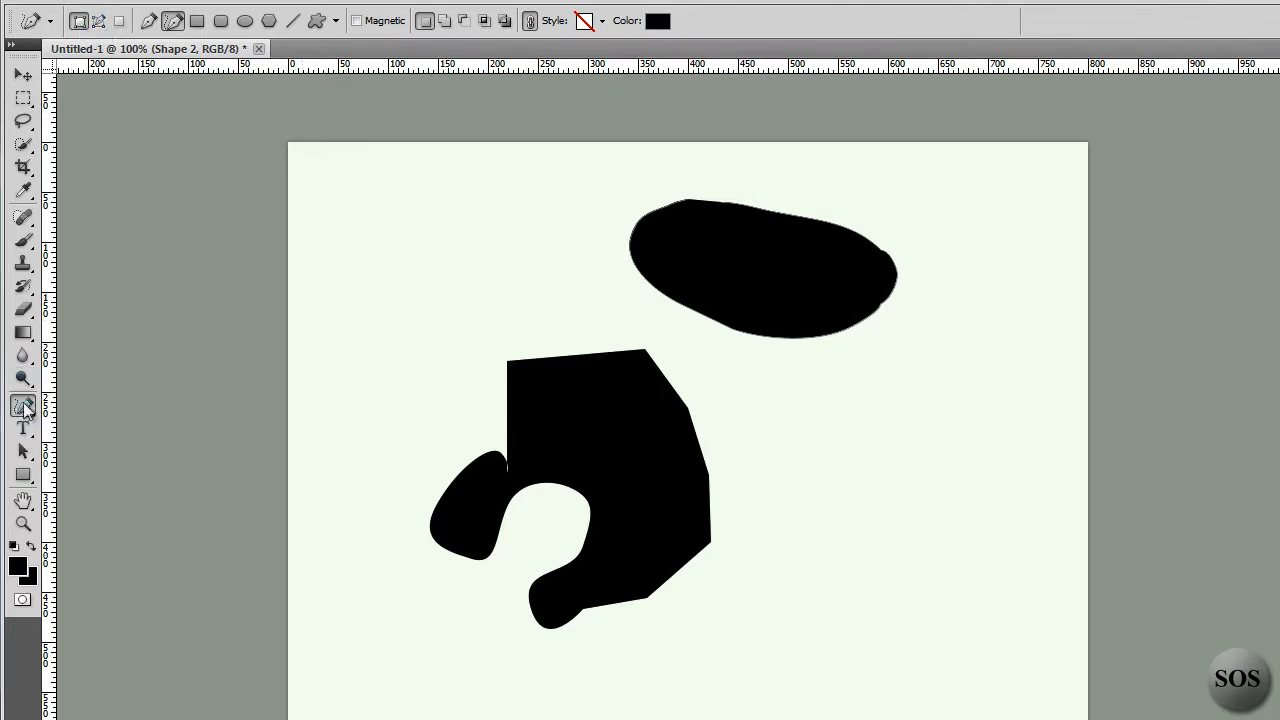
click(24, 404)
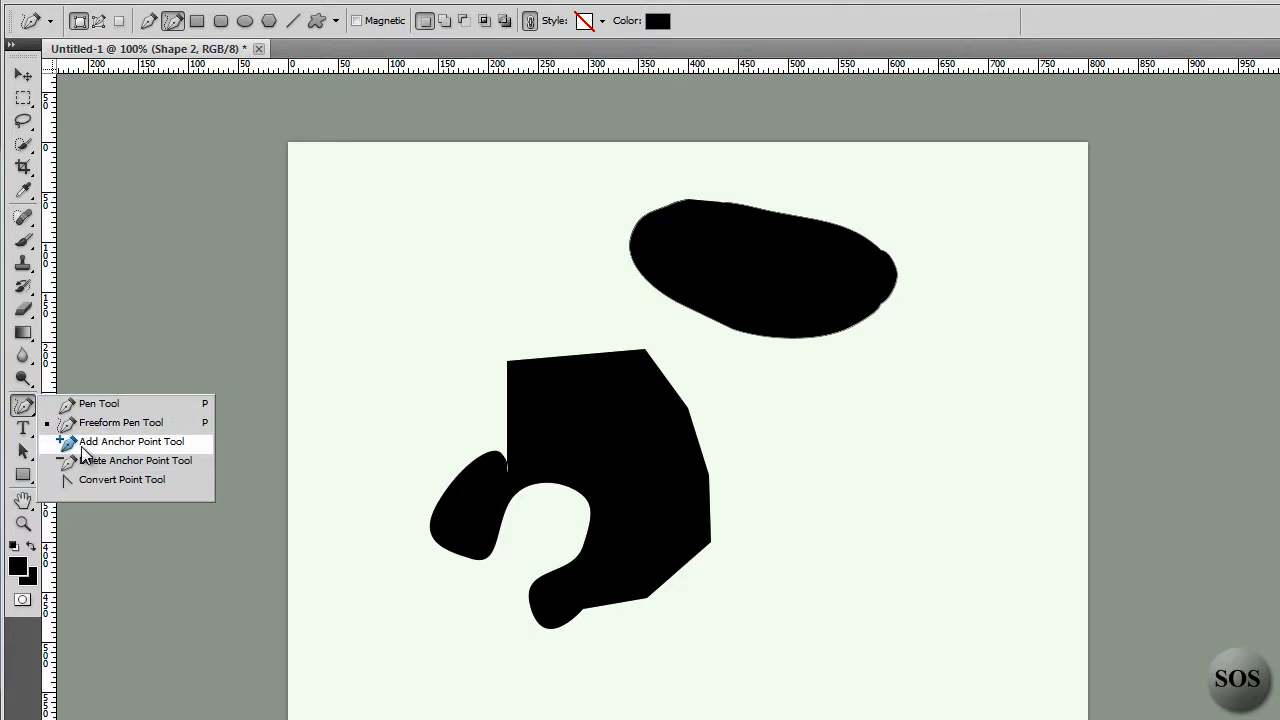
- Add an anchor point bending the hook's top edge upward, then delete its top right corner point
click(130, 442)
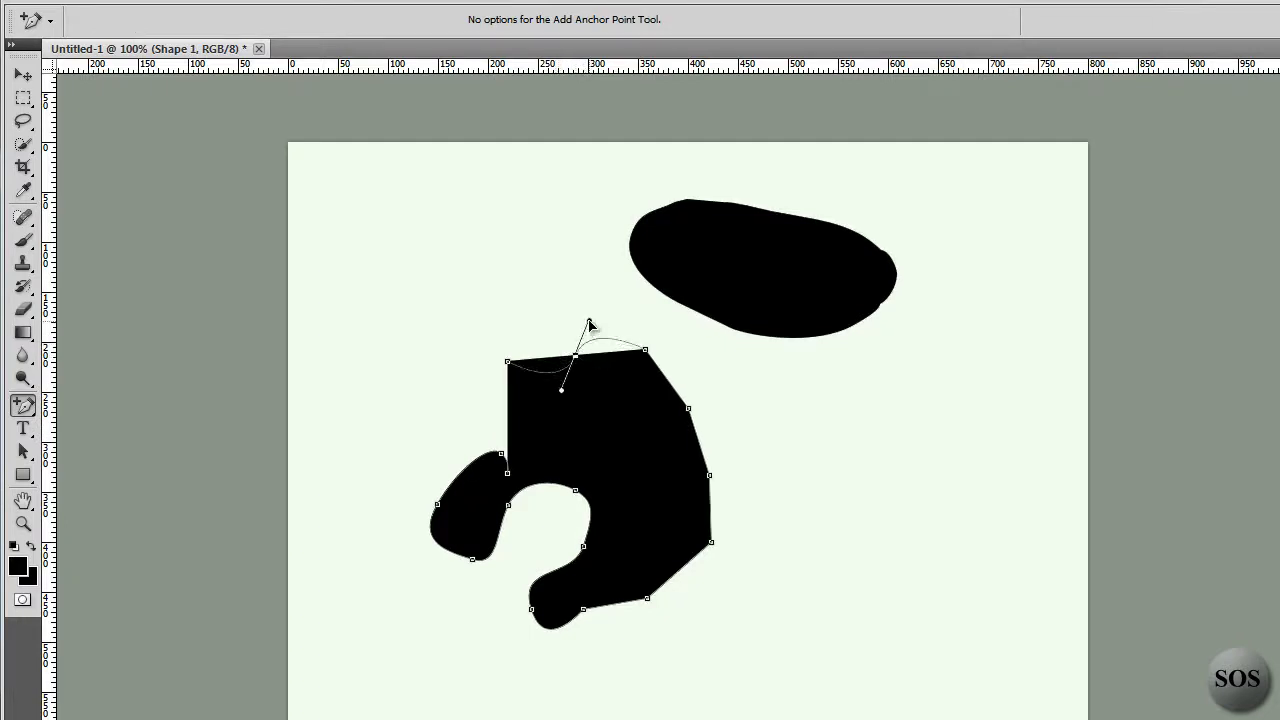
drag(590, 322, 612, 378)
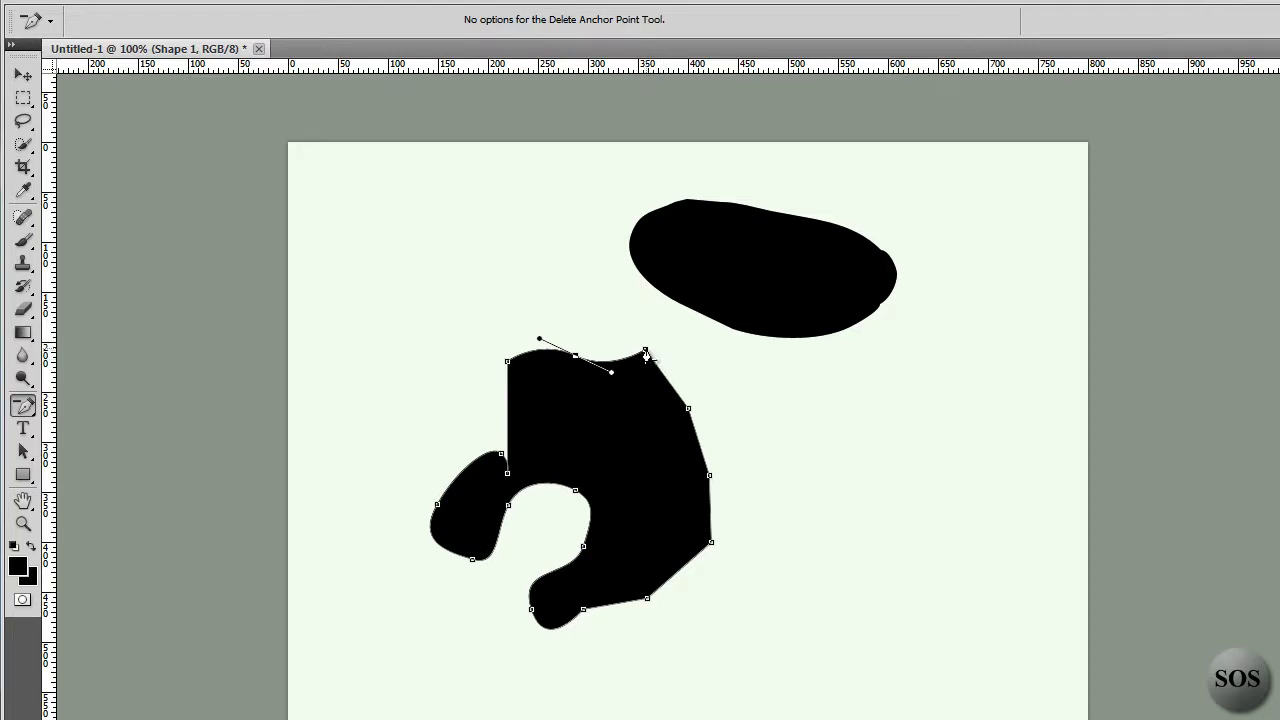
click(648, 352)
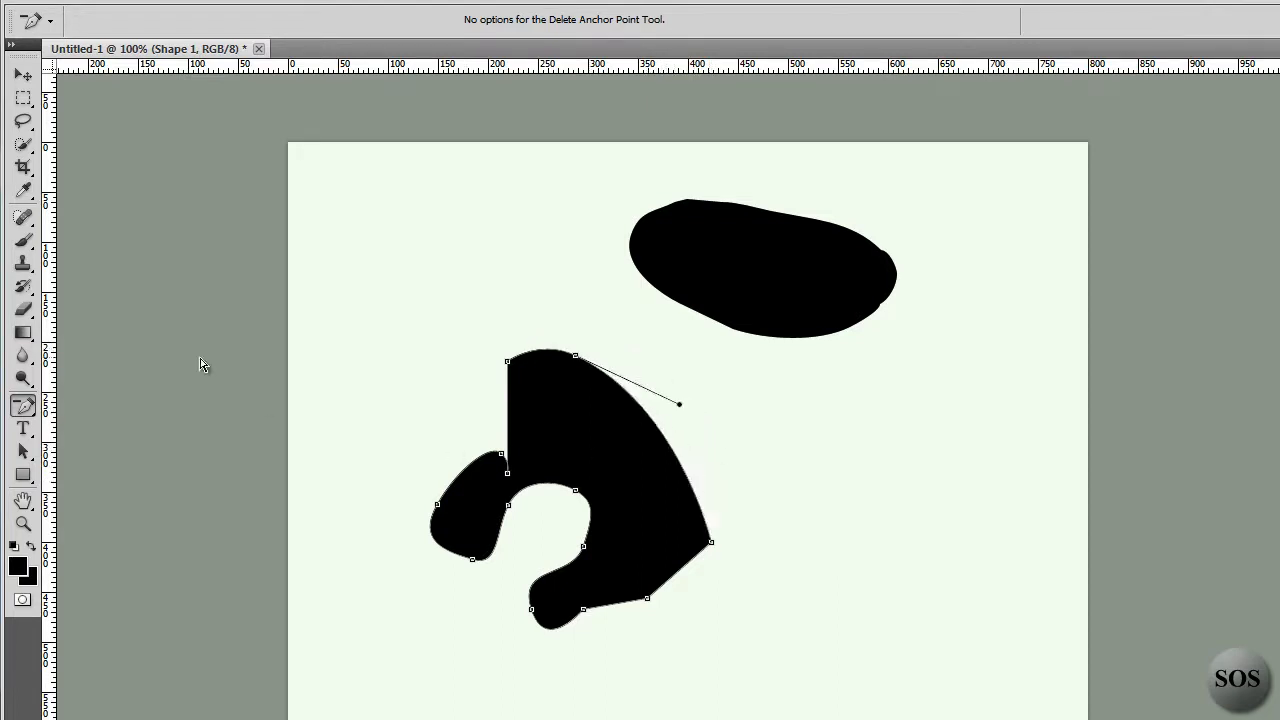
mouse_move(508, 372)
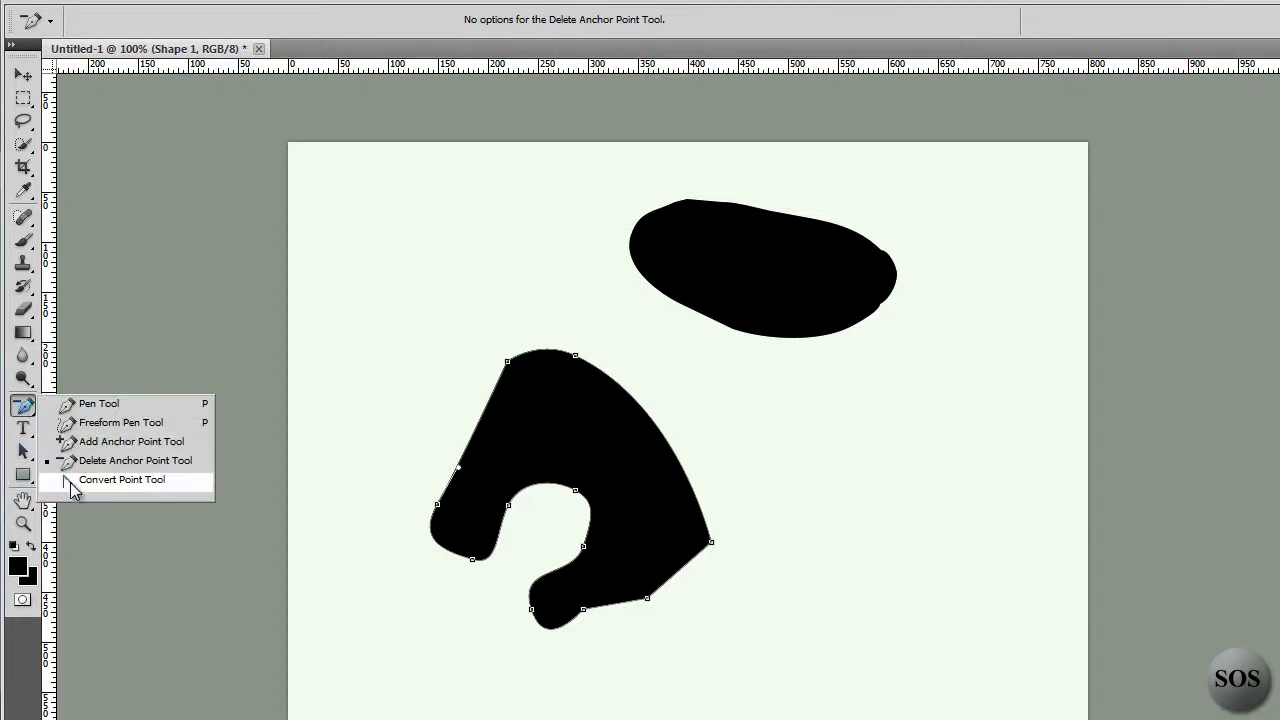
mouse_move(82, 492)
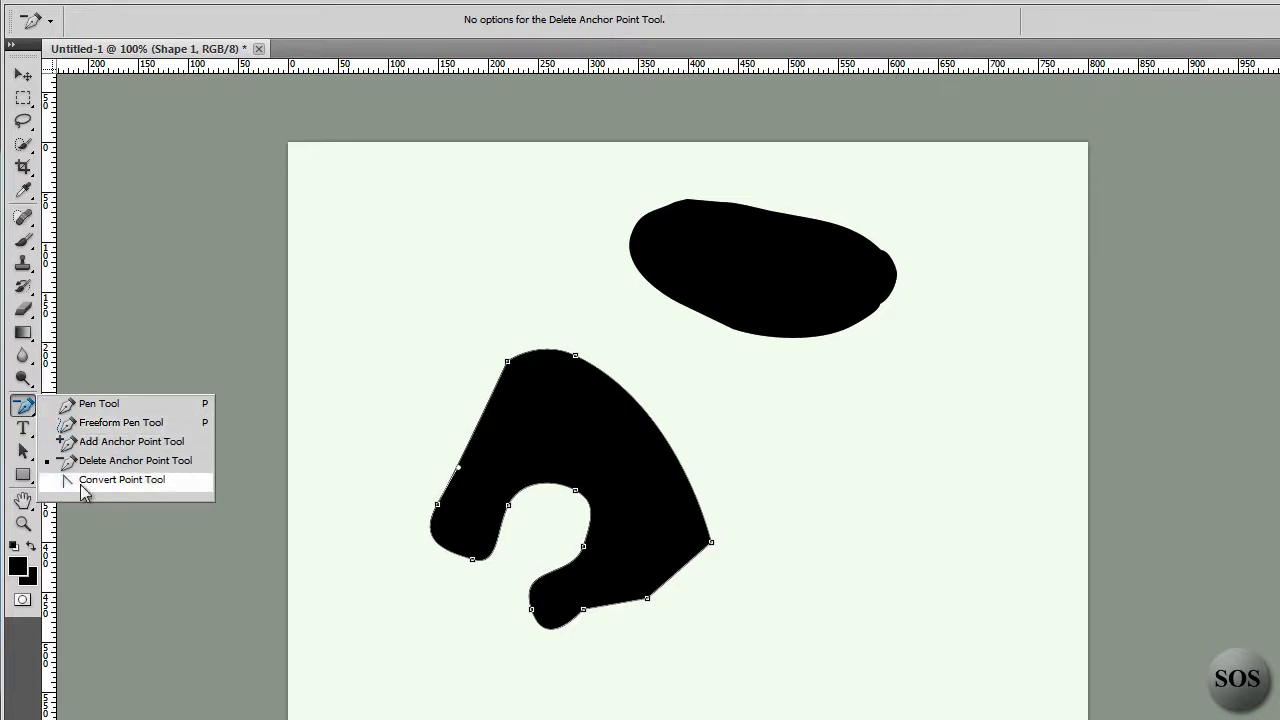
- With the Convert Point Tool, turn the hook shape's curved anchor points into sharp corners
click(122, 480)
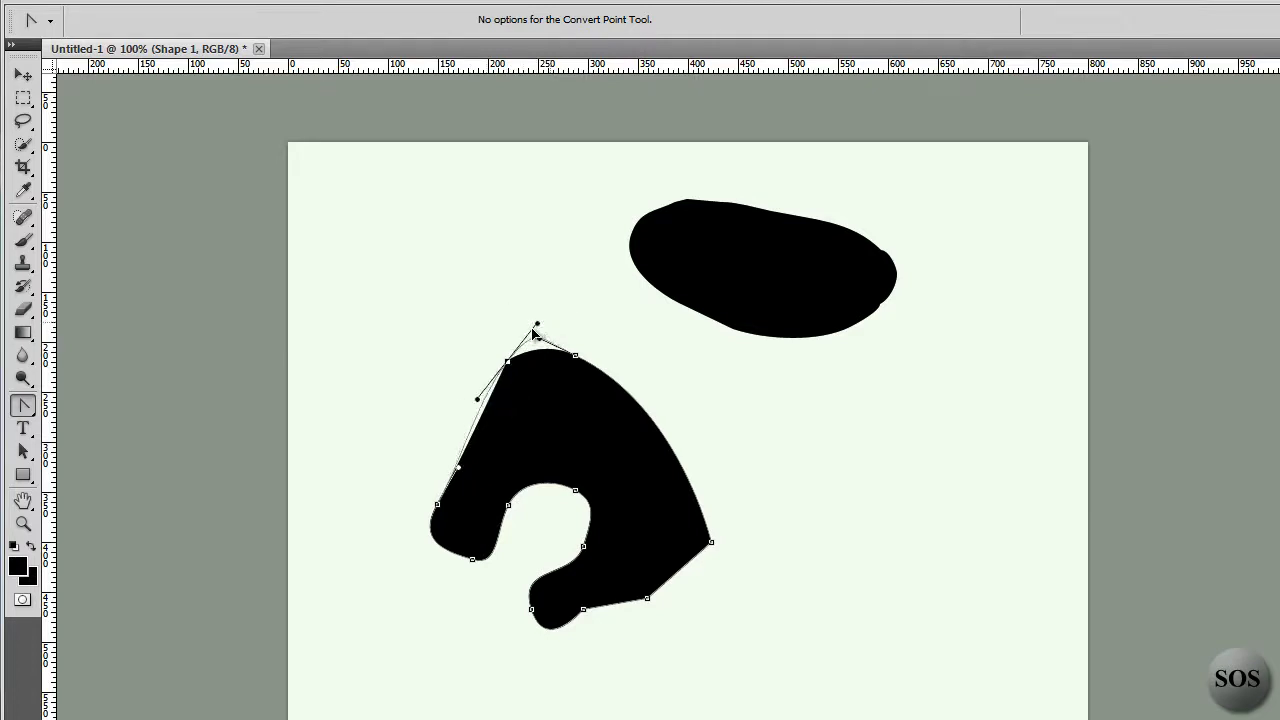
drag(536, 328, 540, 342)
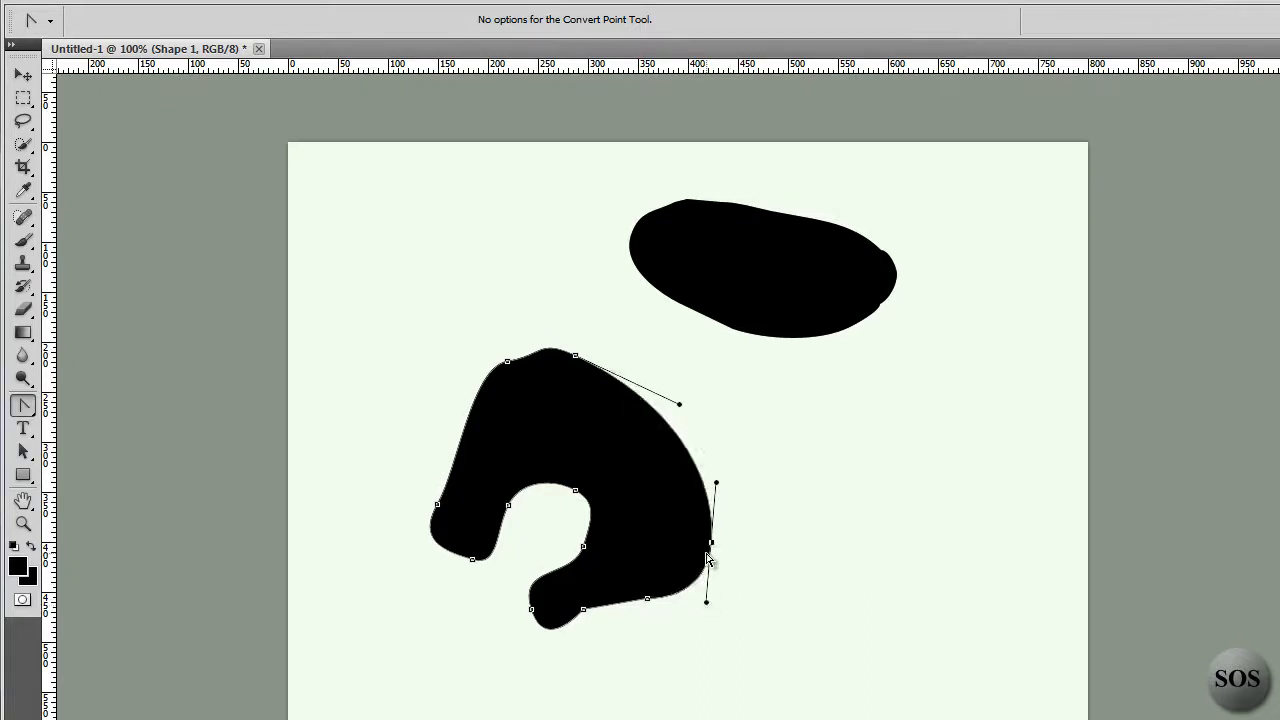
mouse_move(720, 552)
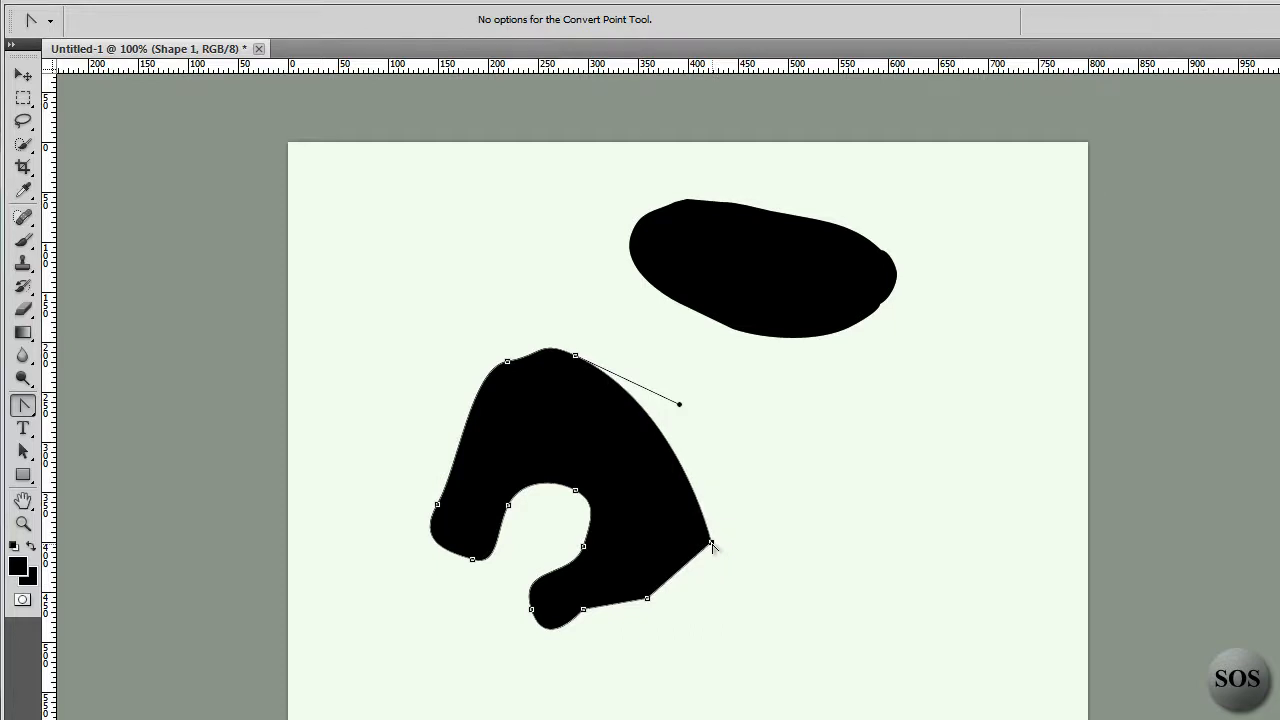
mouse_move(568, 364)
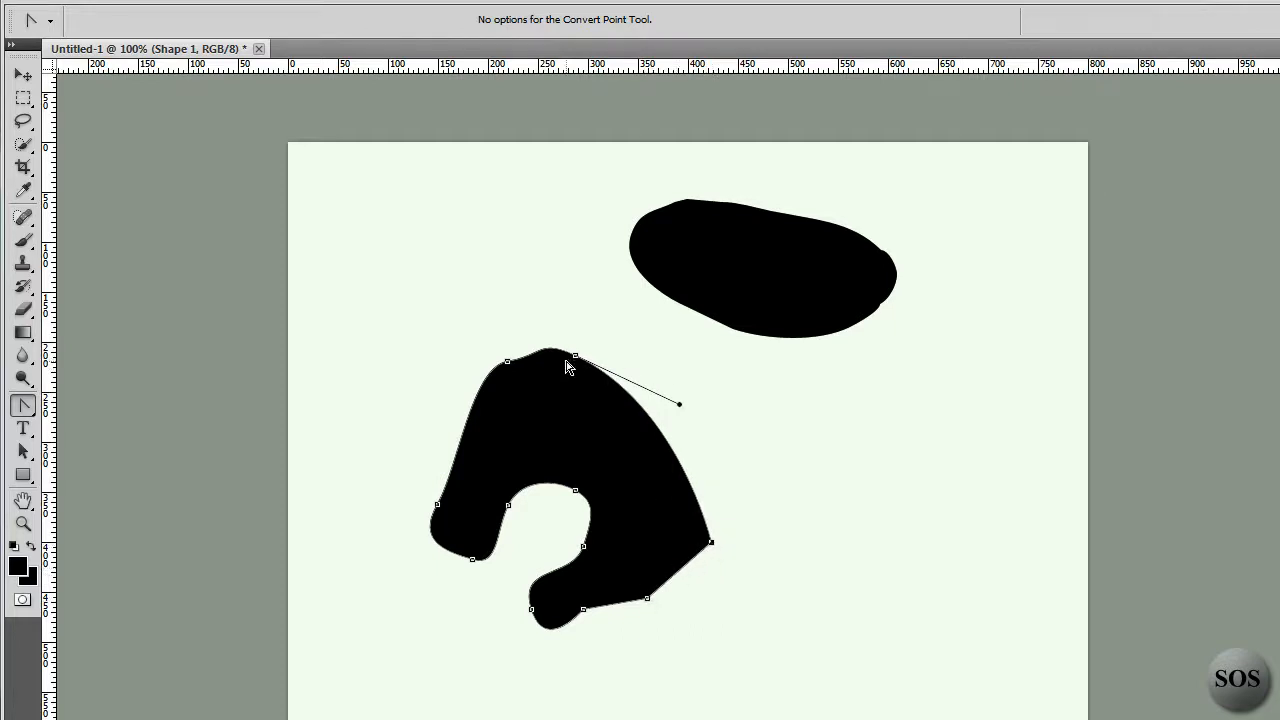
click(550, 356)
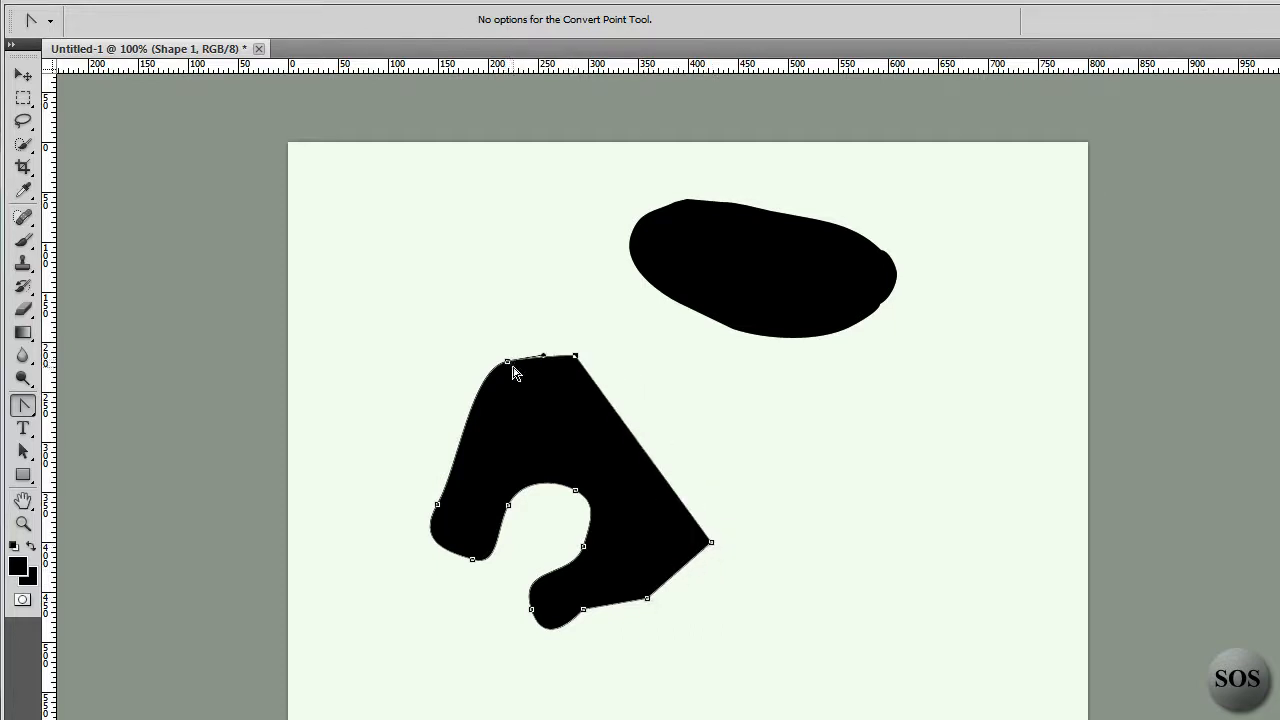
click(508, 360)
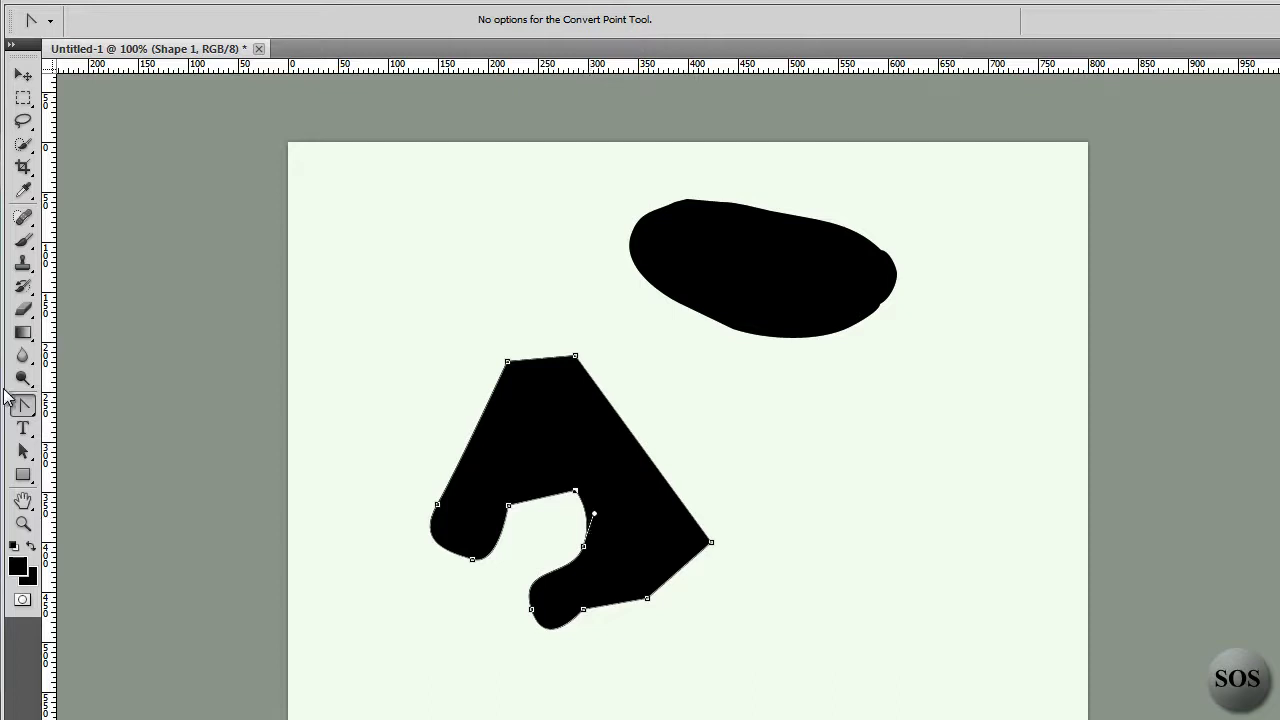
- With the Pen tool, draw a small curved black shape to the right of the hook shape
click(24, 404)
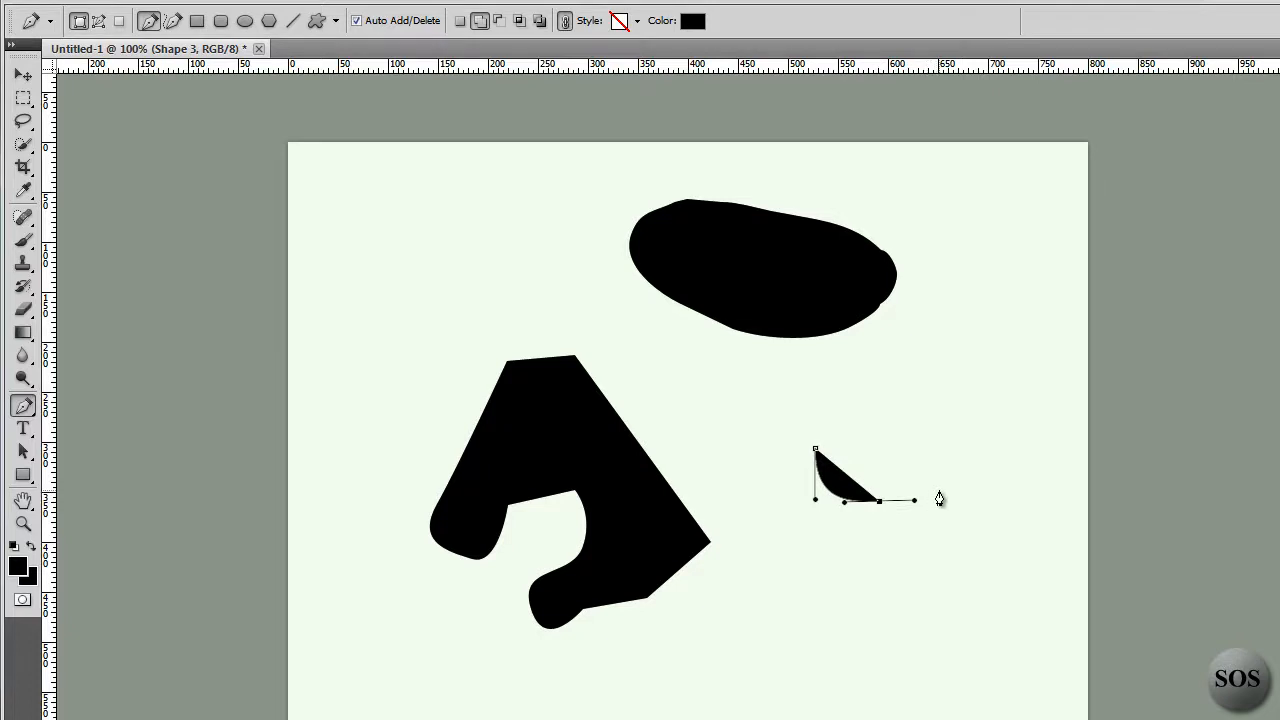
drag(912, 500, 936, 510)
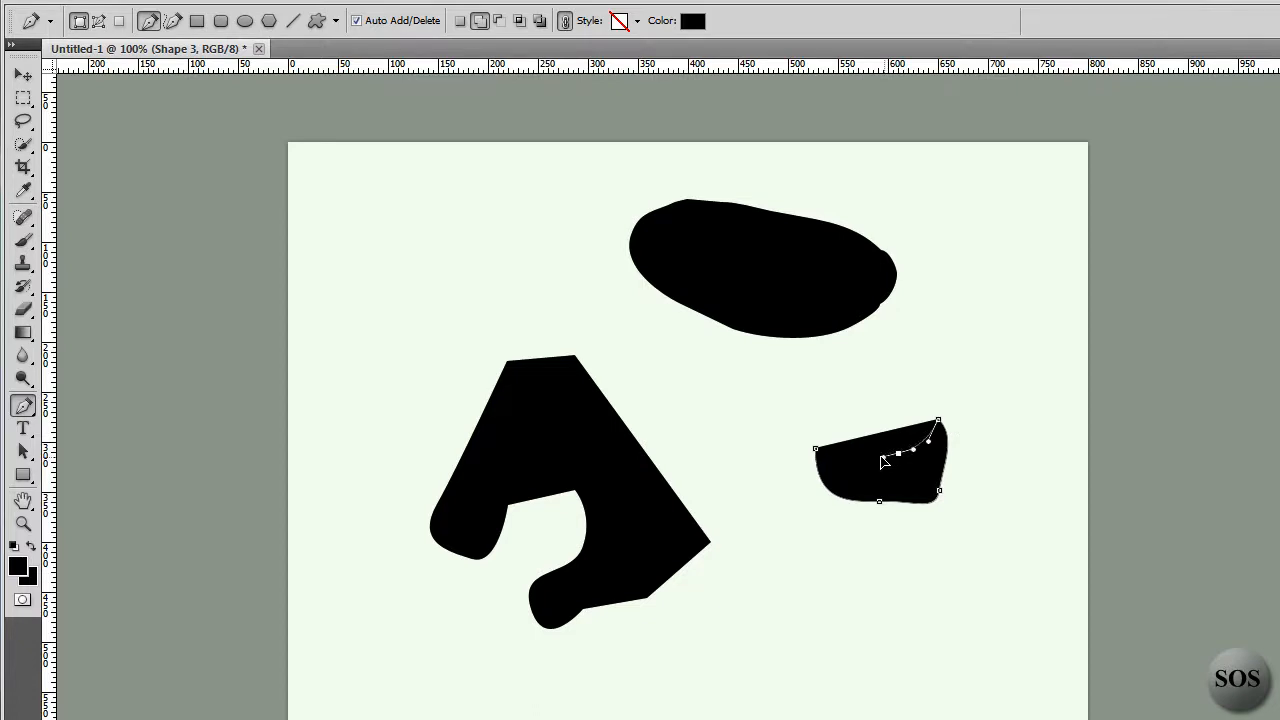
drag(904, 448, 880, 464)
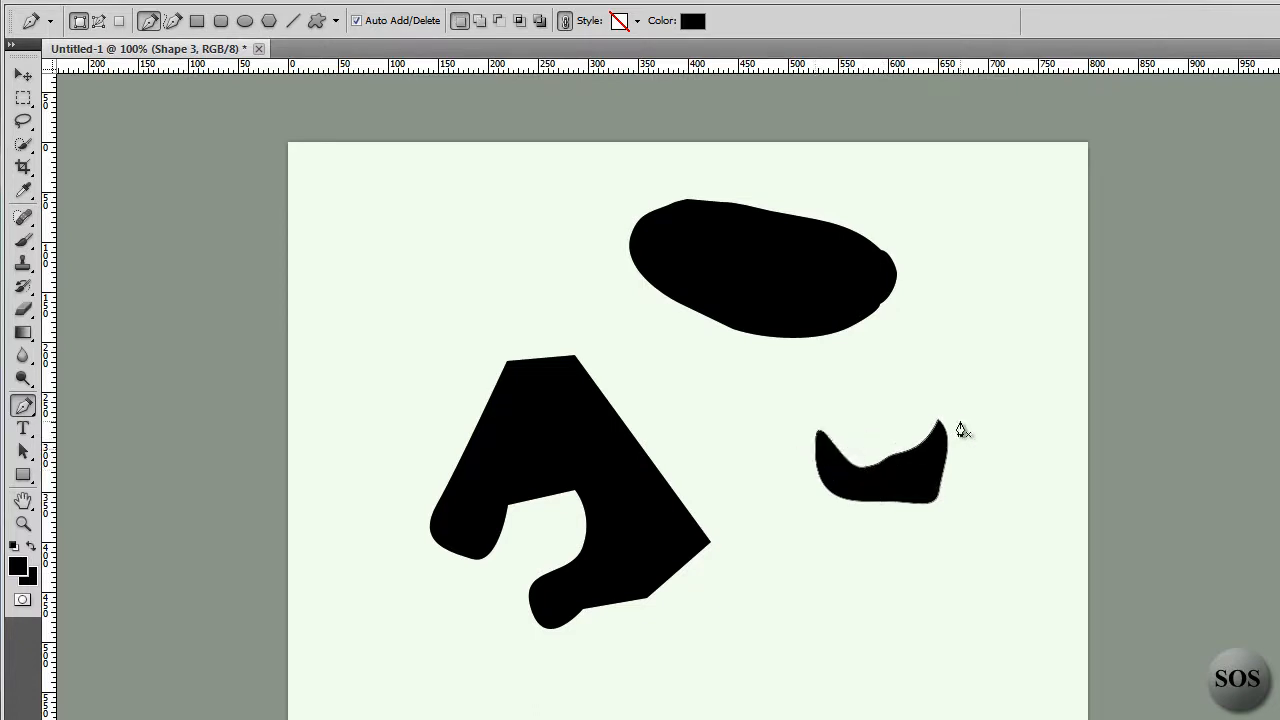
mouse_move(816, 442)
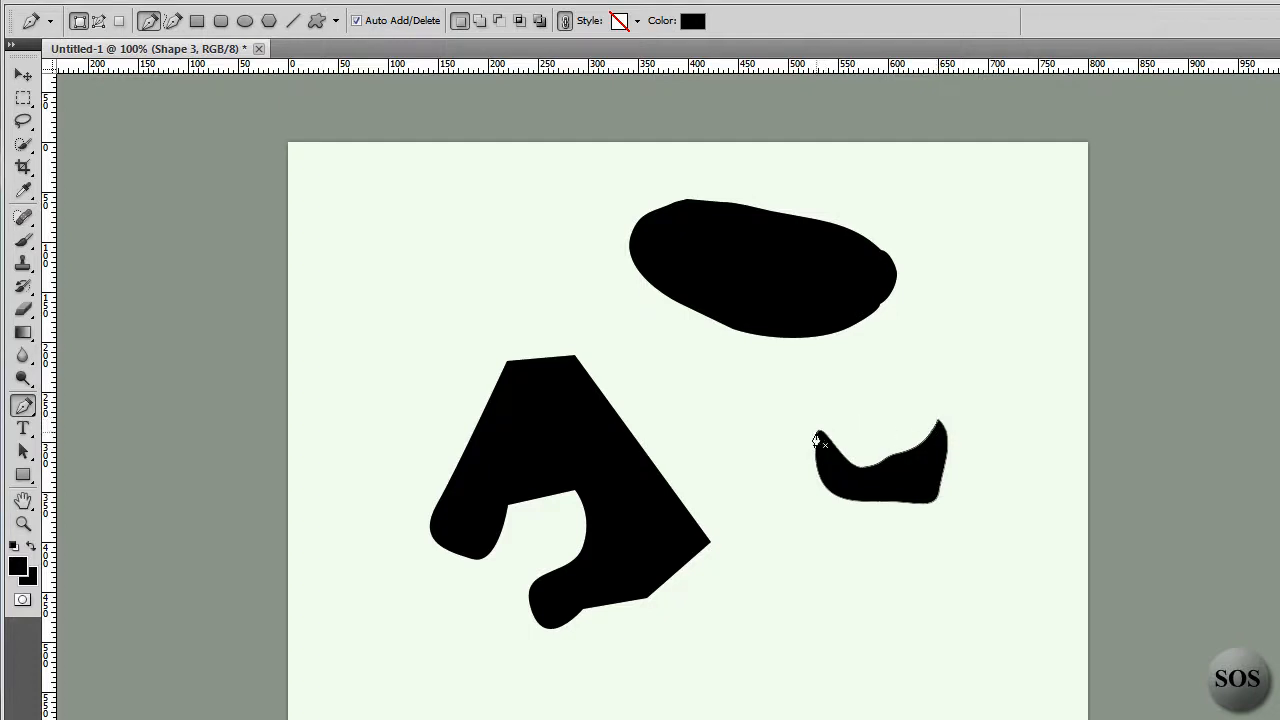
mouse_move(736, 456)
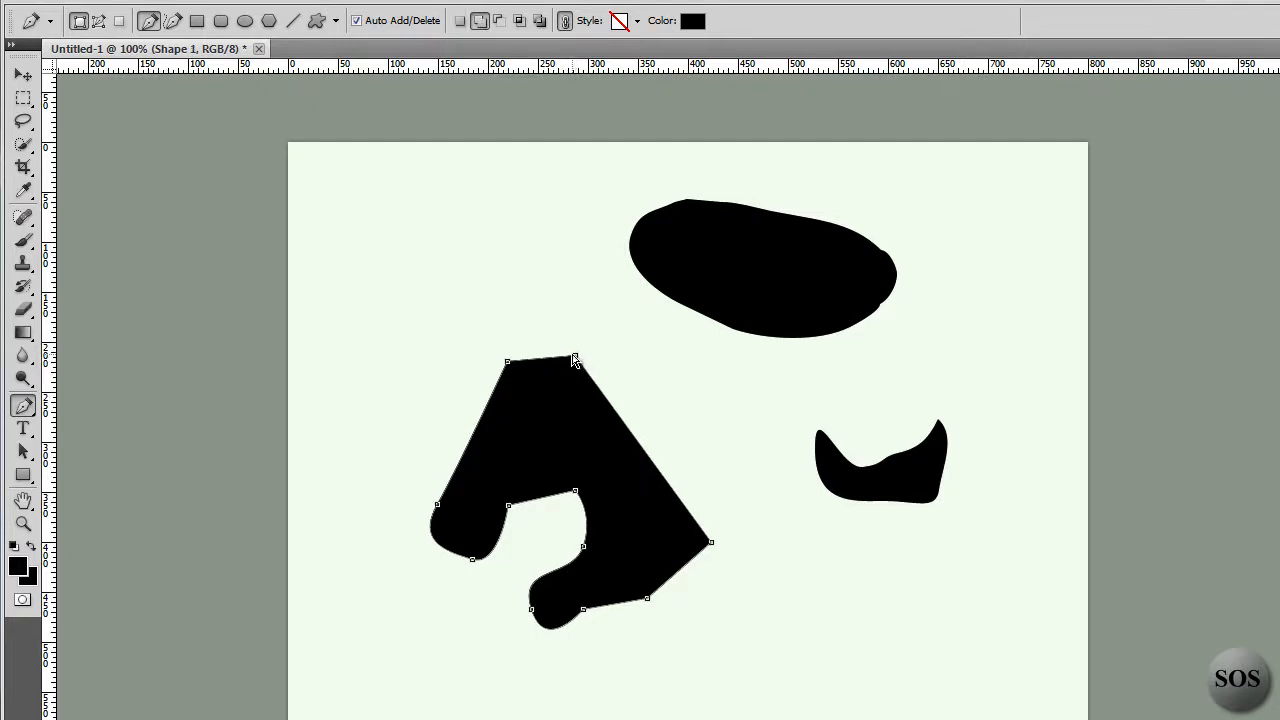
- Pull a corner of the angular shape outward, then move whole shapes with the Path Selection Tool
drag(572, 360, 636, 348)
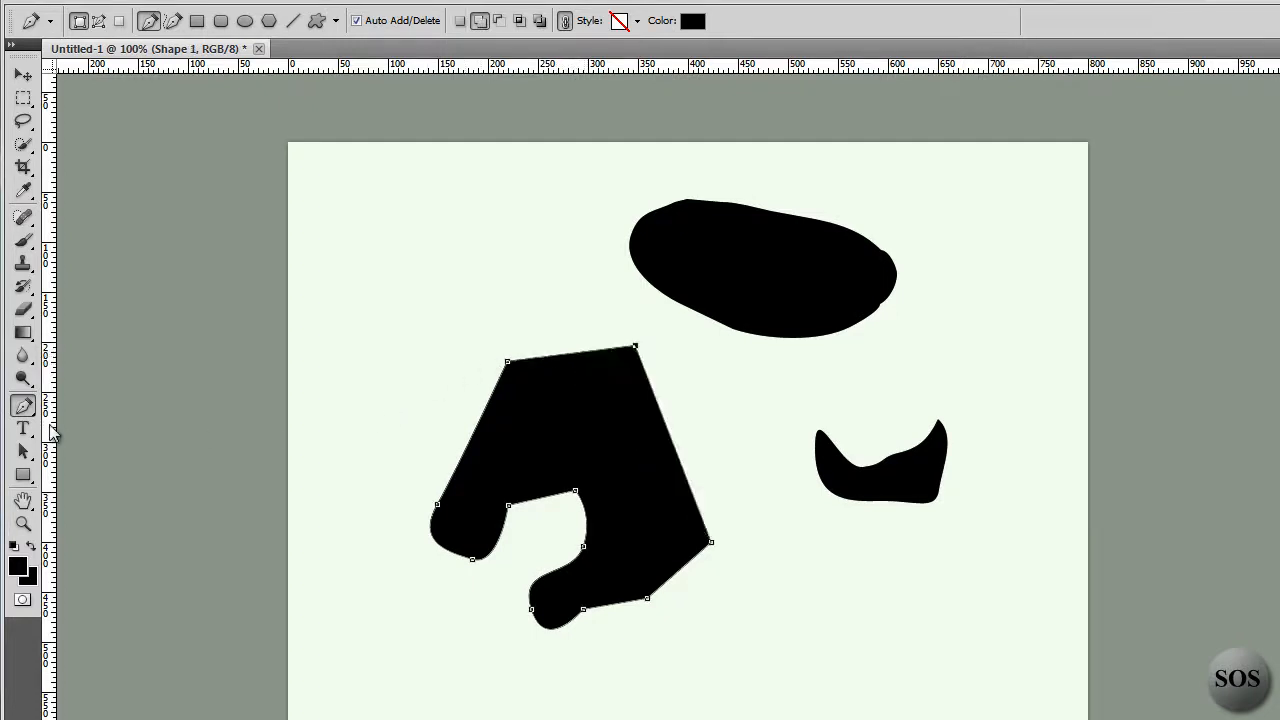
click(24, 452)
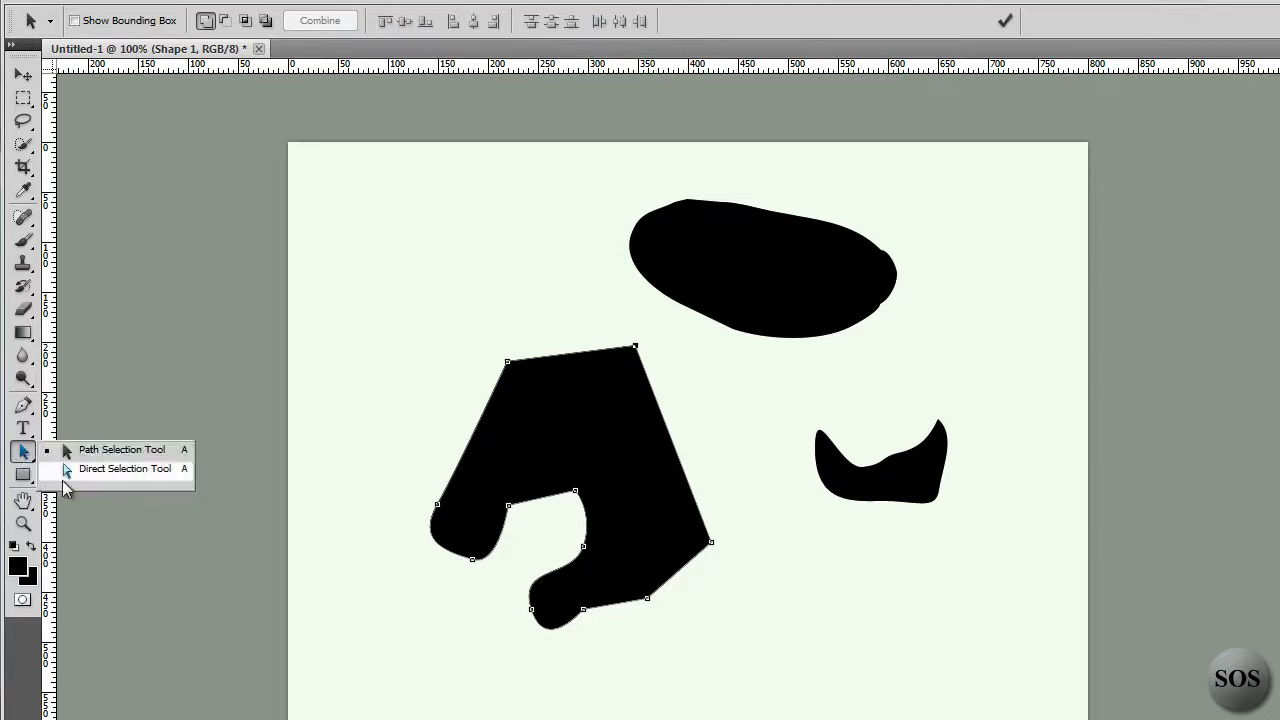
mouse_move(90, 476)
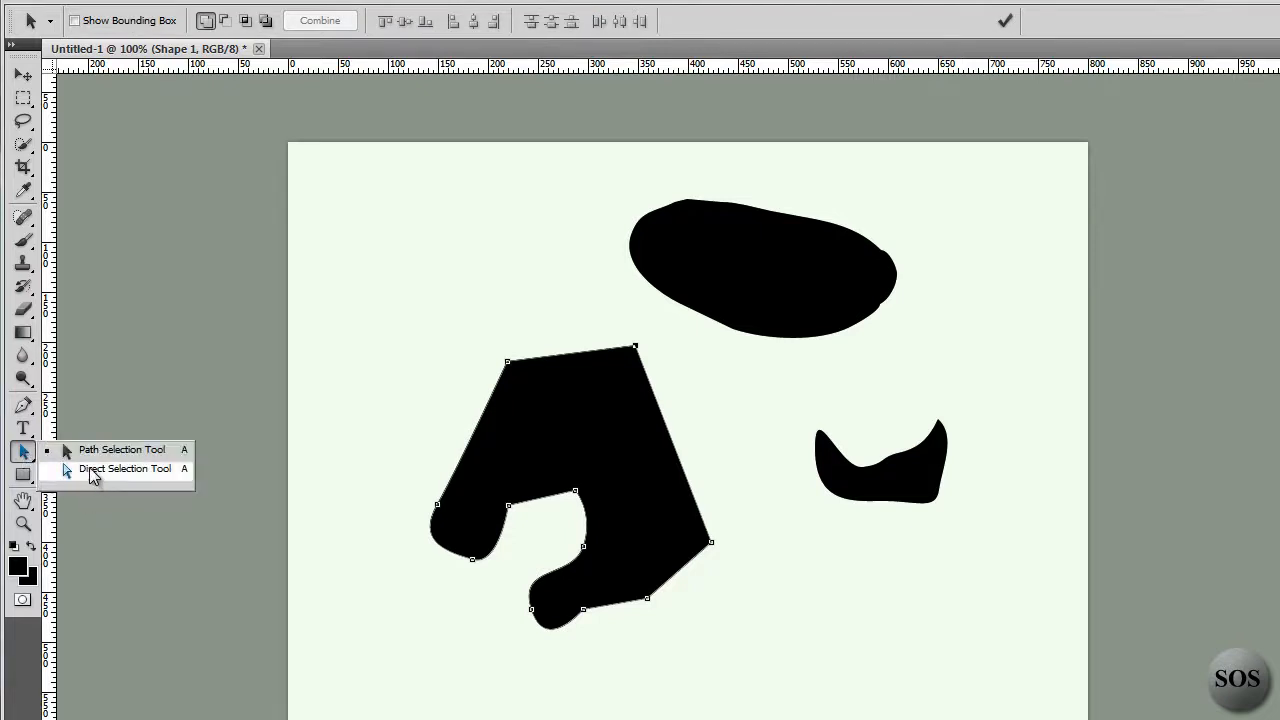
click(124, 468)
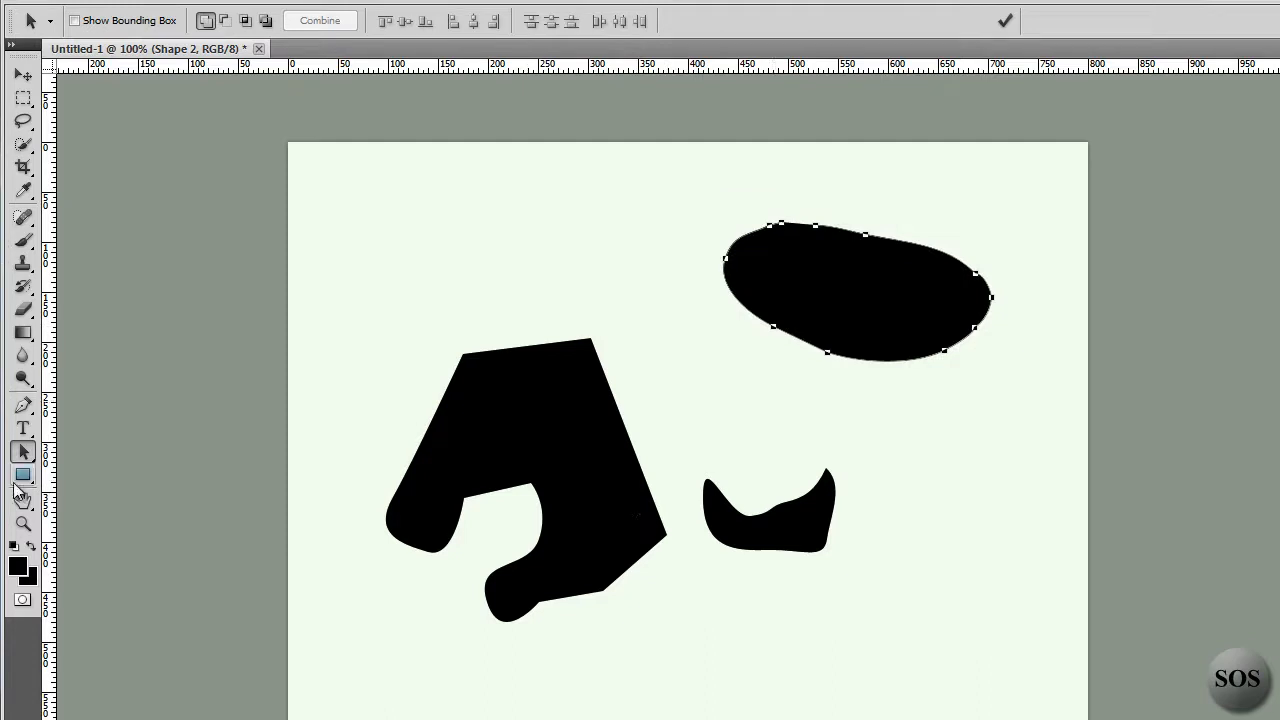
- Switch to the Direct Selection Tool to reshape the oval's individual anchor points
click(24, 452)
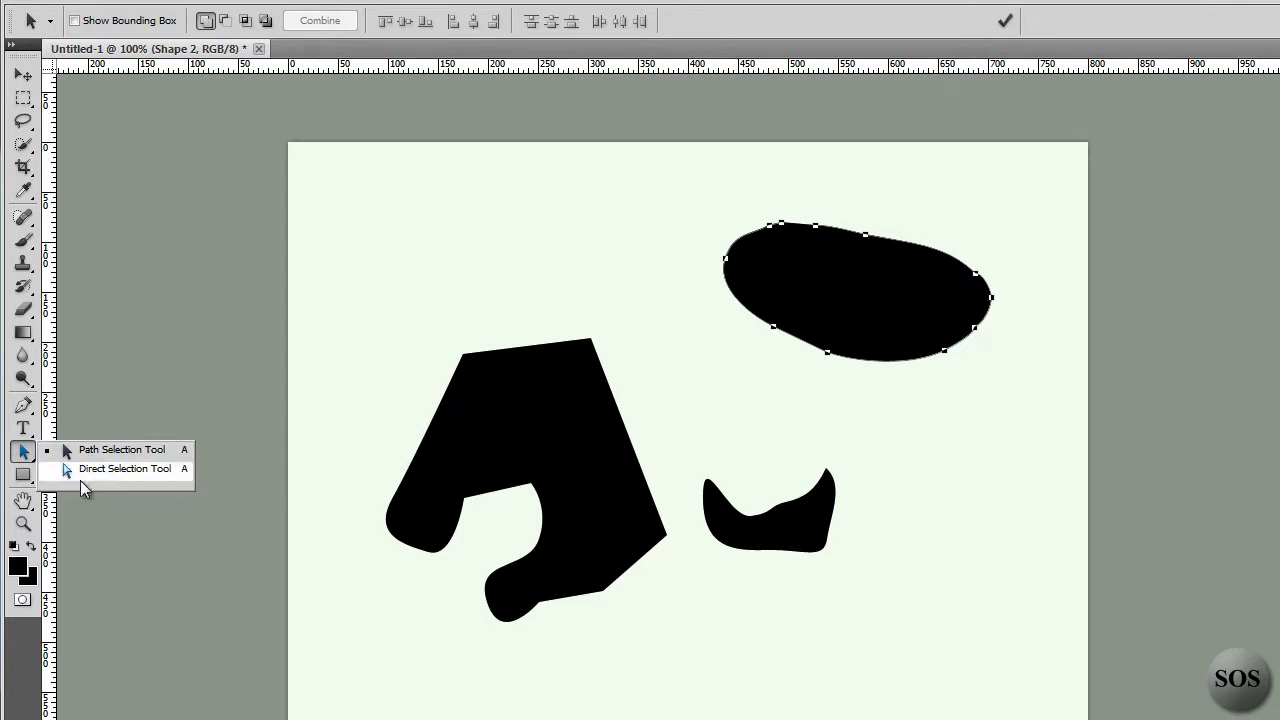
click(124, 468)
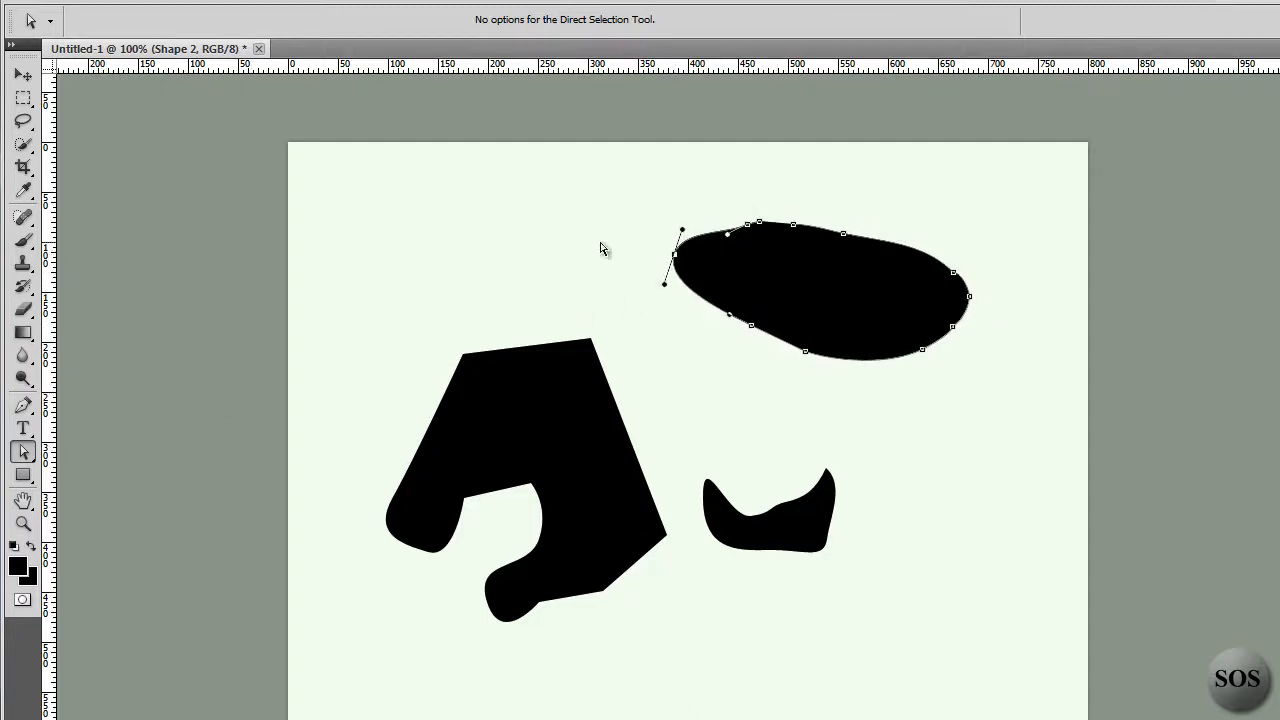
mouse_move(276, 362)
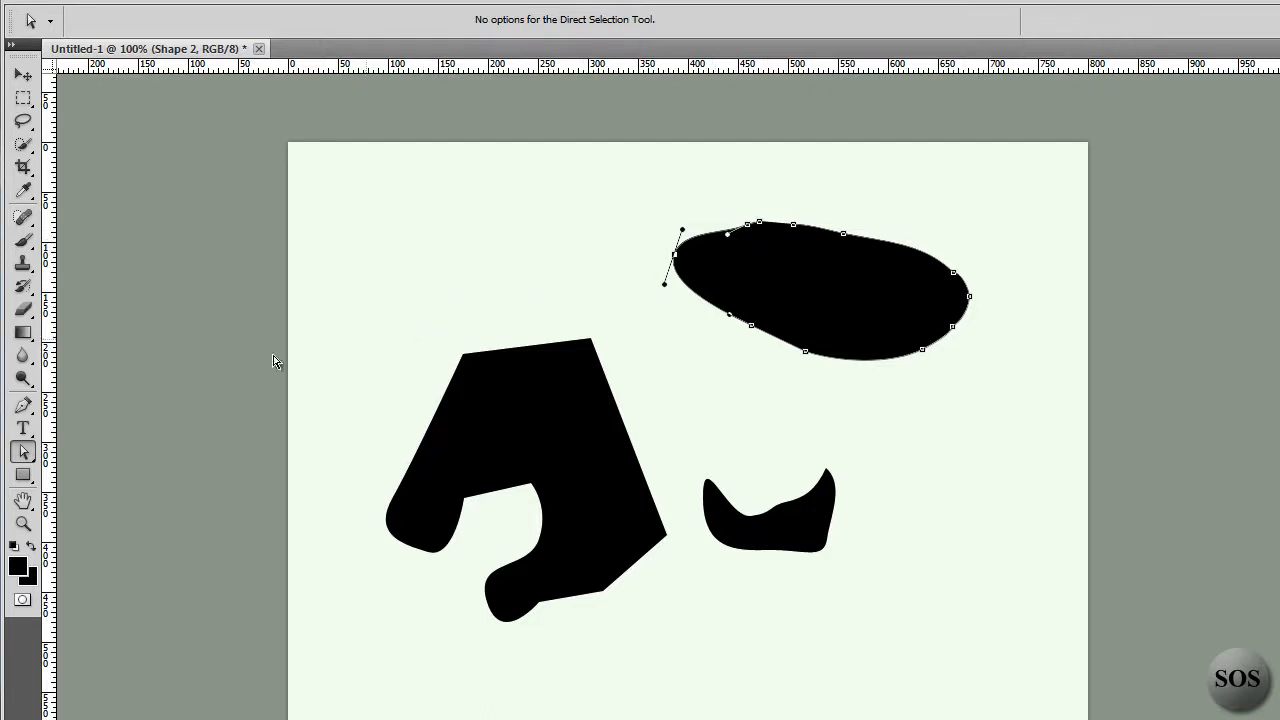
mouse_move(24, 430)
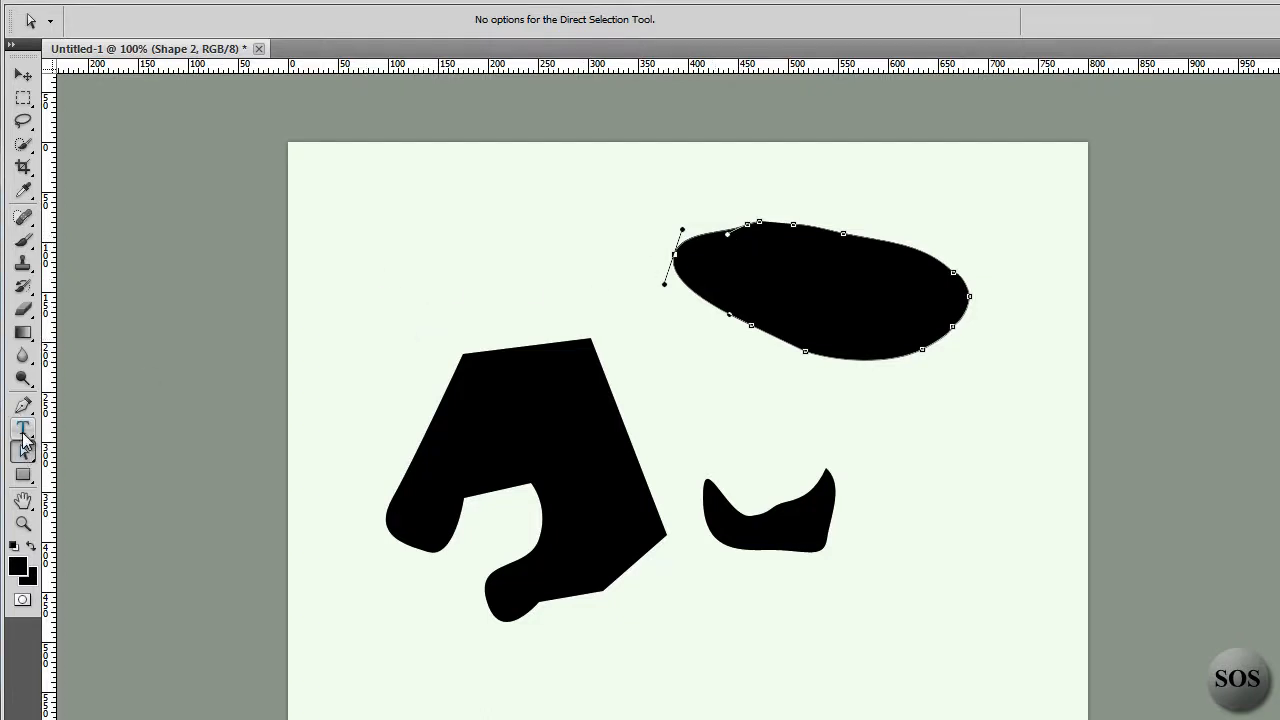
- With the Horizontal Type Tool, type the word TEST in black near the top of the canvas
click(24, 428)
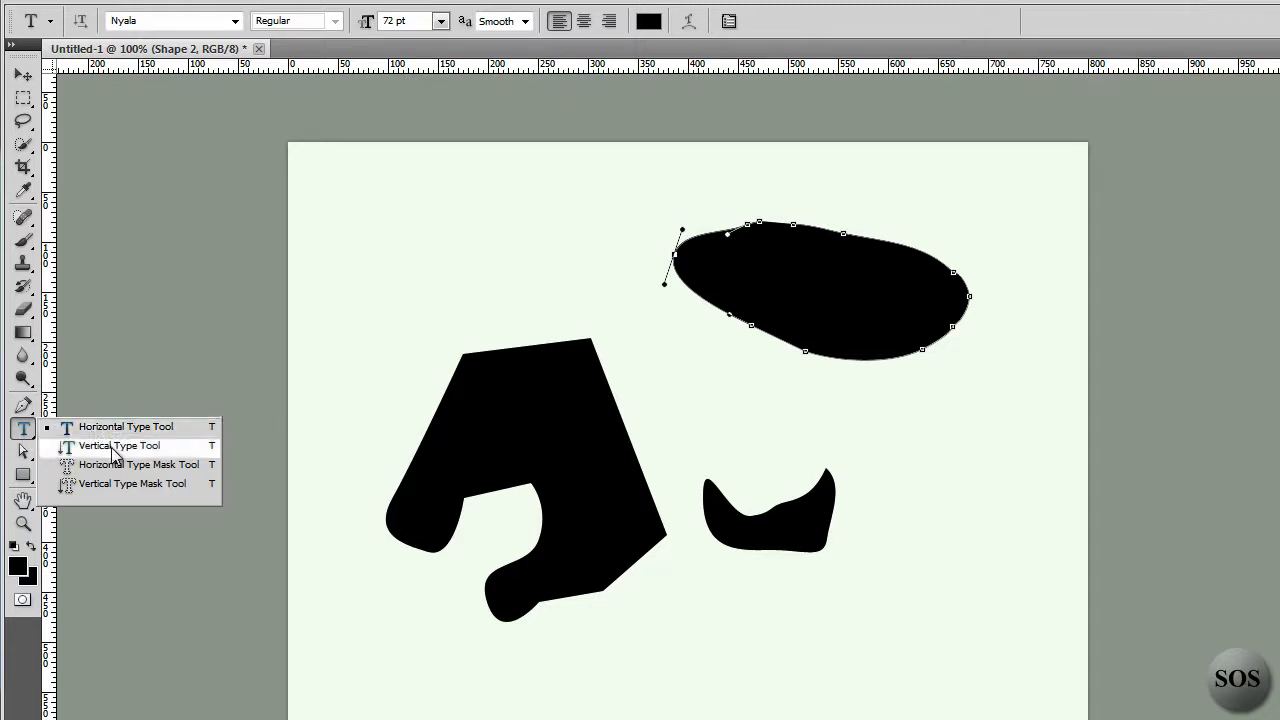
mouse_move(110, 436)
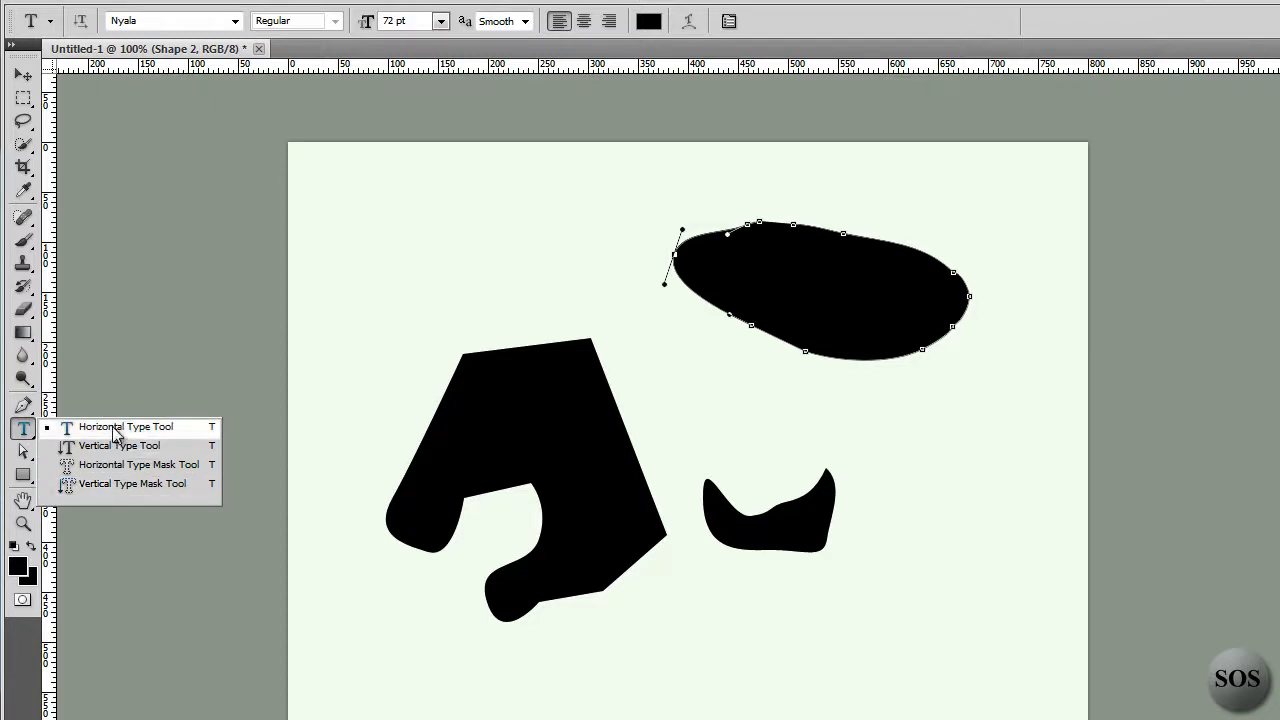
click(124, 428)
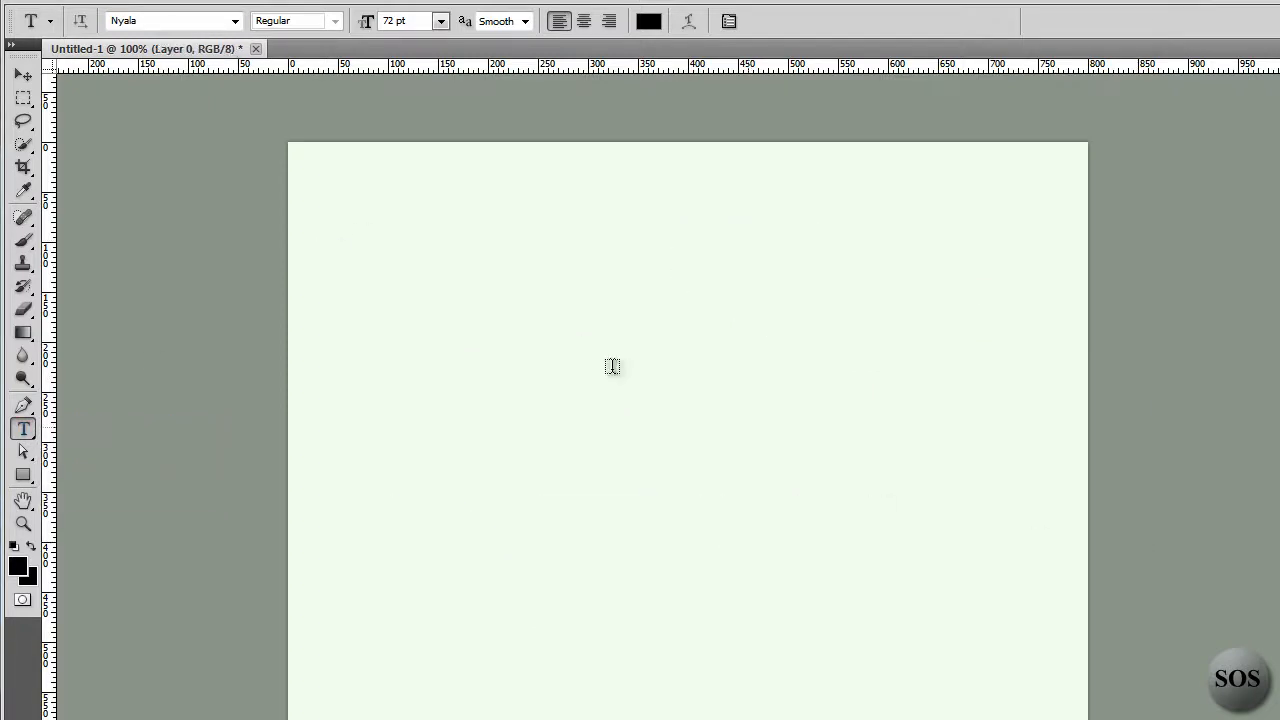
mouse_move(476, 68)
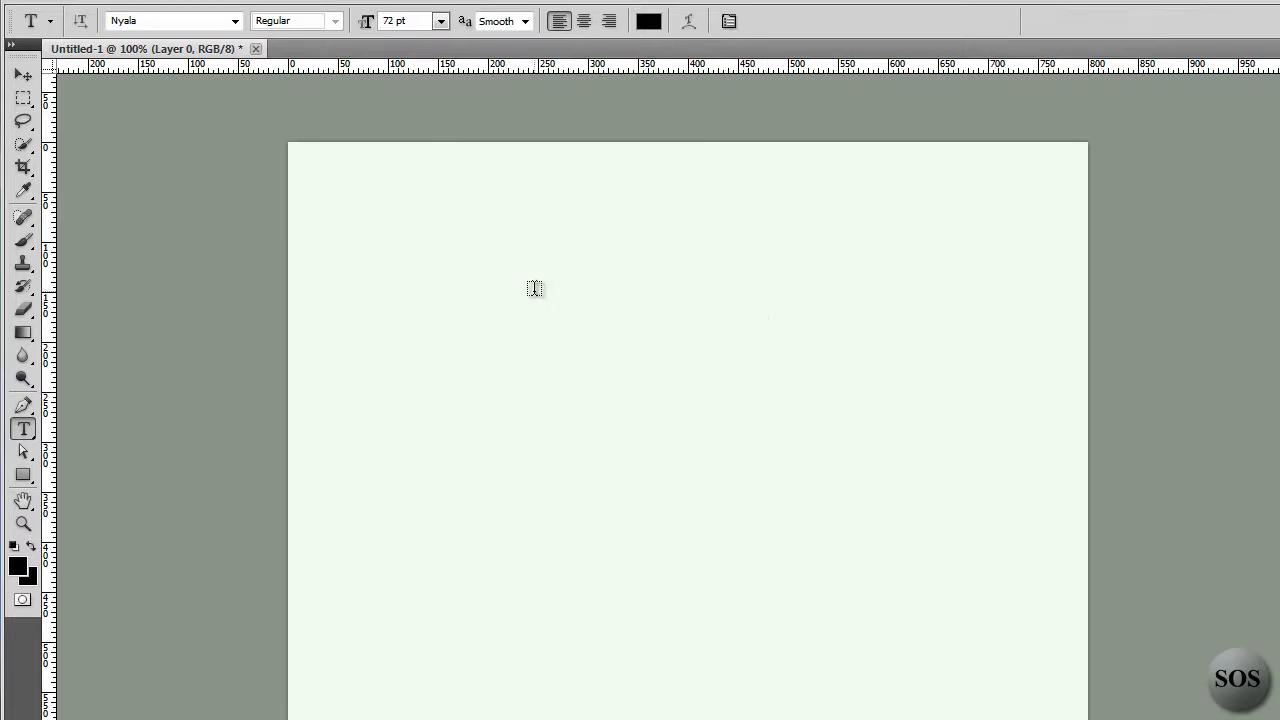
click(508, 318)
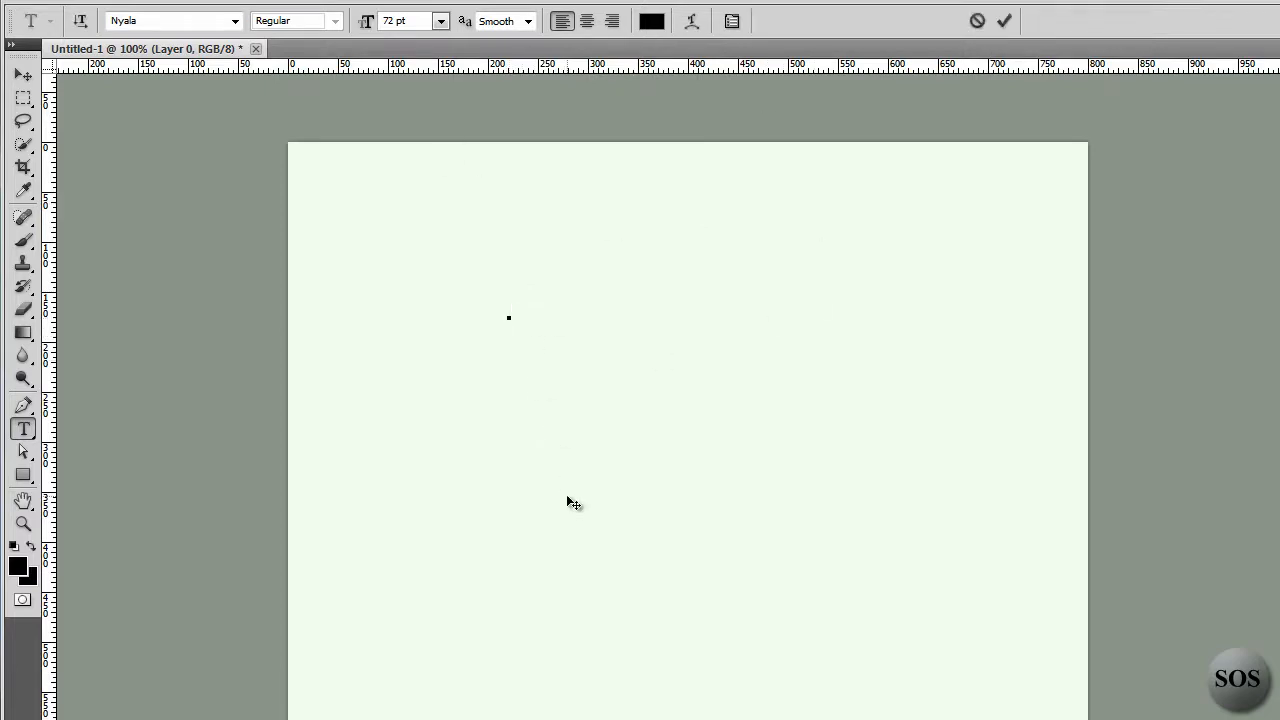
text(TEST)
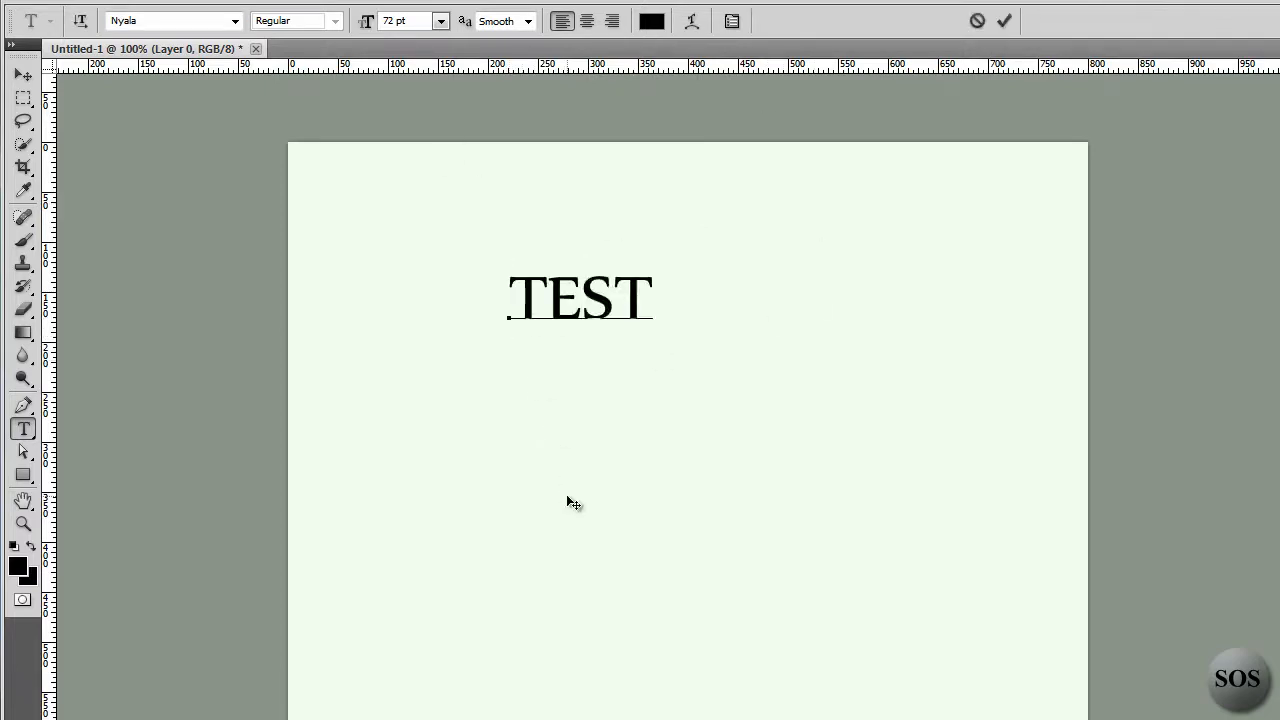
click(580, 298)
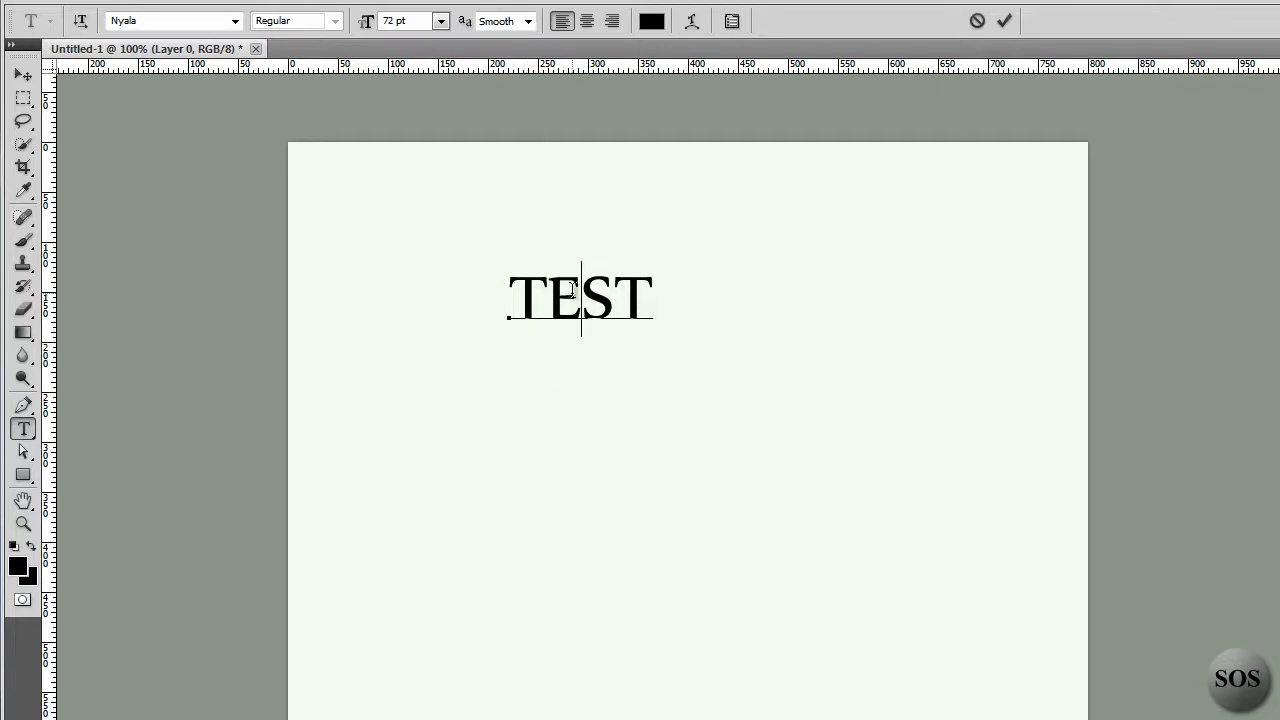
click(652, 20)
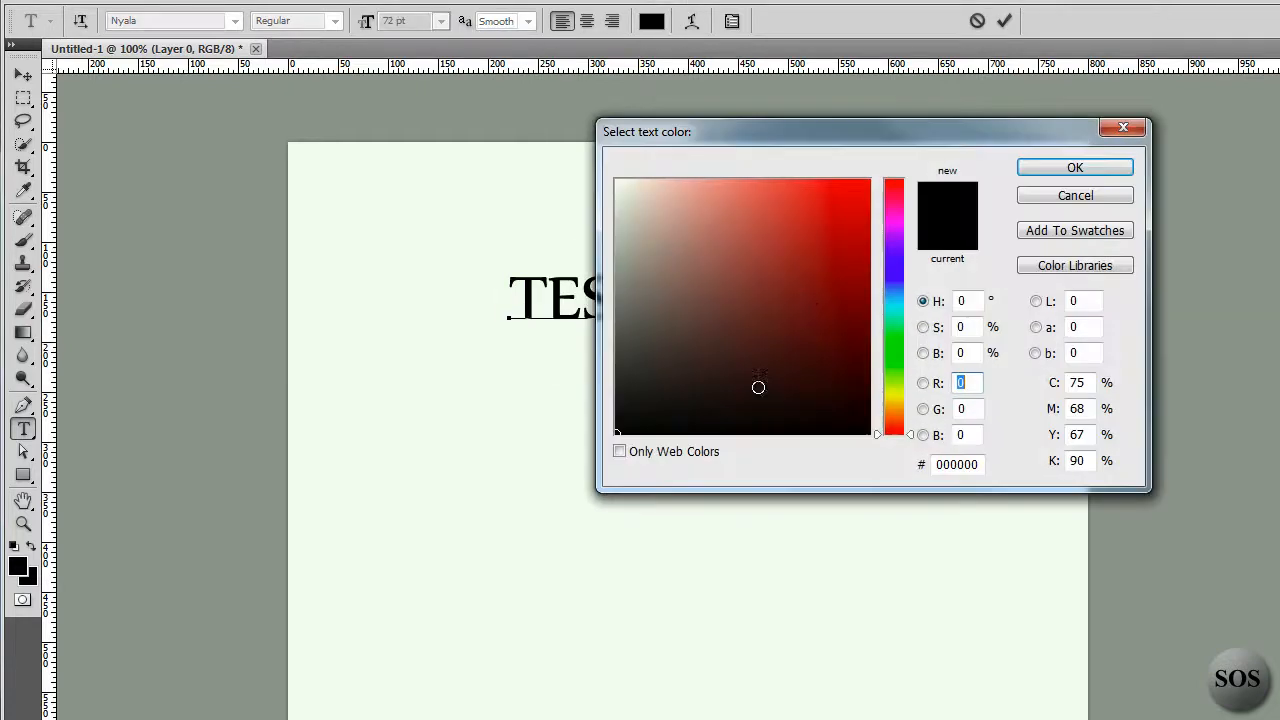
- In the text colour picker, move from bright red to a deeper dark red shade
click(1074, 168)
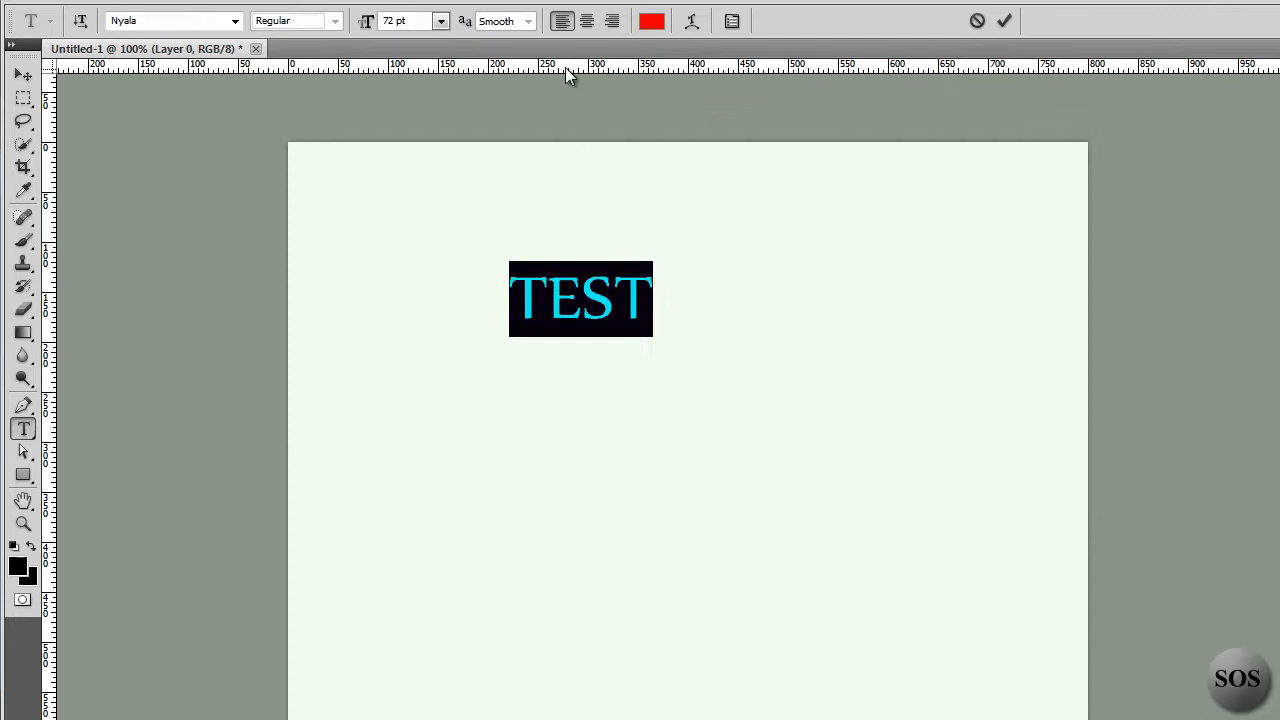
click(652, 20)
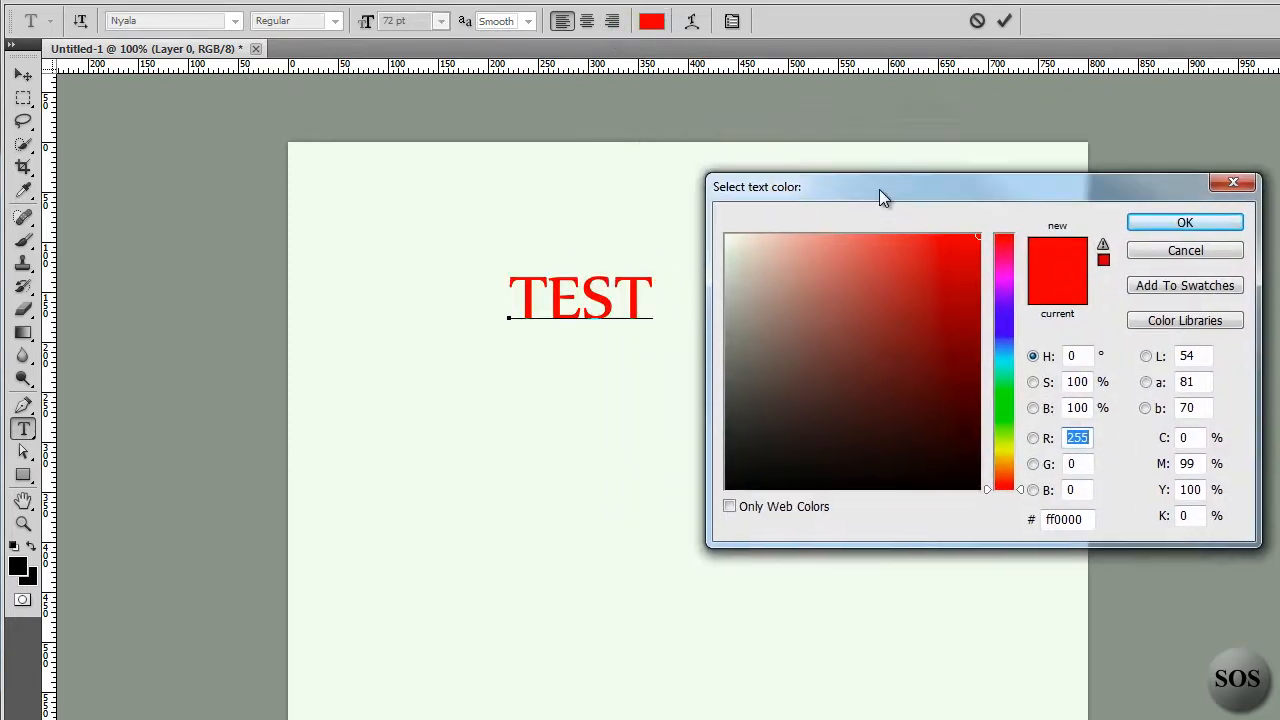
click(984, 330)
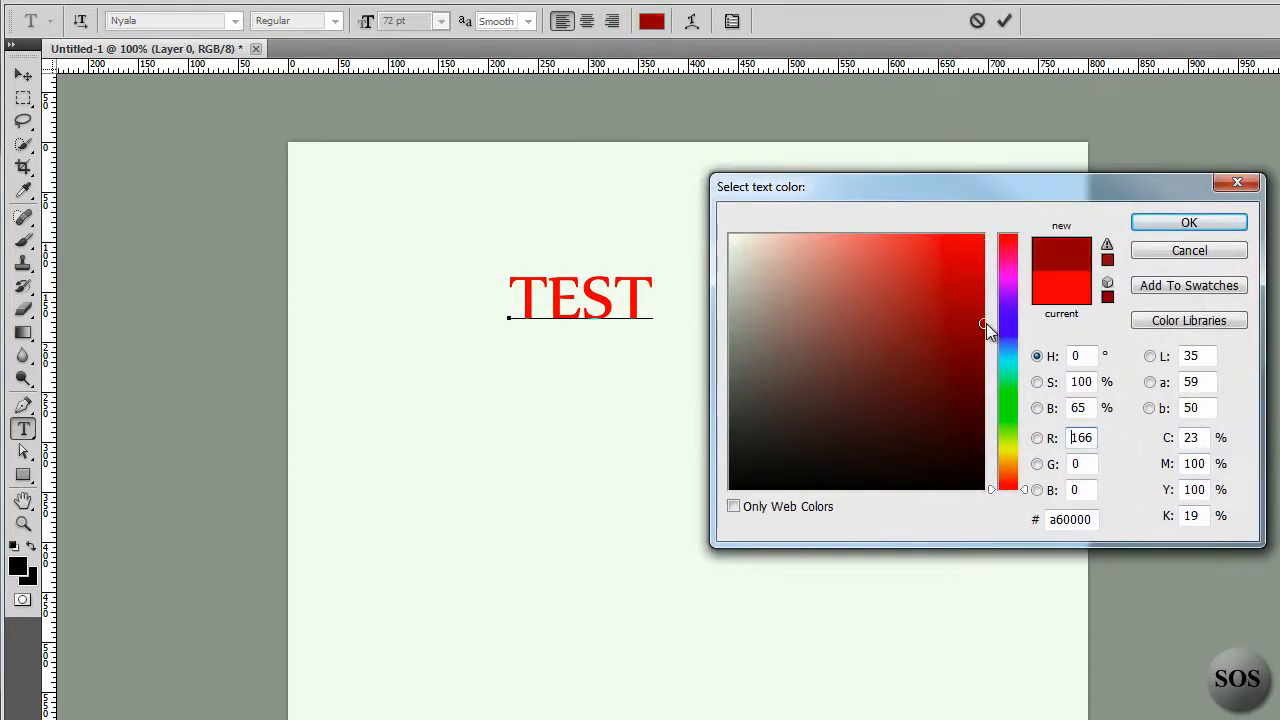
click(900, 396)
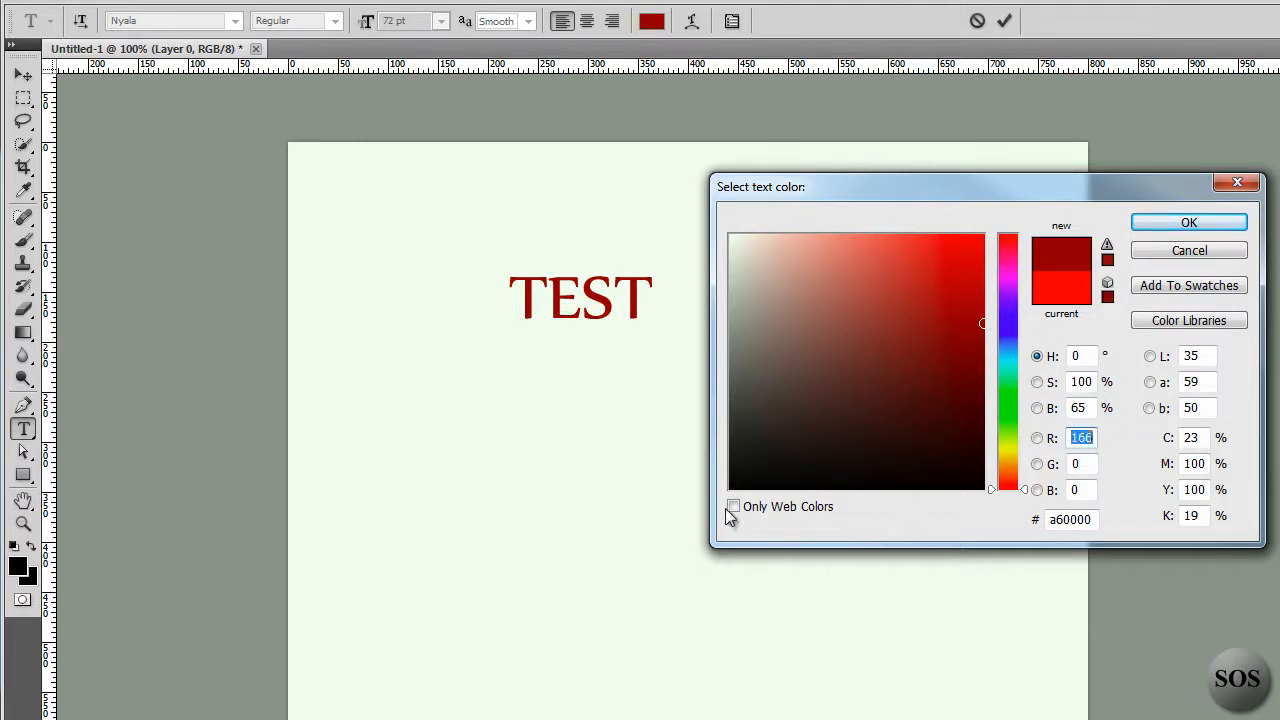
- Toggle Only Web Colors on and off, then confirm the dark red #b20101 for TEST
click(732, 506)
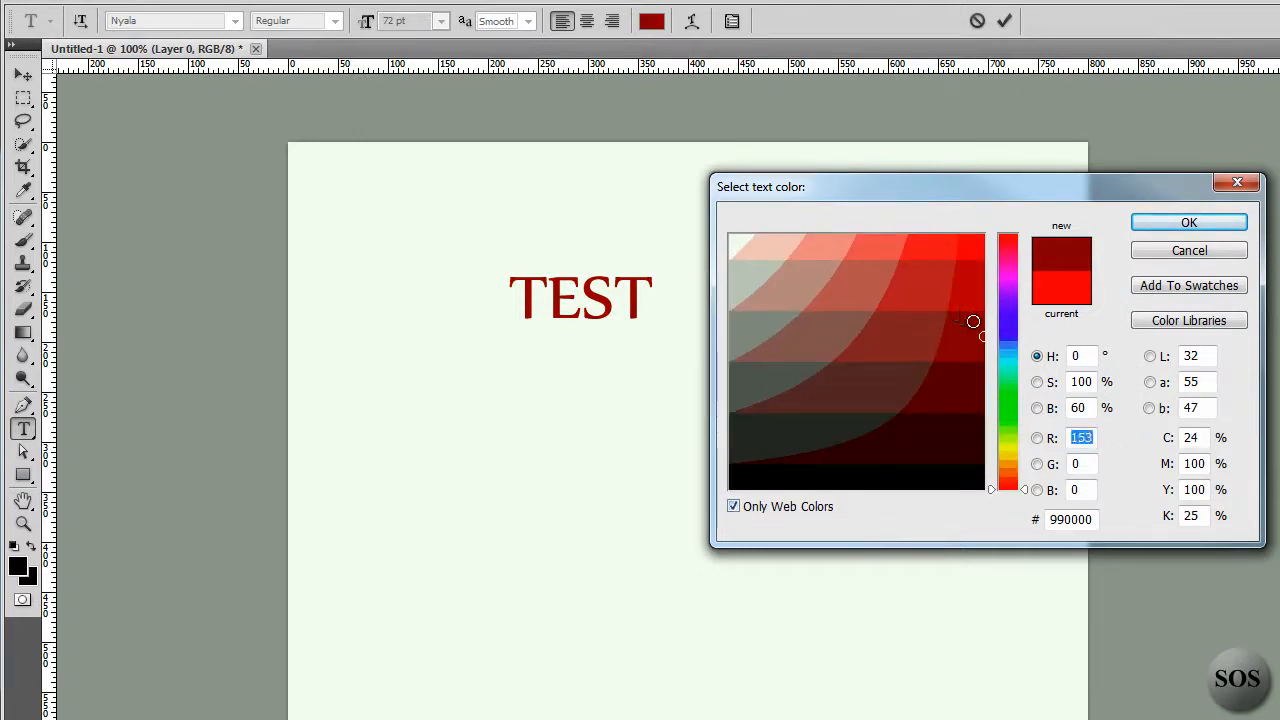
click(920, 326)
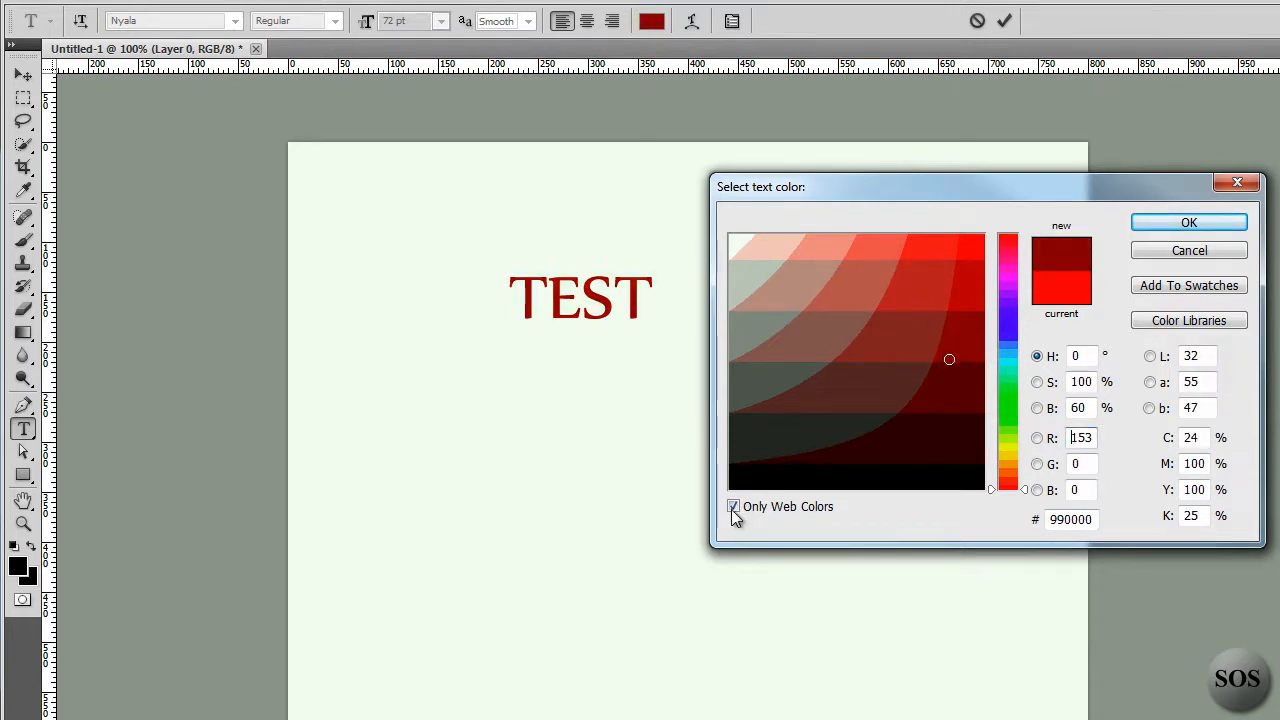
click(732, 508)
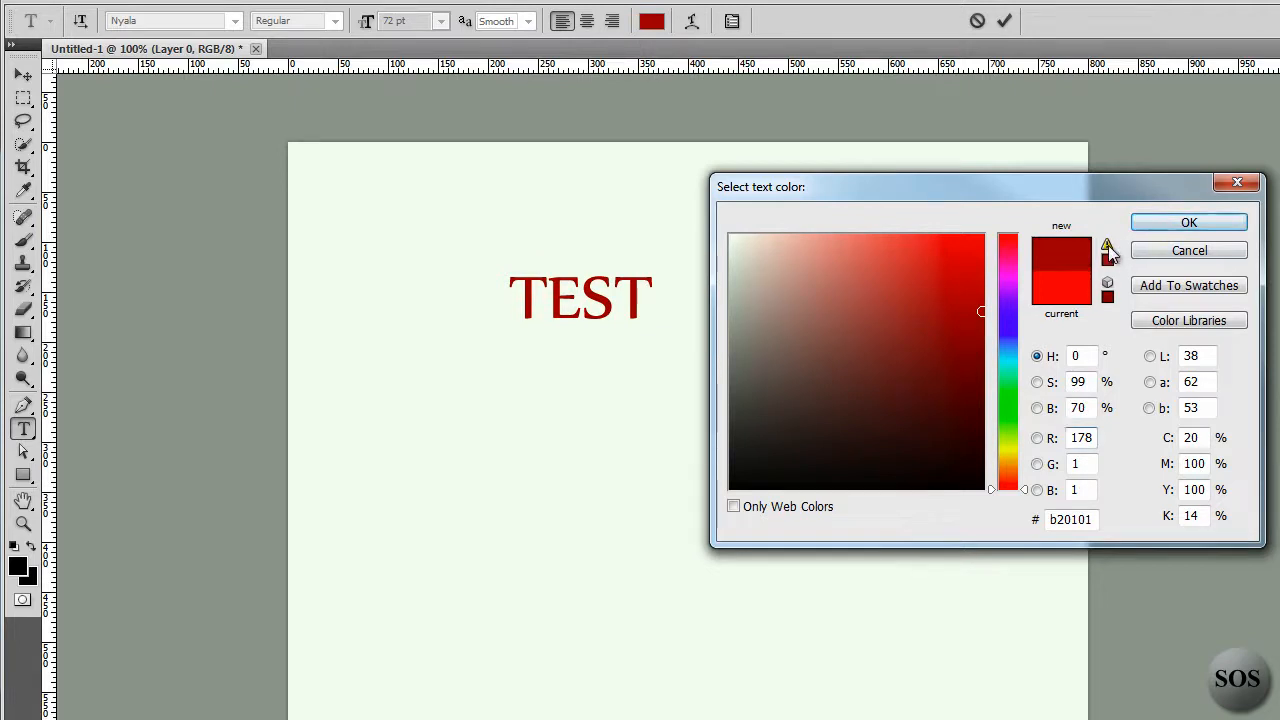
mouse_move(1108, 248)
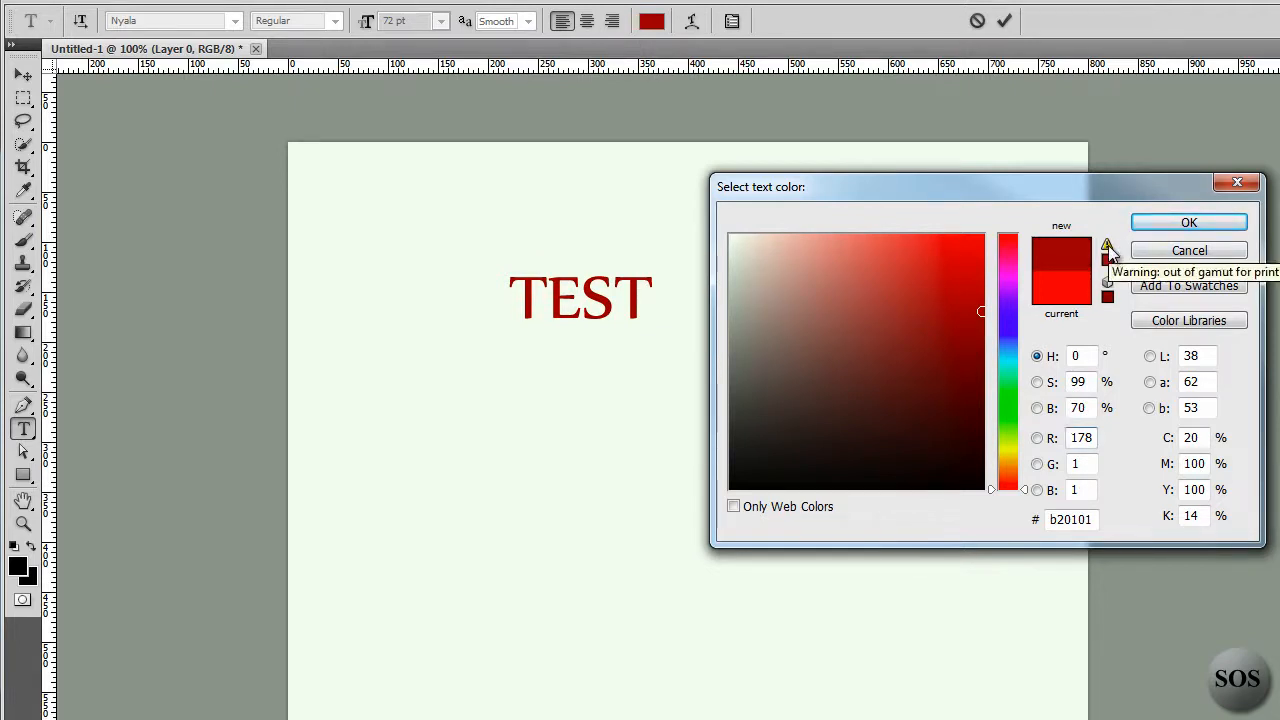
mouse_move(1108, 284)
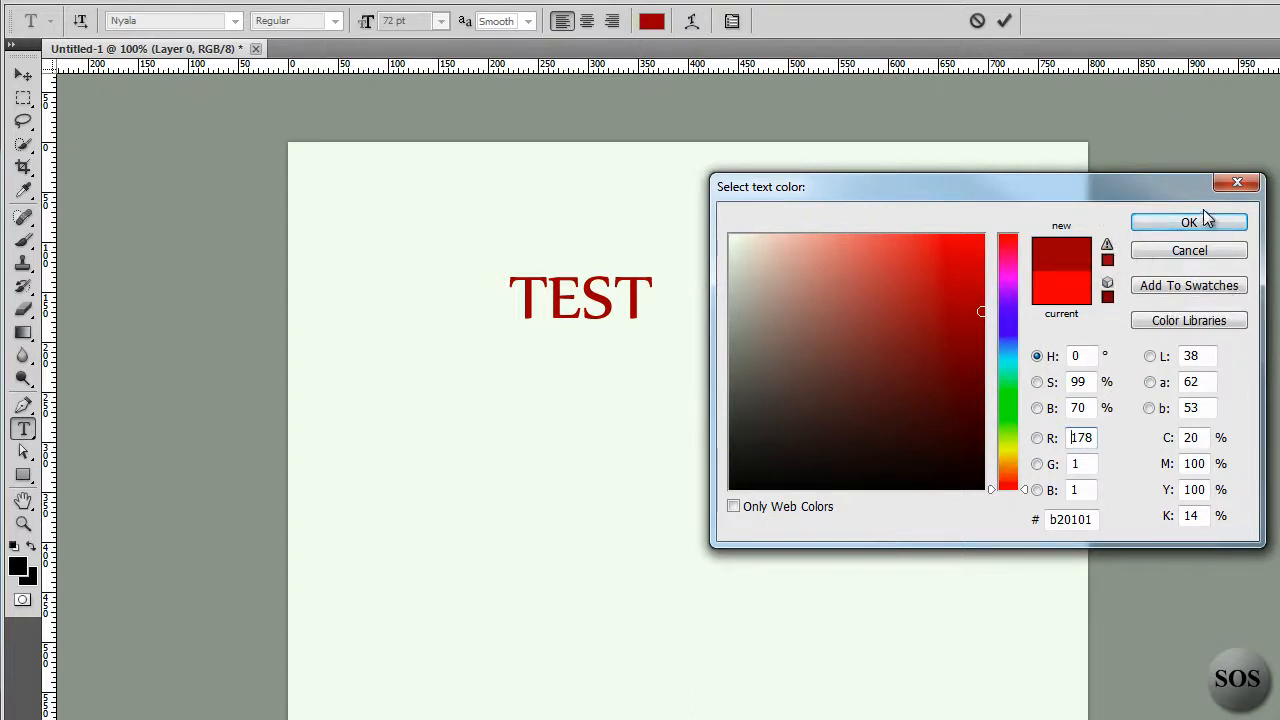
mouse_move(1202, 236)
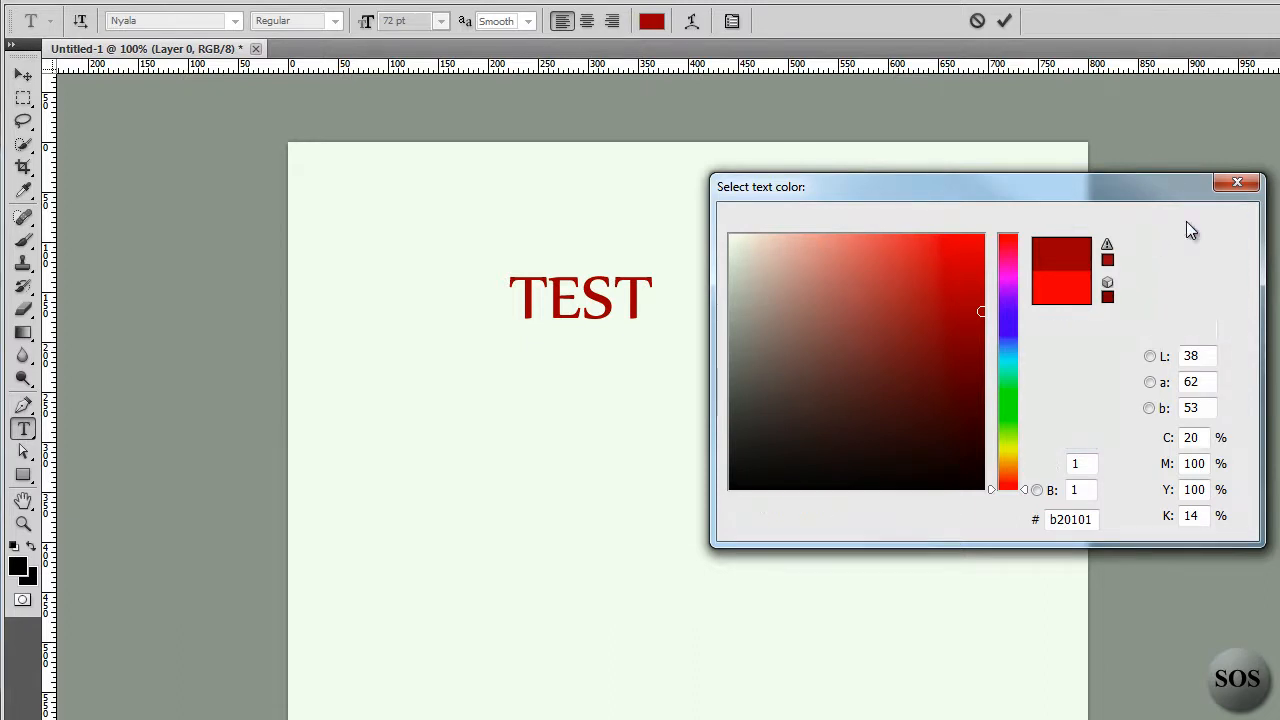
click(1236, 182)
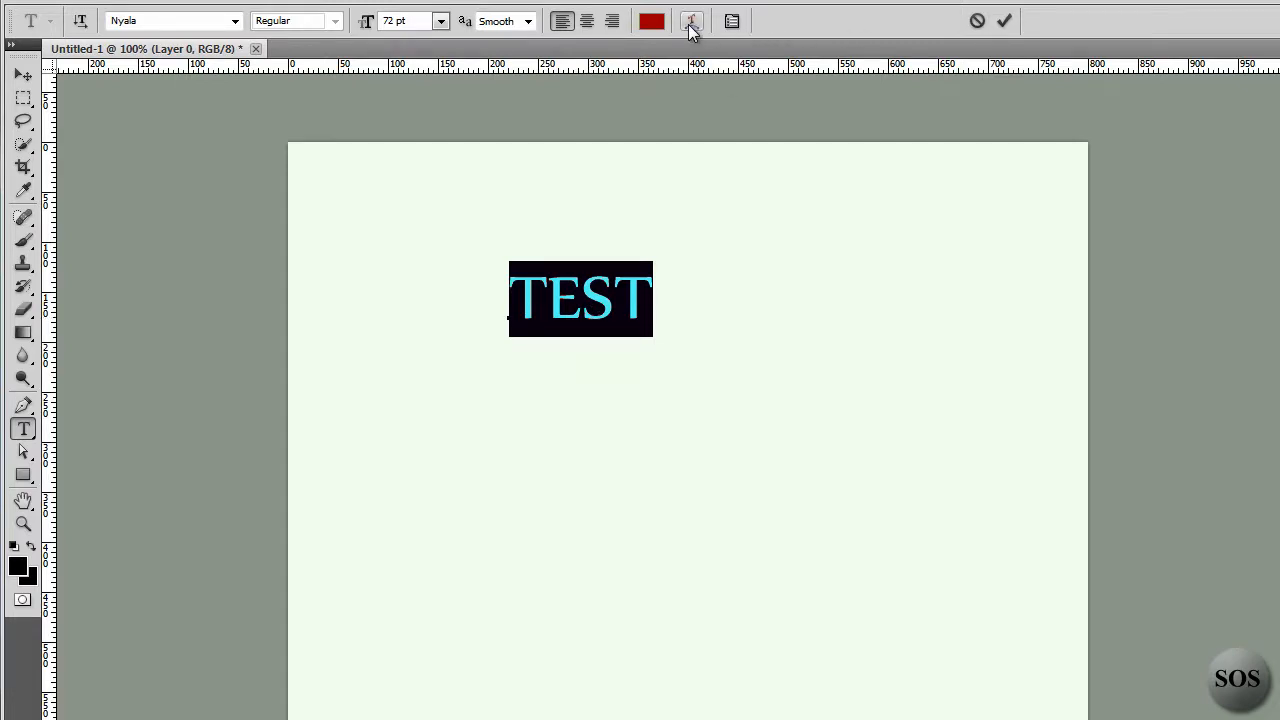
- Warp TEST with the Arc style: Bend +86, Horizontal Distortion +70, Vertical Distortion -48, and apply it
click(692, 20)
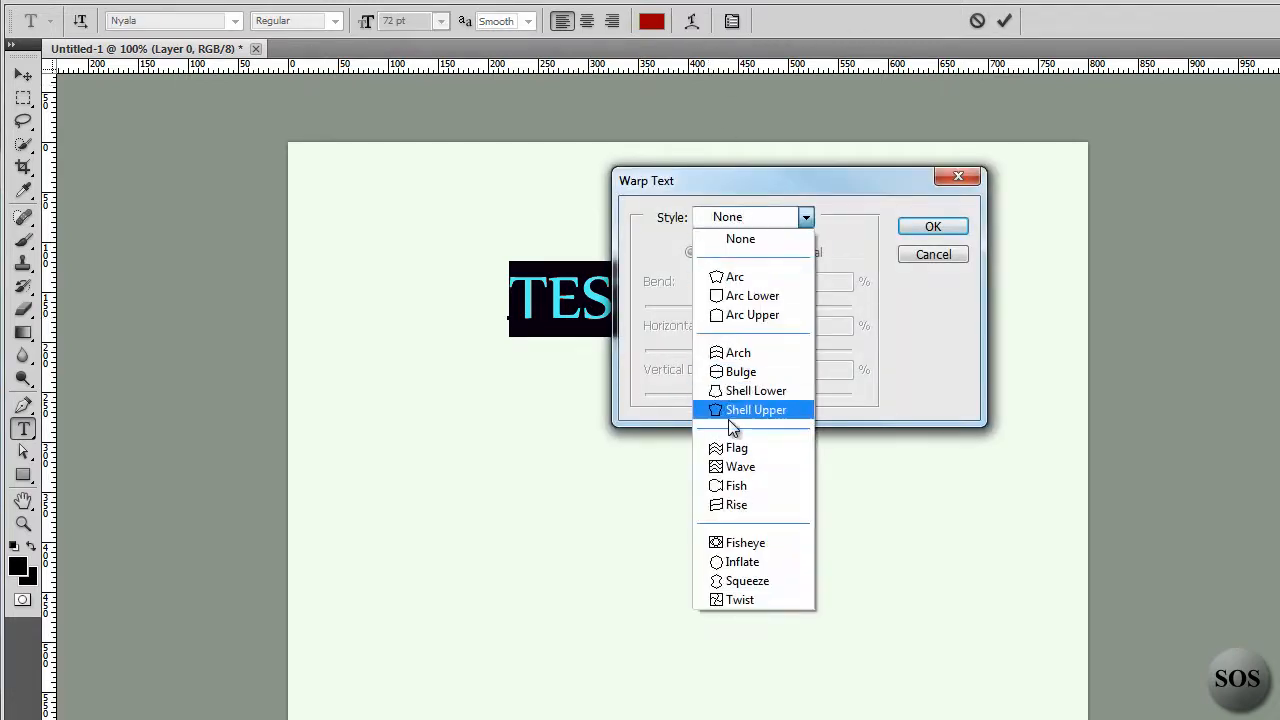
click(734, 276)
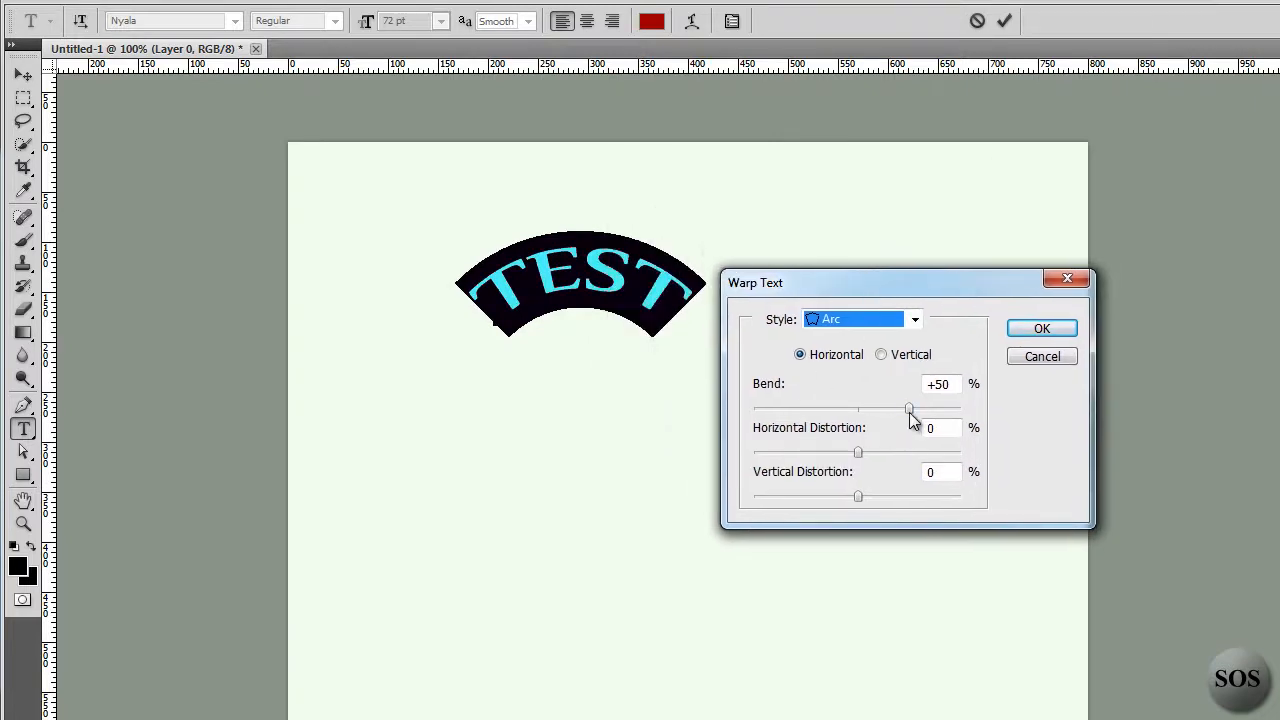
drag(908, 410, 948, 410)
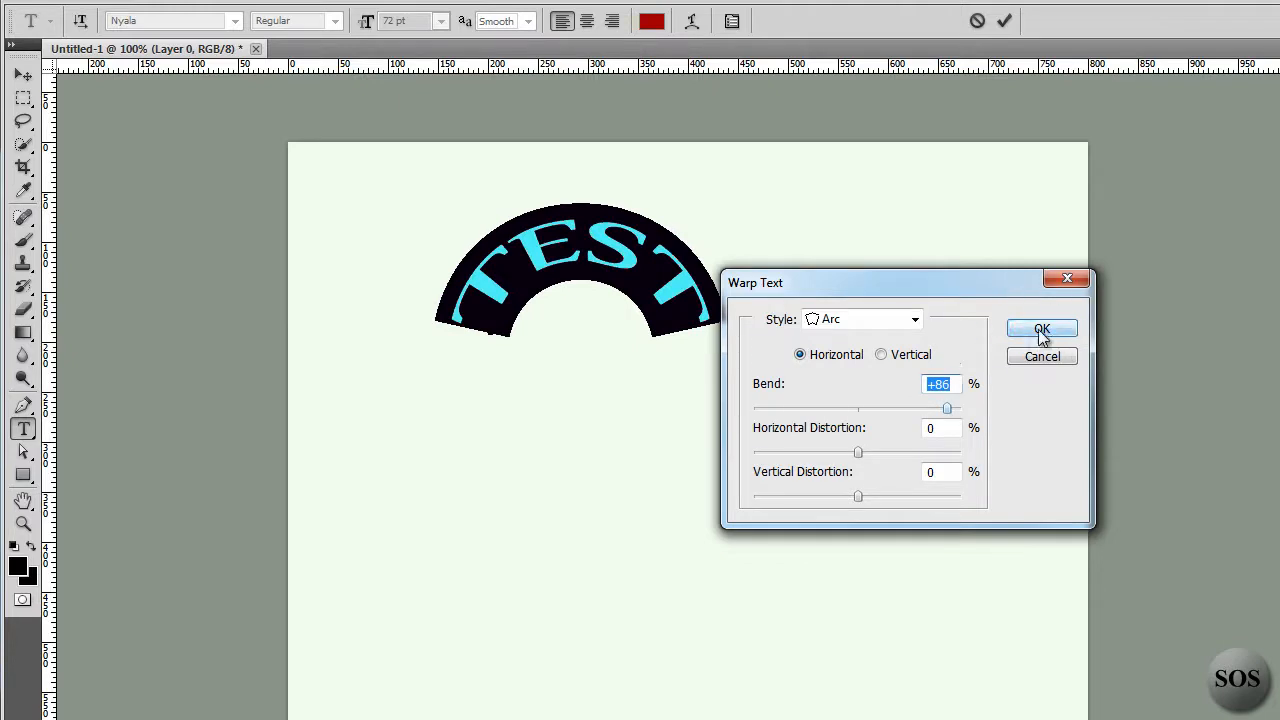
drag(856, 452, 818, 452)
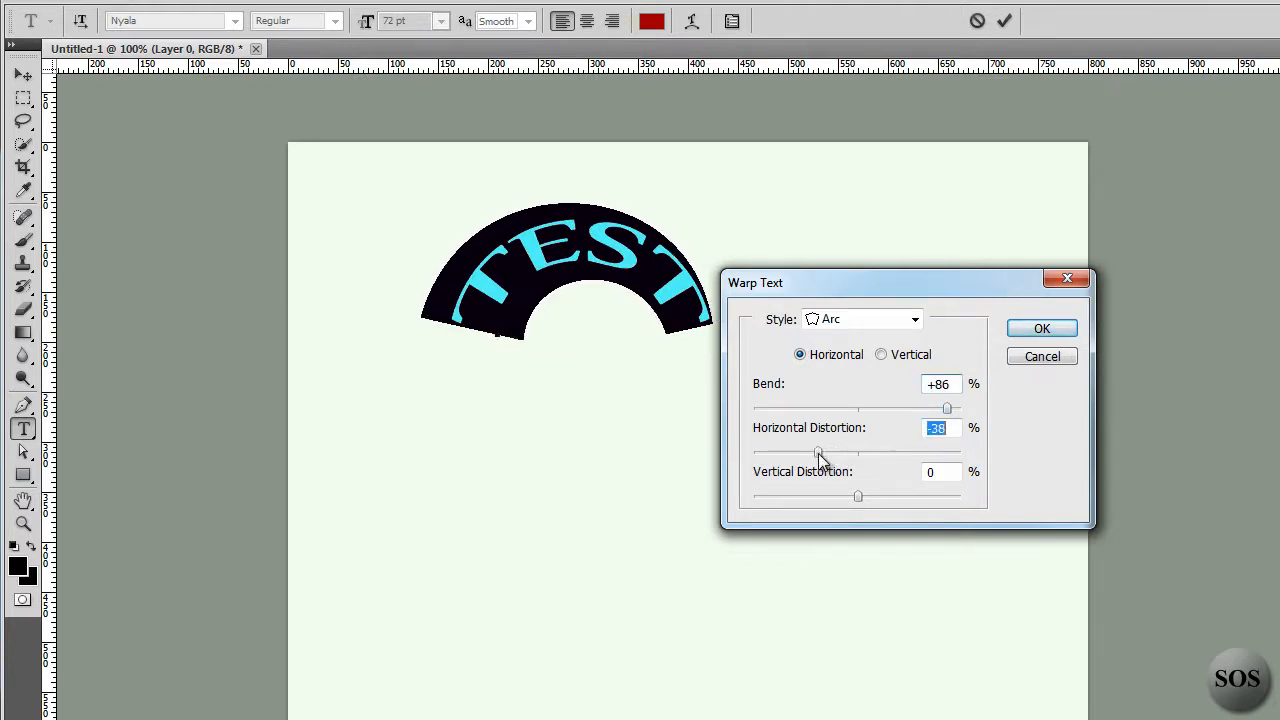
drag(820, 452, 928, 452)
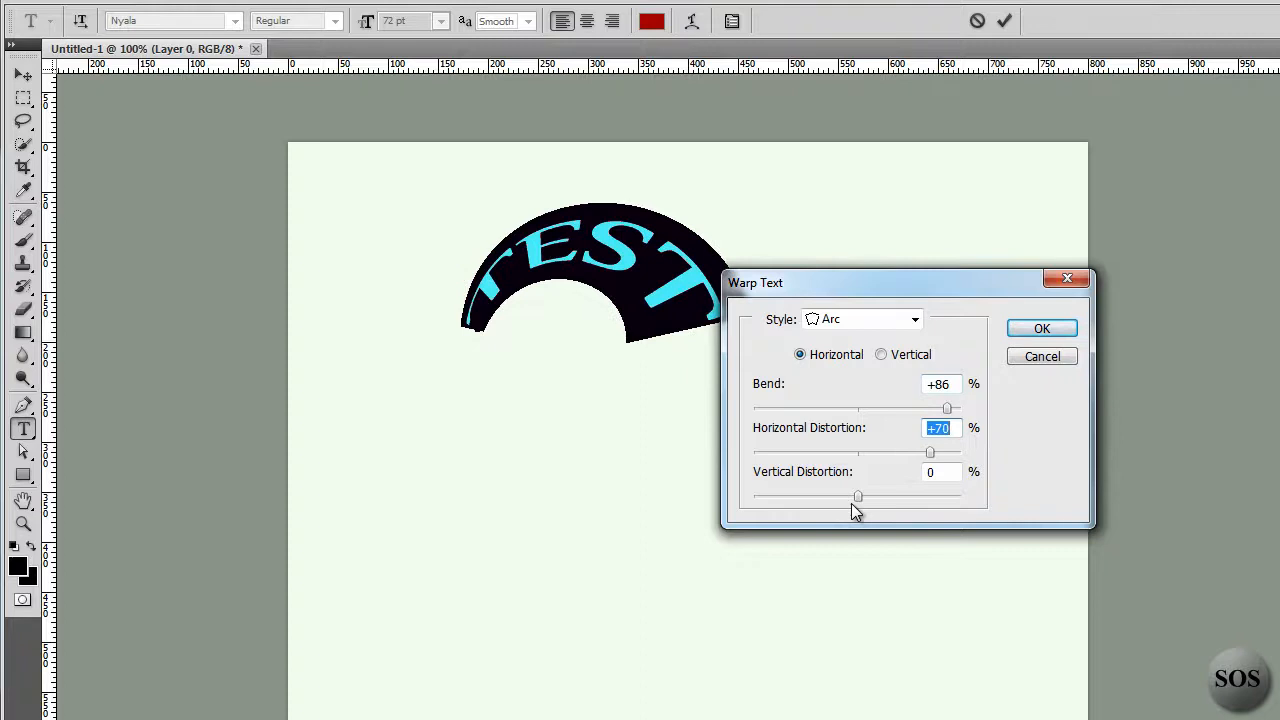
drag(856, 496, 808, 496)
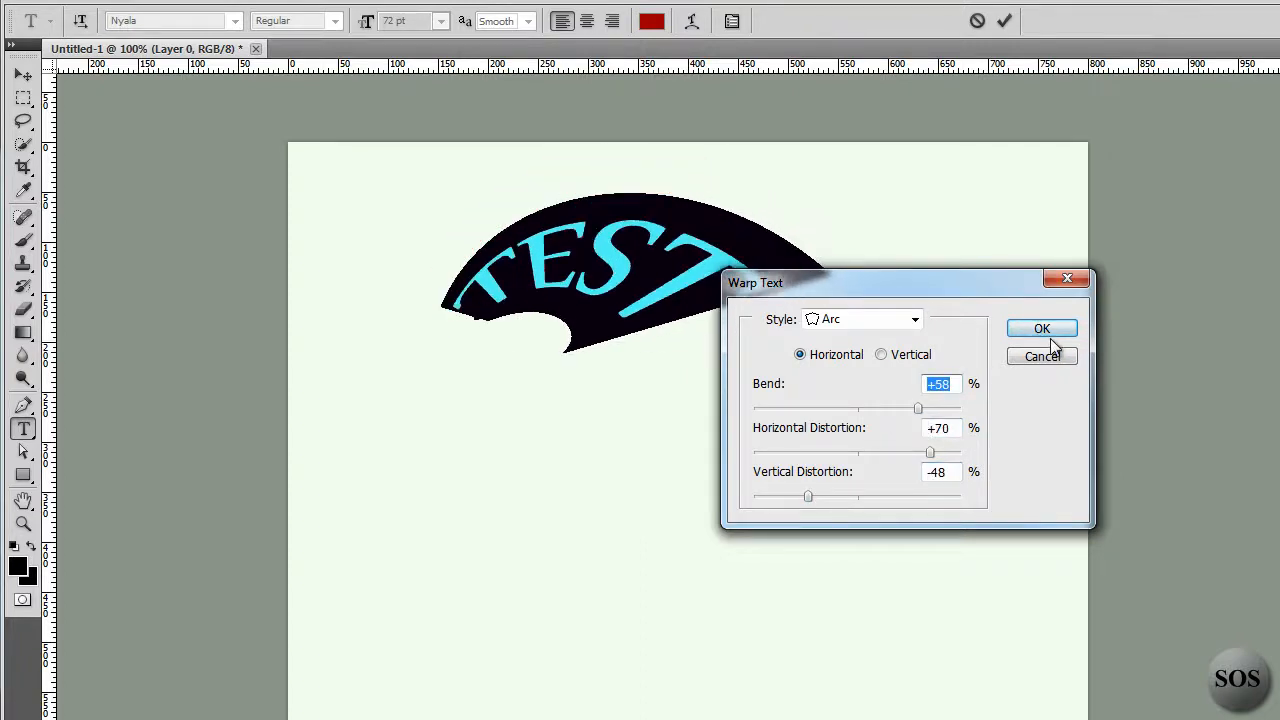
click(1042, 328)
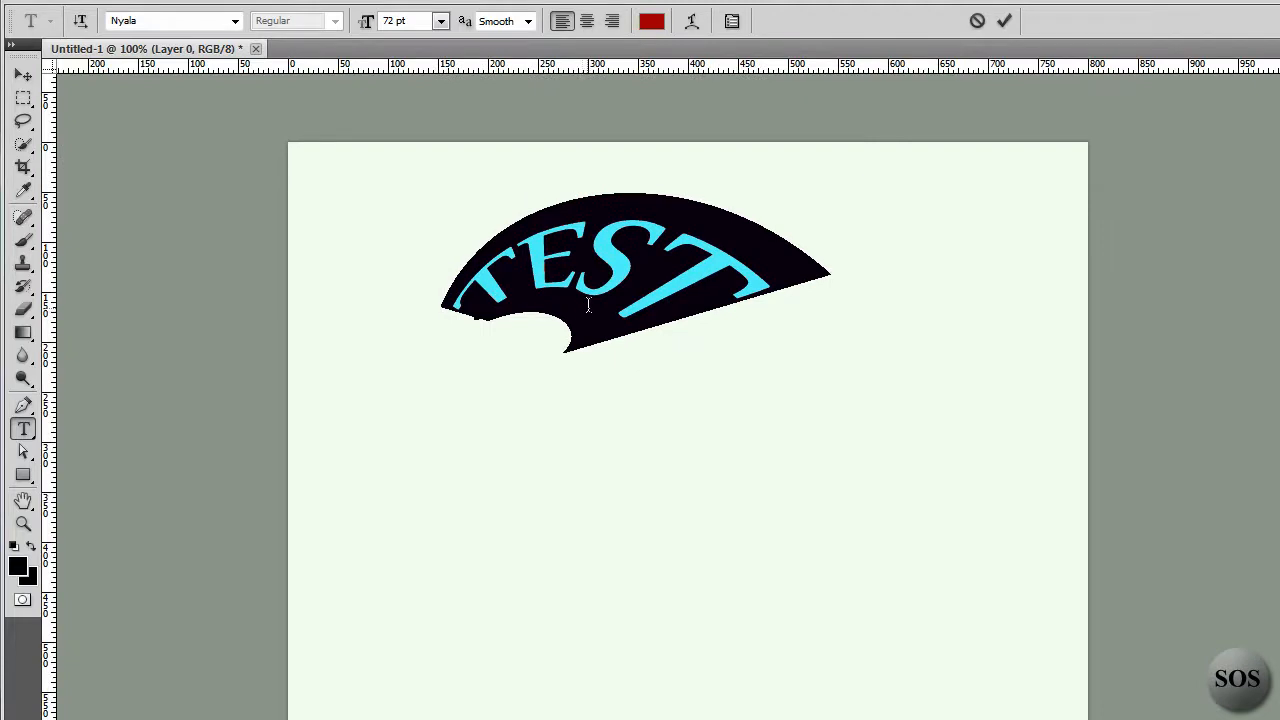
- Commit the warped TEST text and convert its layer to a shape from the Layers panel menu
click(1004, 20)
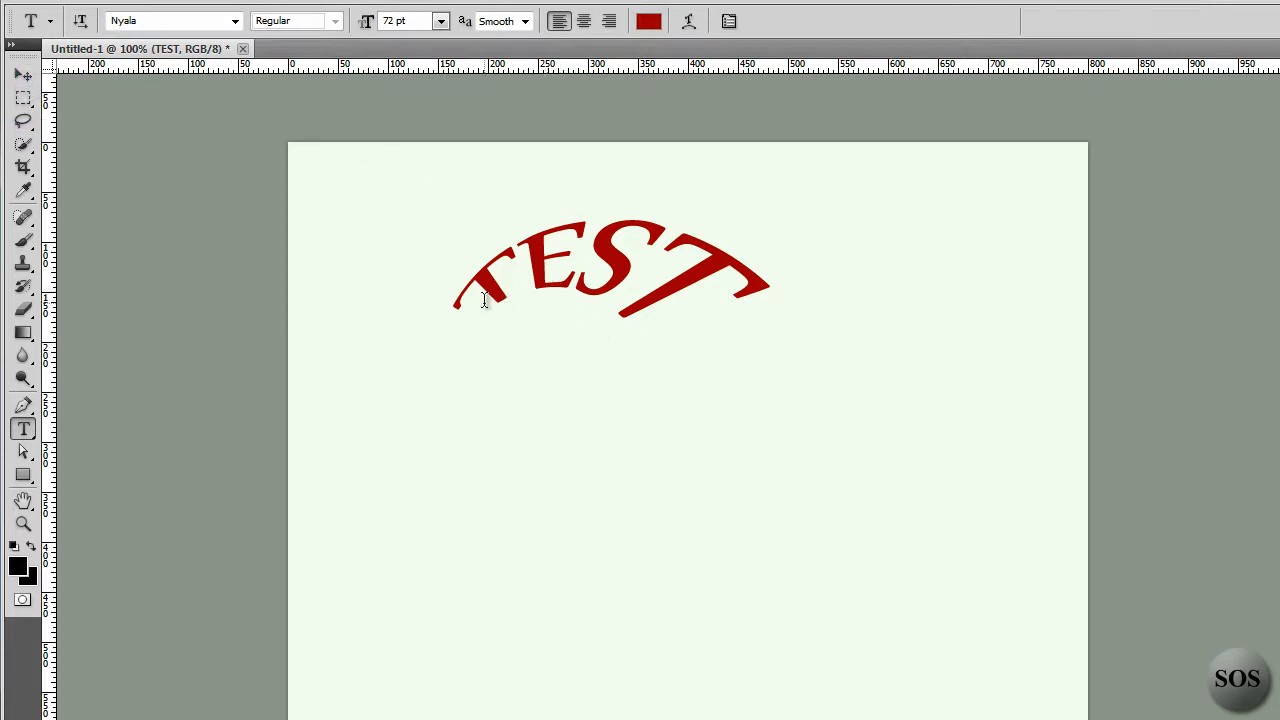
mouse_move(560, 304)
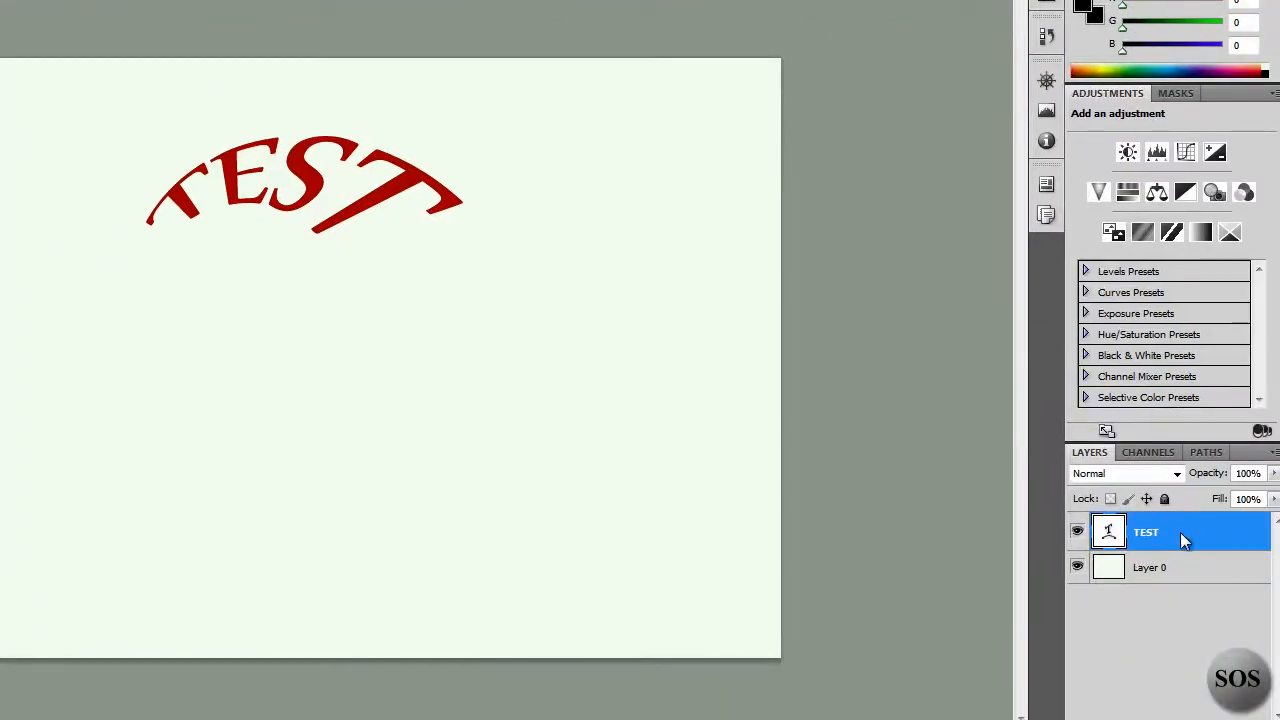
right_click(1146, 532)
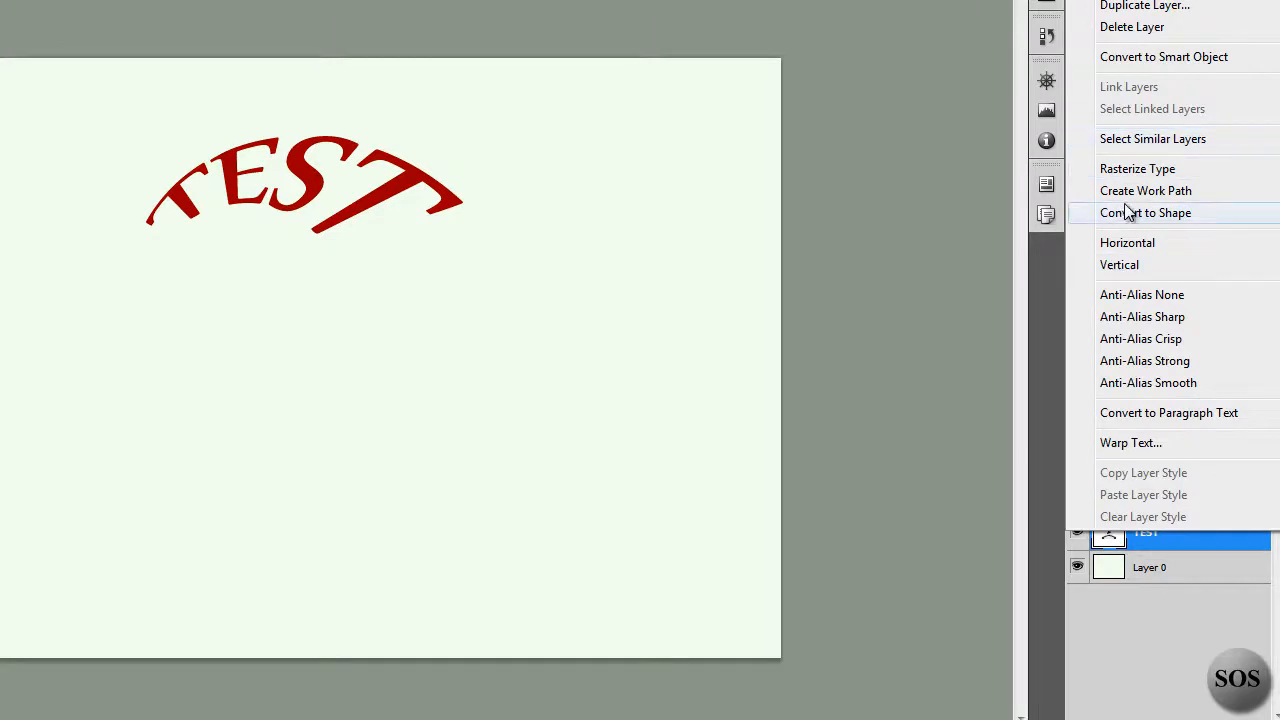
click(1136, 168)
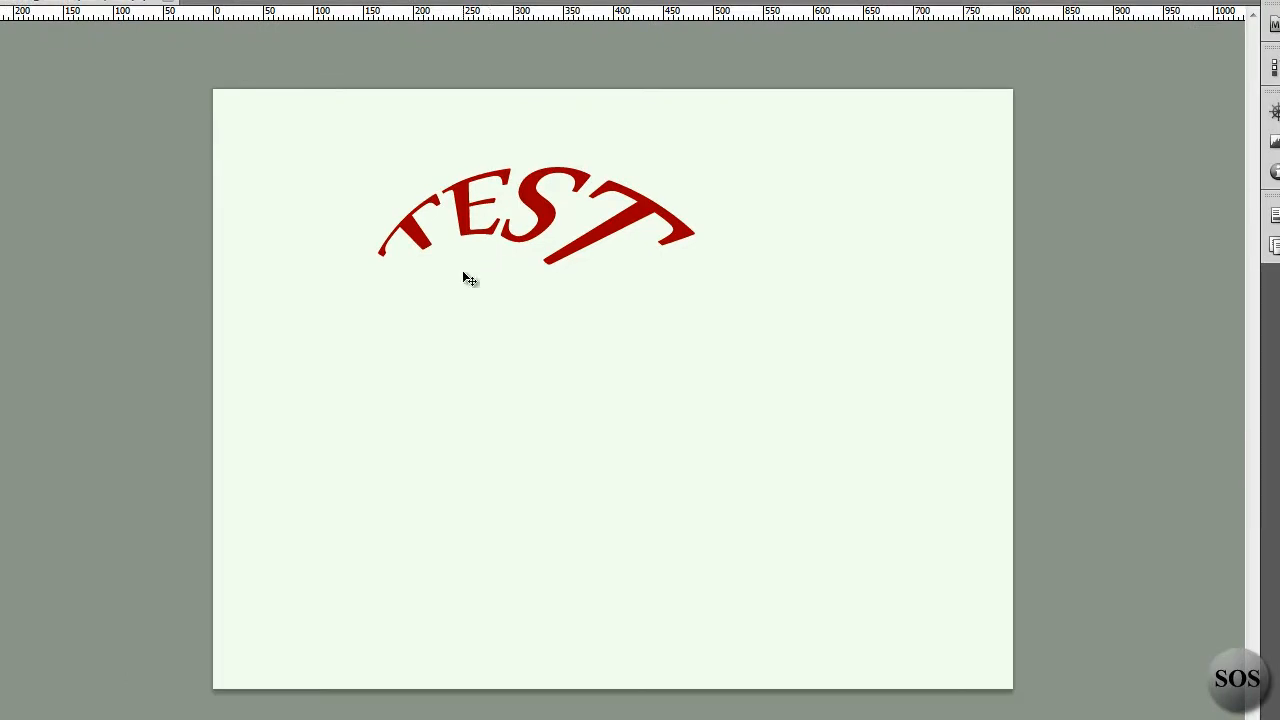
- Zoom in on the red TEST letters to inspect their edges
click(536, 216)
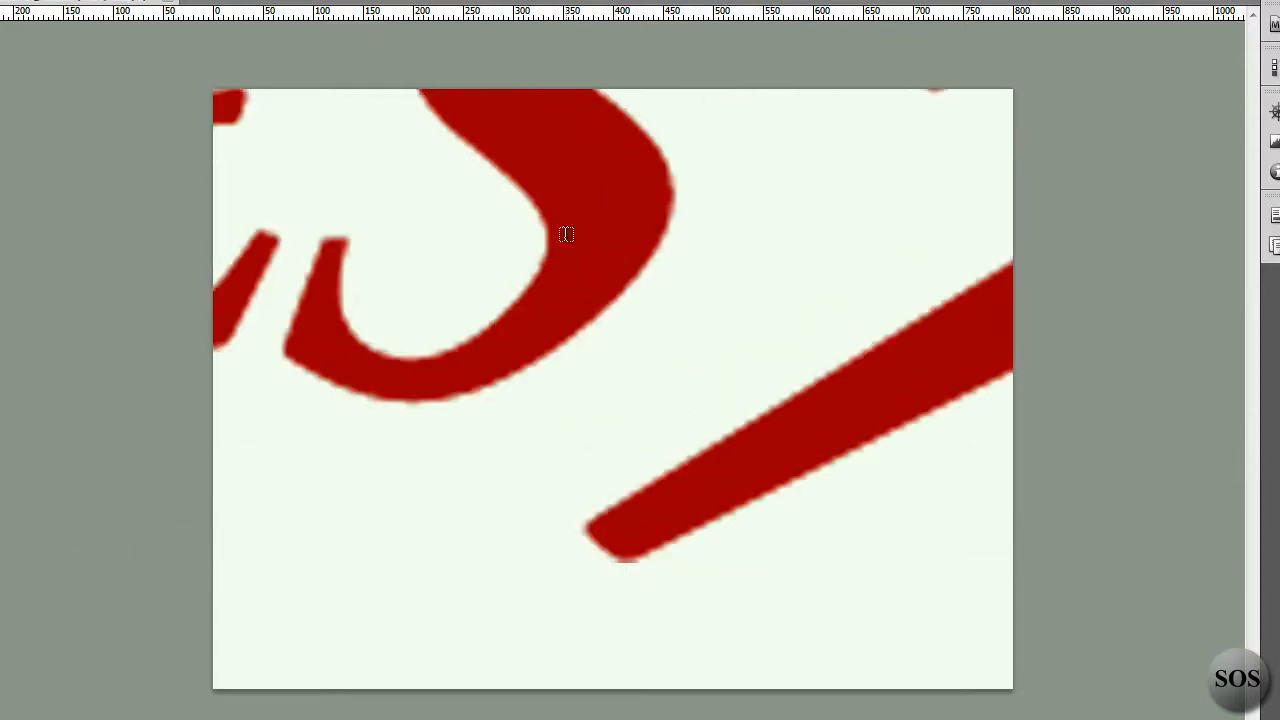
mouse_move(624, 332)
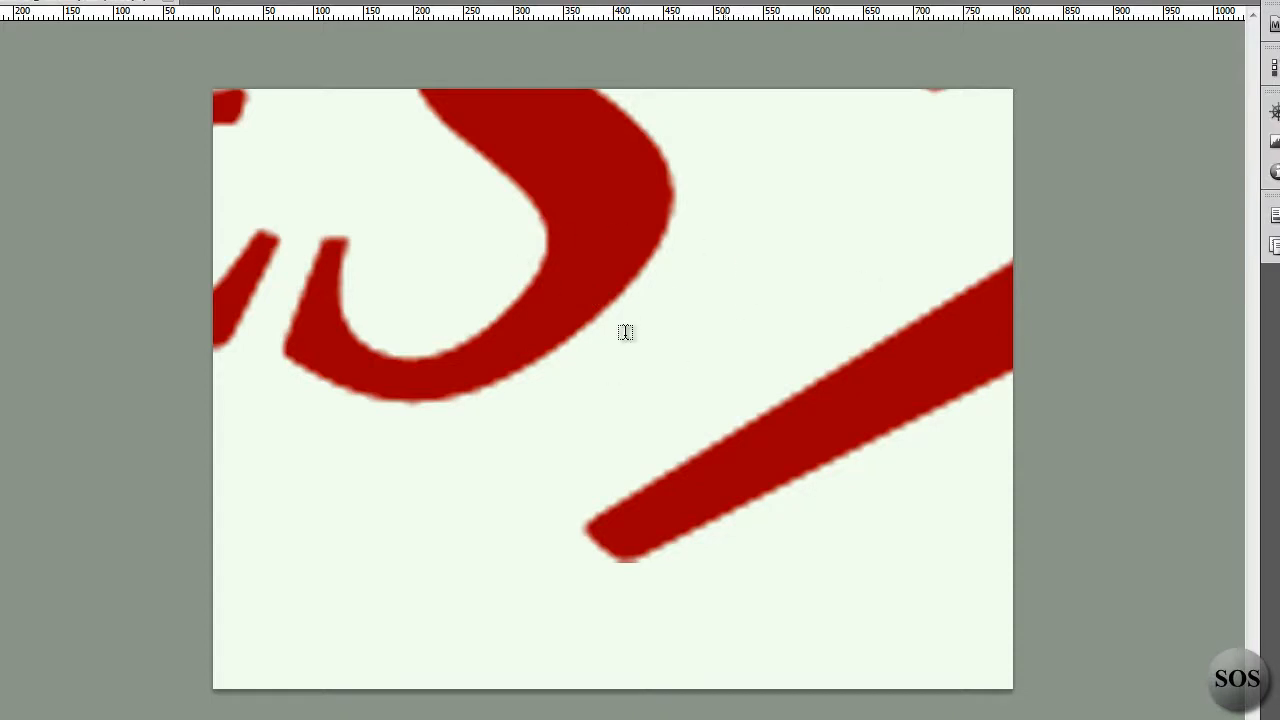
mouse_move(614, 512)
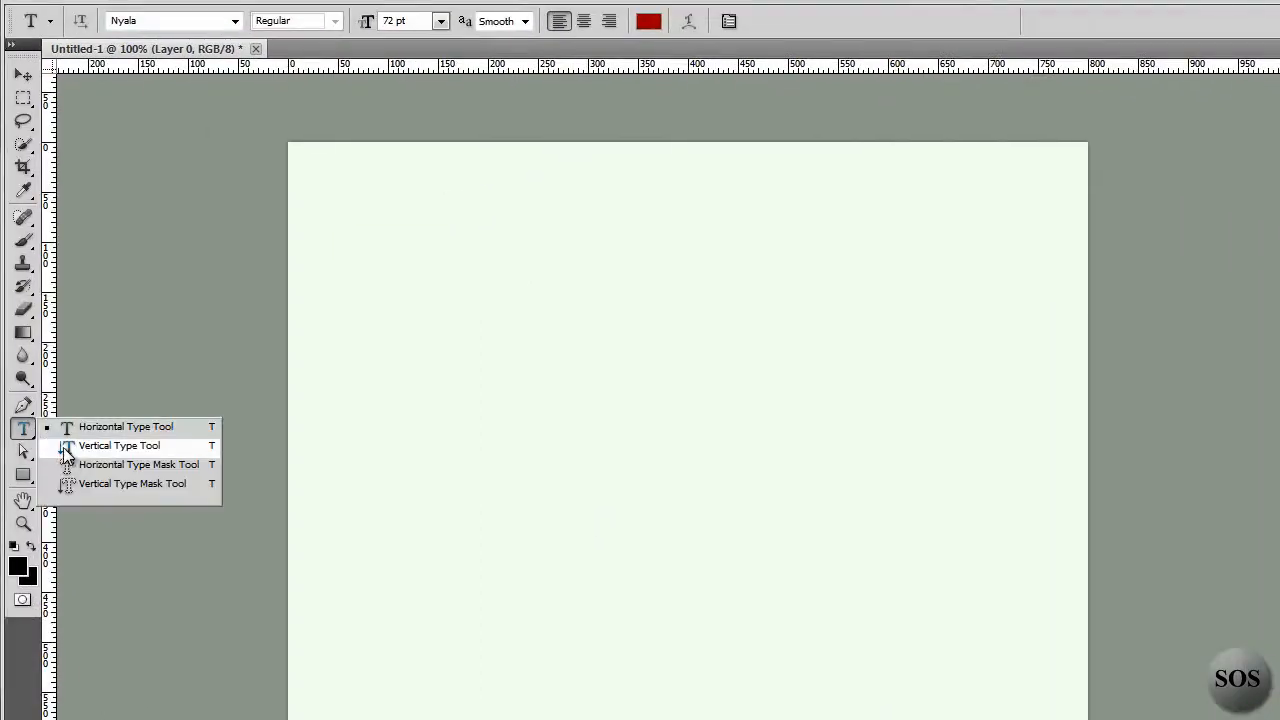
mouse_move(90, 480)
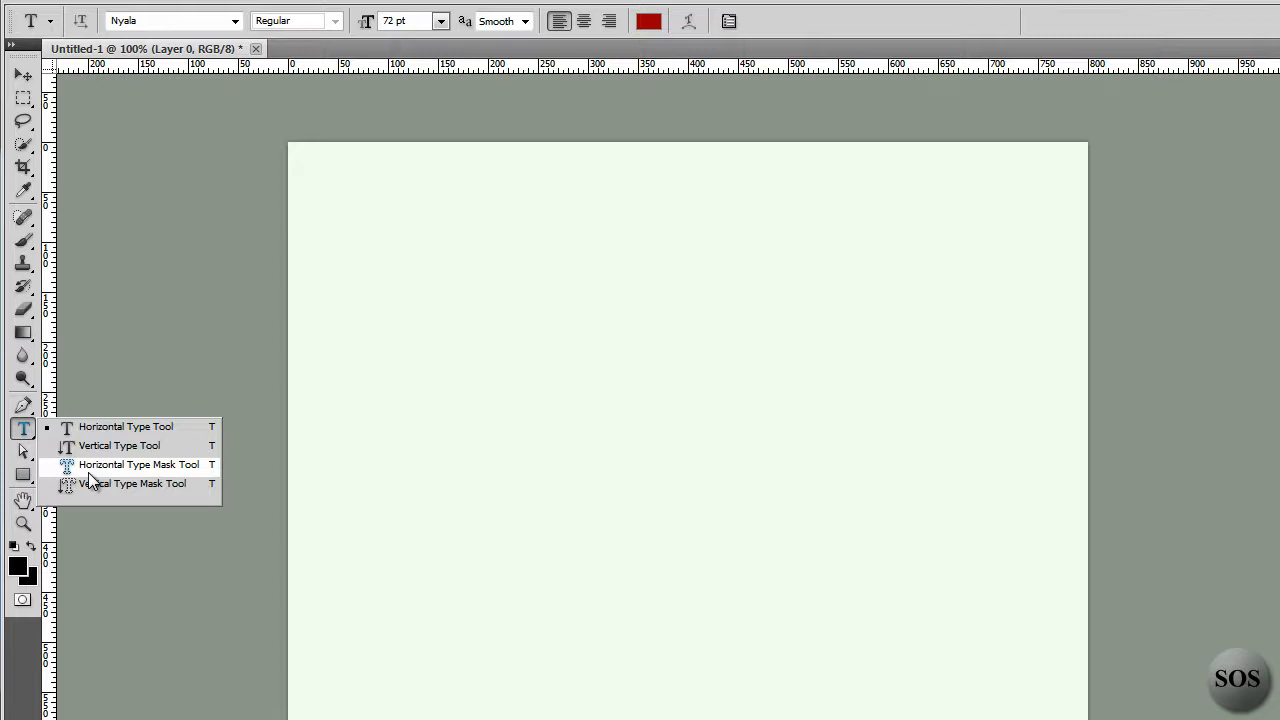
- Make a TEST-shaped selection with the Horizontal Type Mask Tool and commit it
click(132, 482)
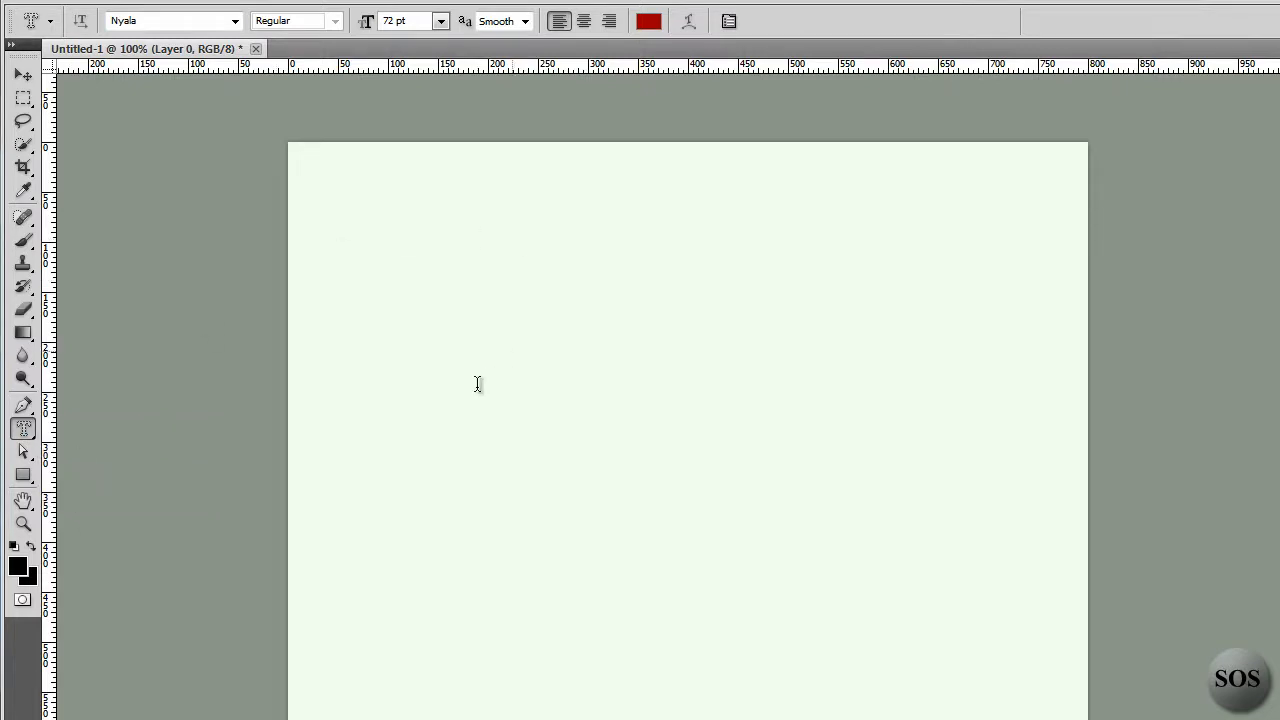
click(488, 264)
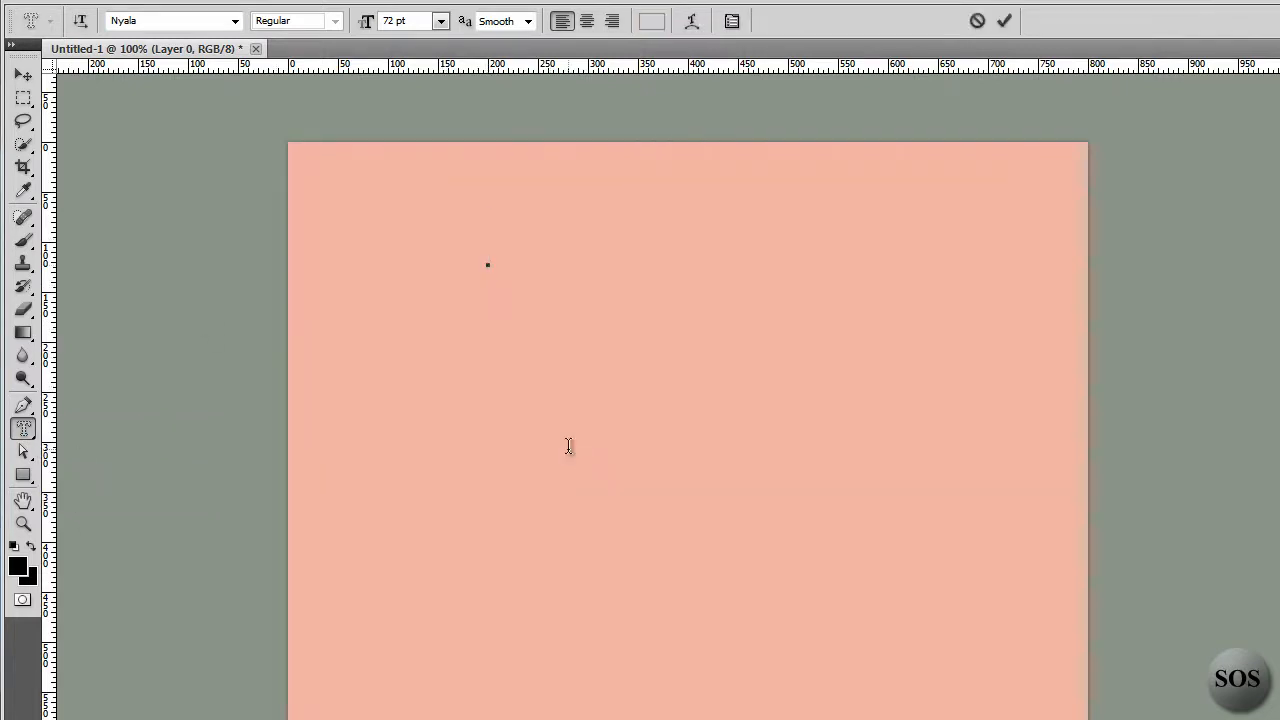
text(TEST)
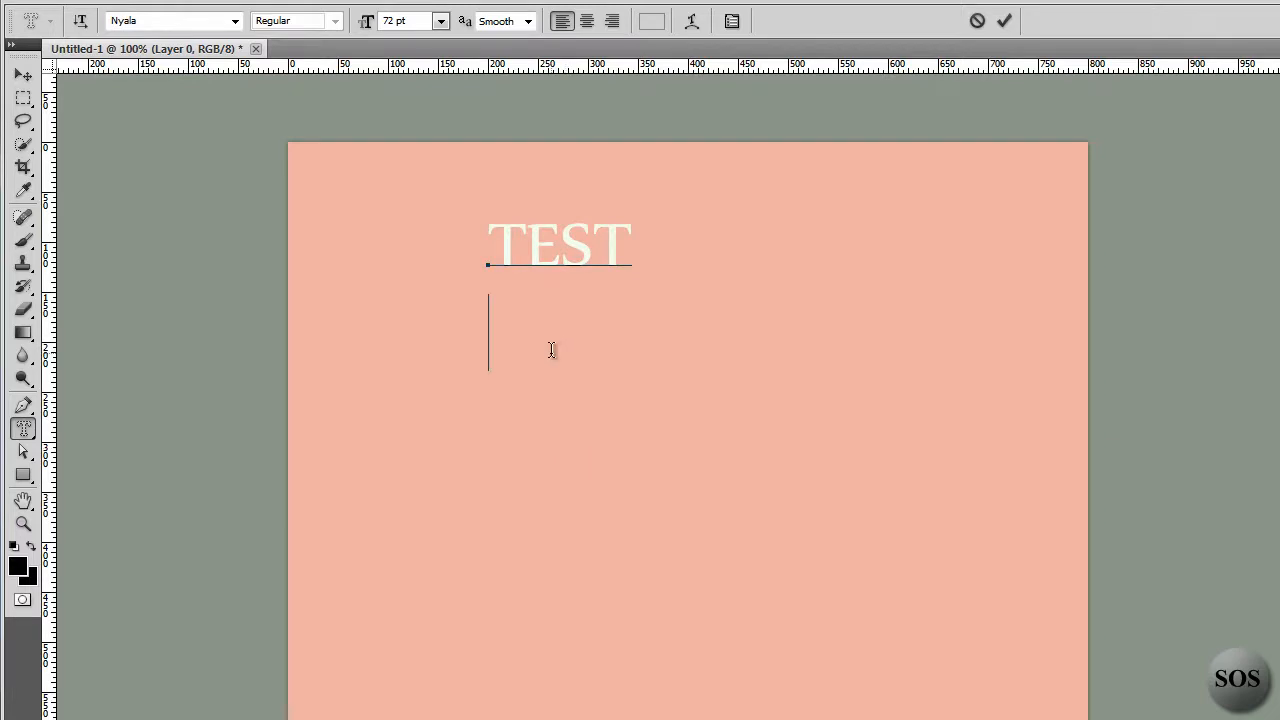
click(1004, 20)
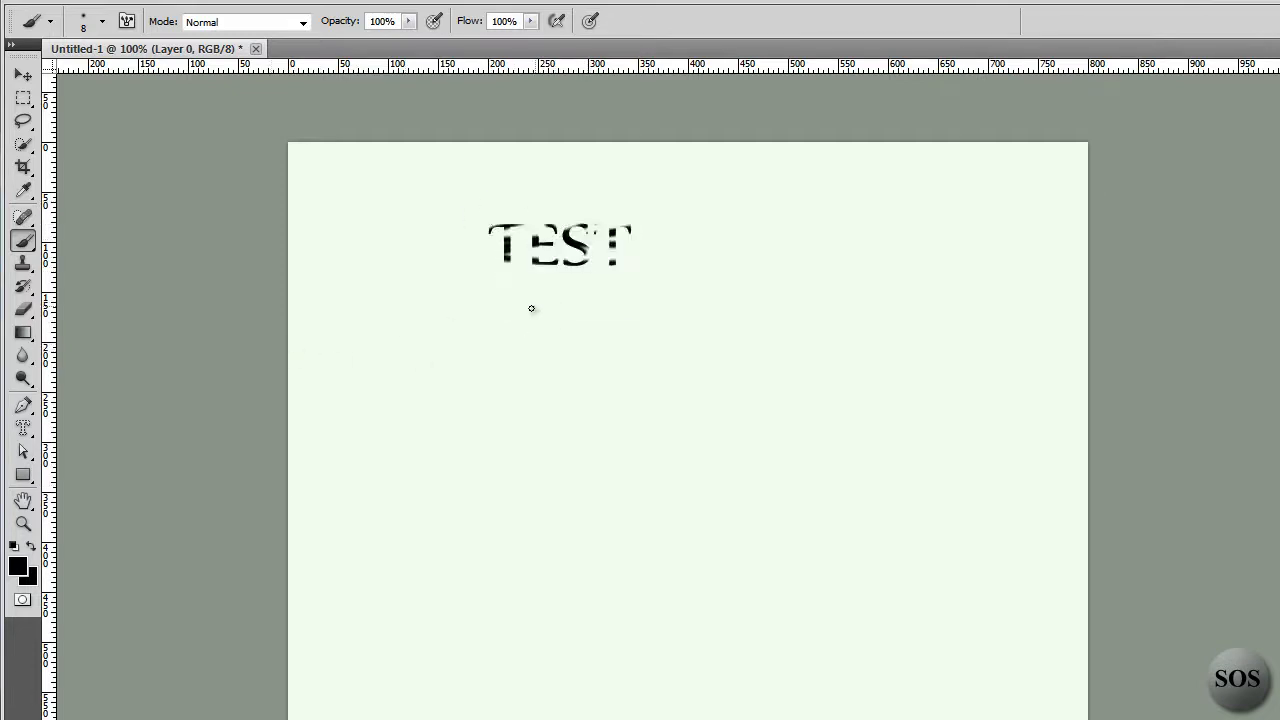
mouse_move(448, 280)
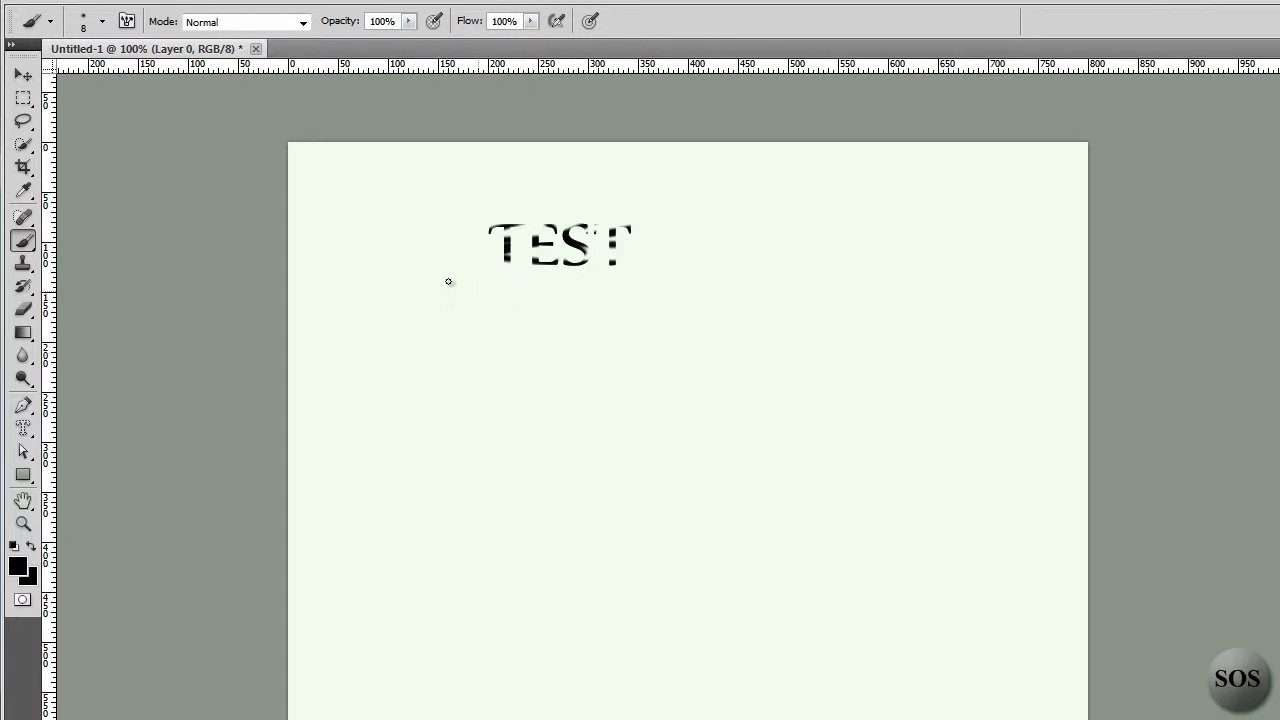
mouse_move(600, 326)
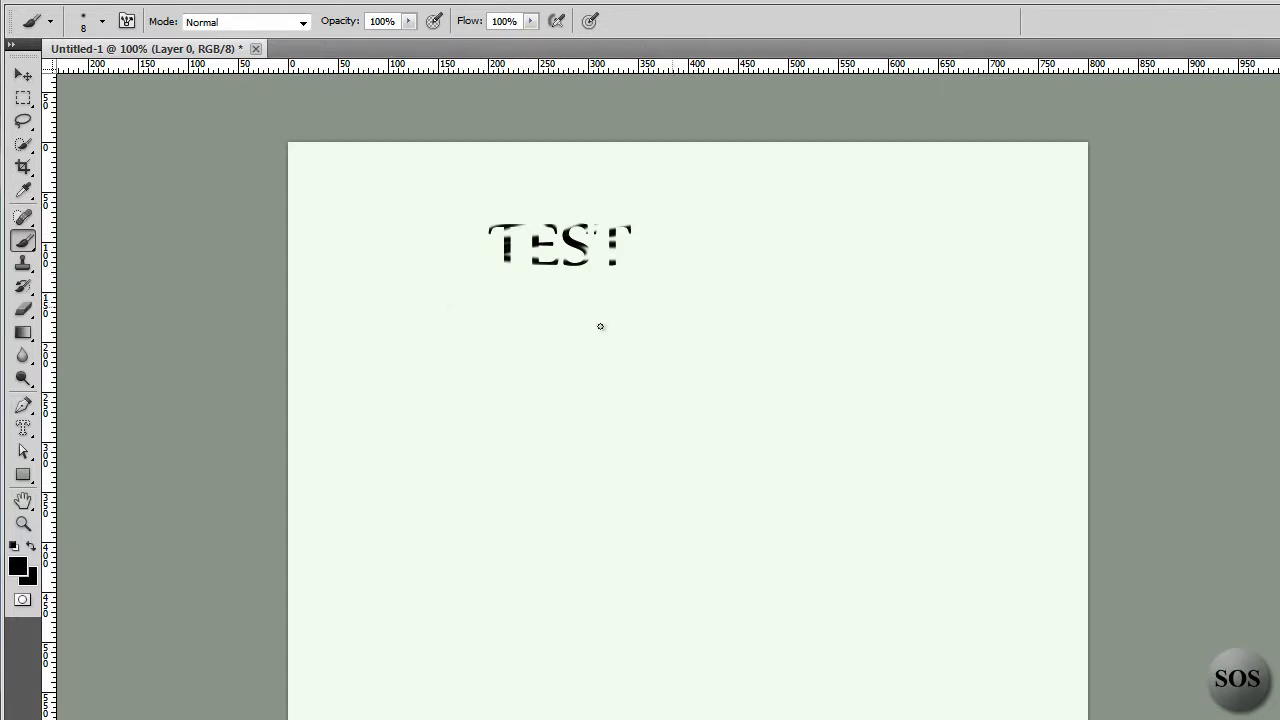
mouse_move(512, 276)
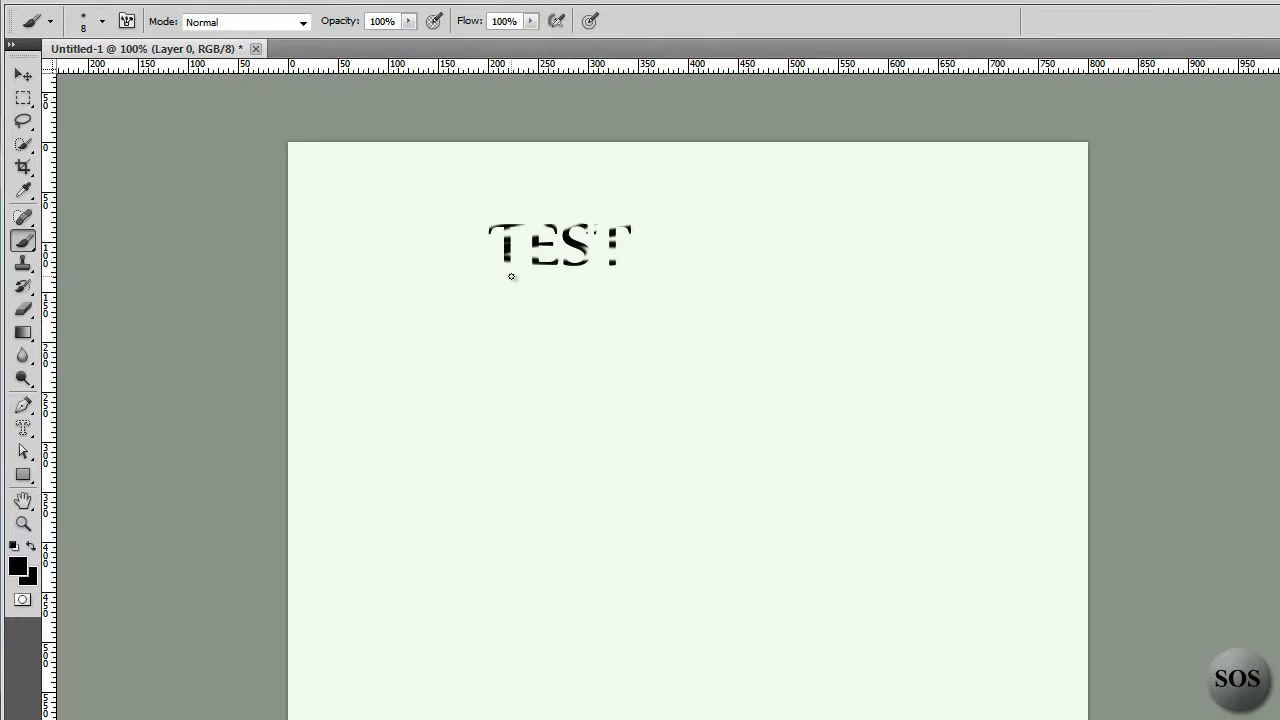
mouse_move(476, 286)
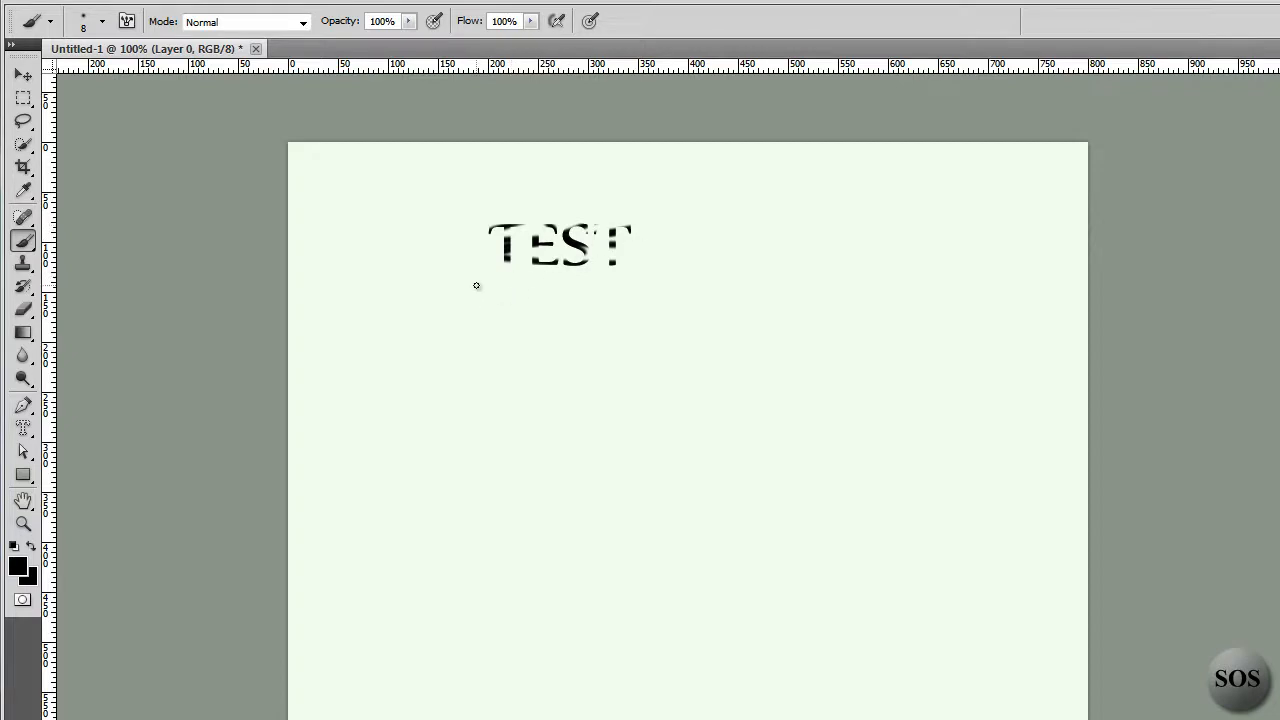
mouse_move(508, 264)
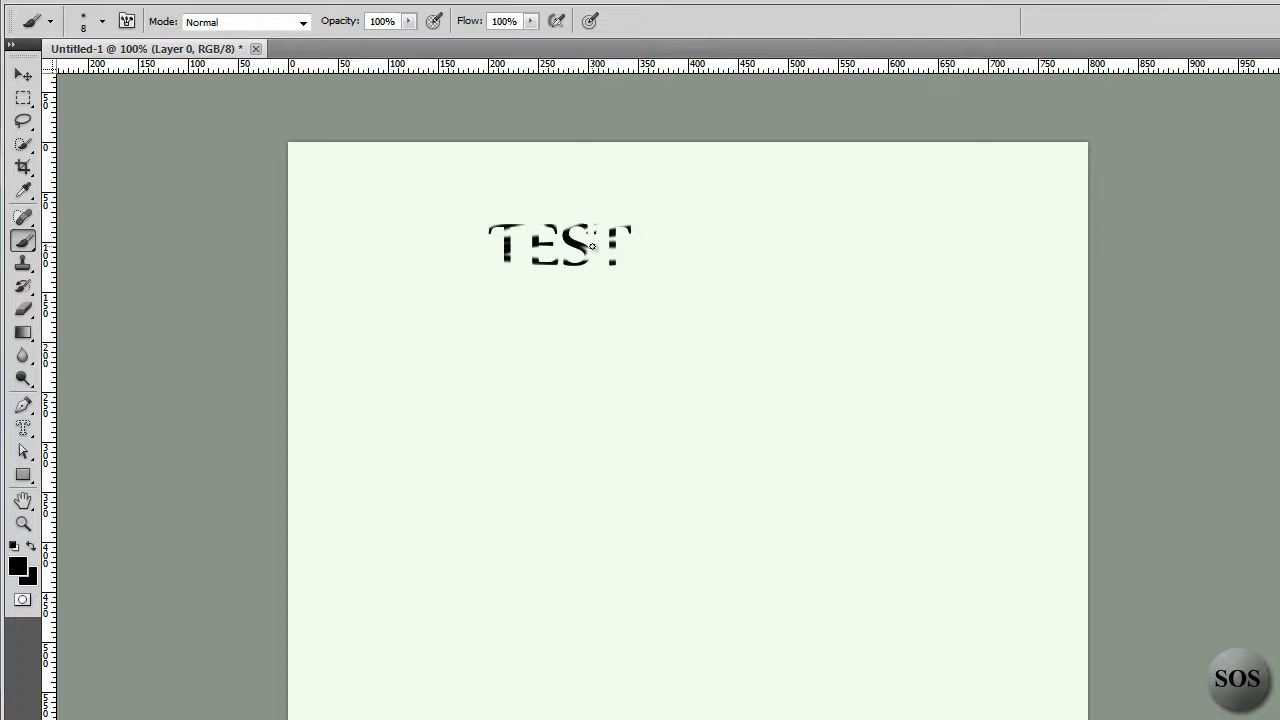
mouse_move(560, 284)
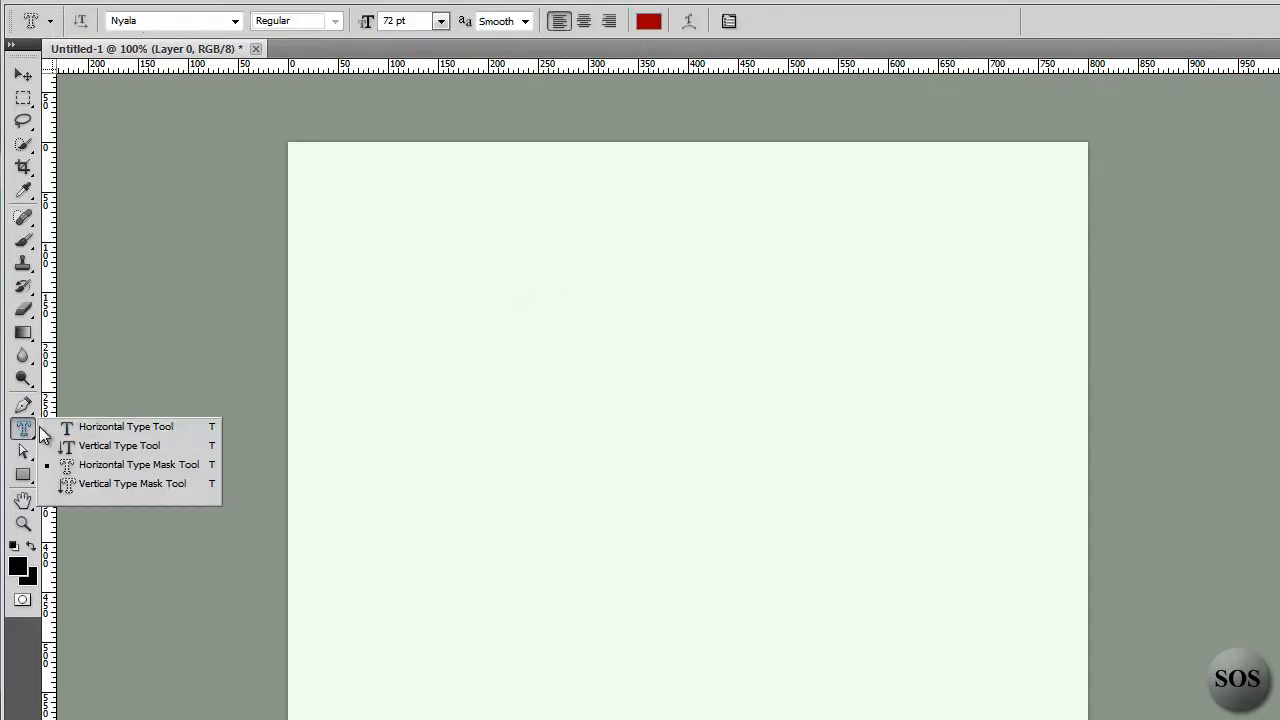
- Draw a black rectangle shape layer on the upper left with the Rectangle Tool
click(124, 426)
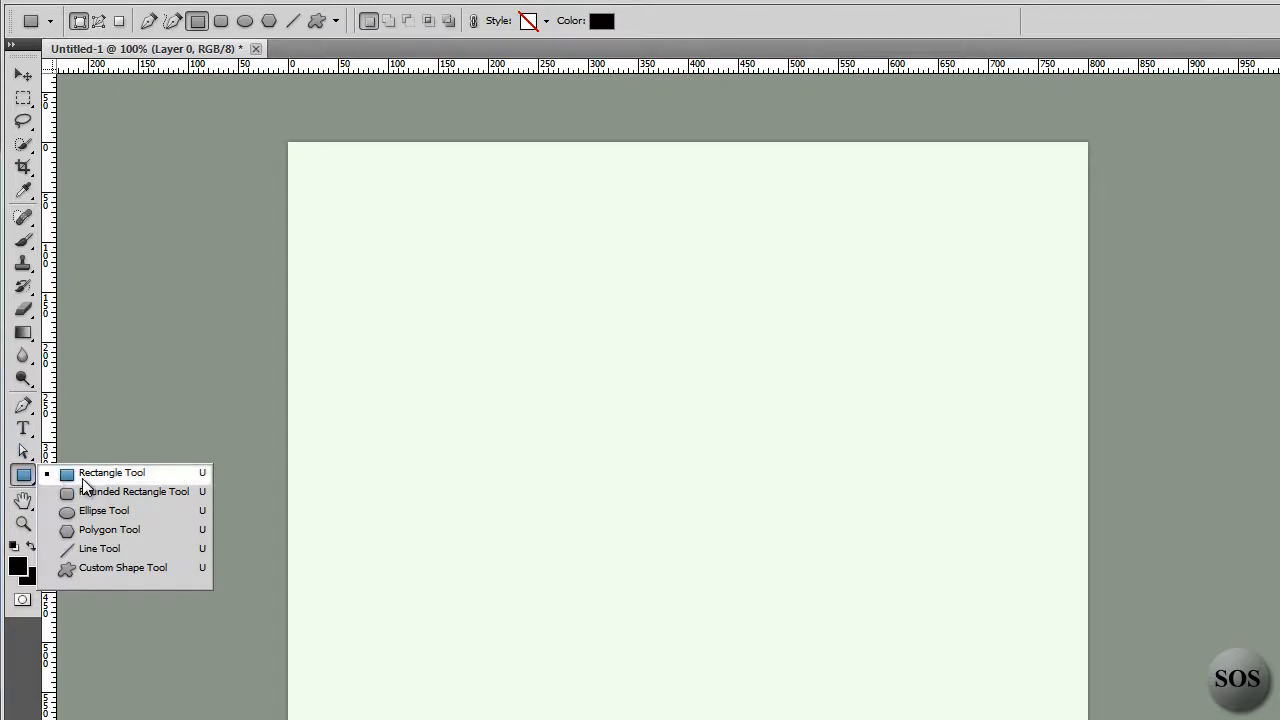
click(112, 472)
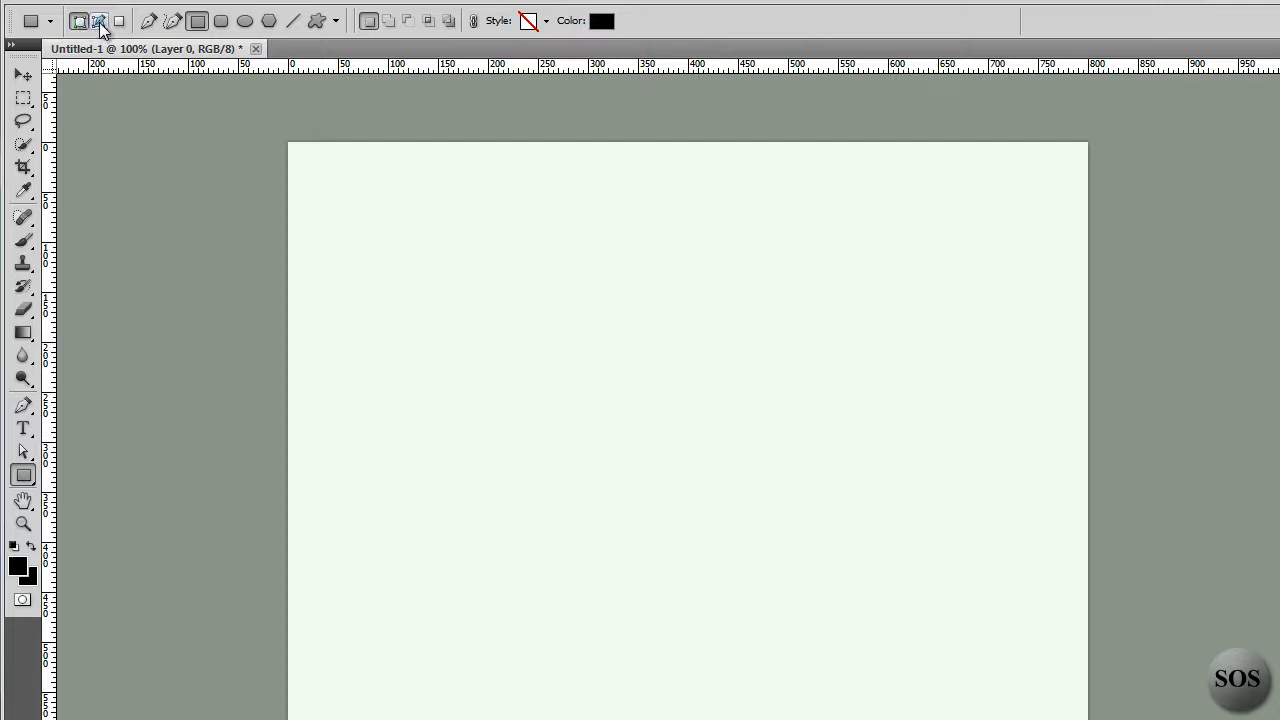
drag(478, 276, 608, 436)
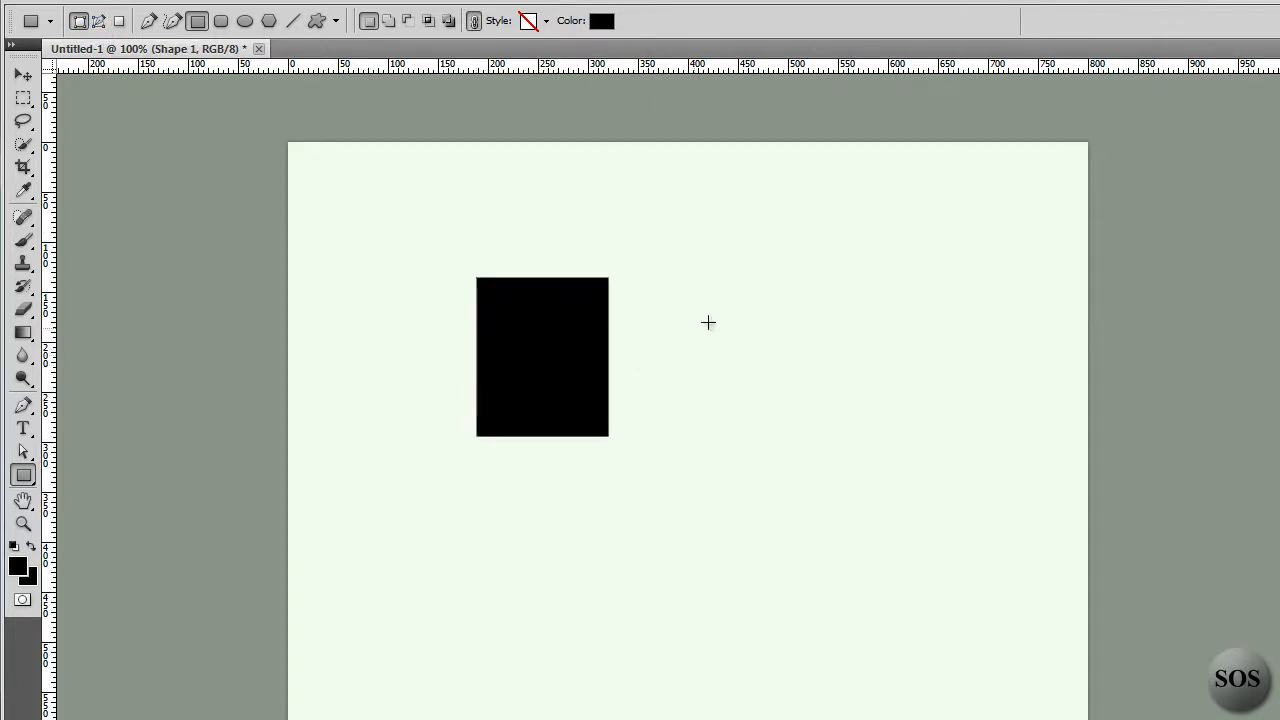
mouse_move(520, 292)
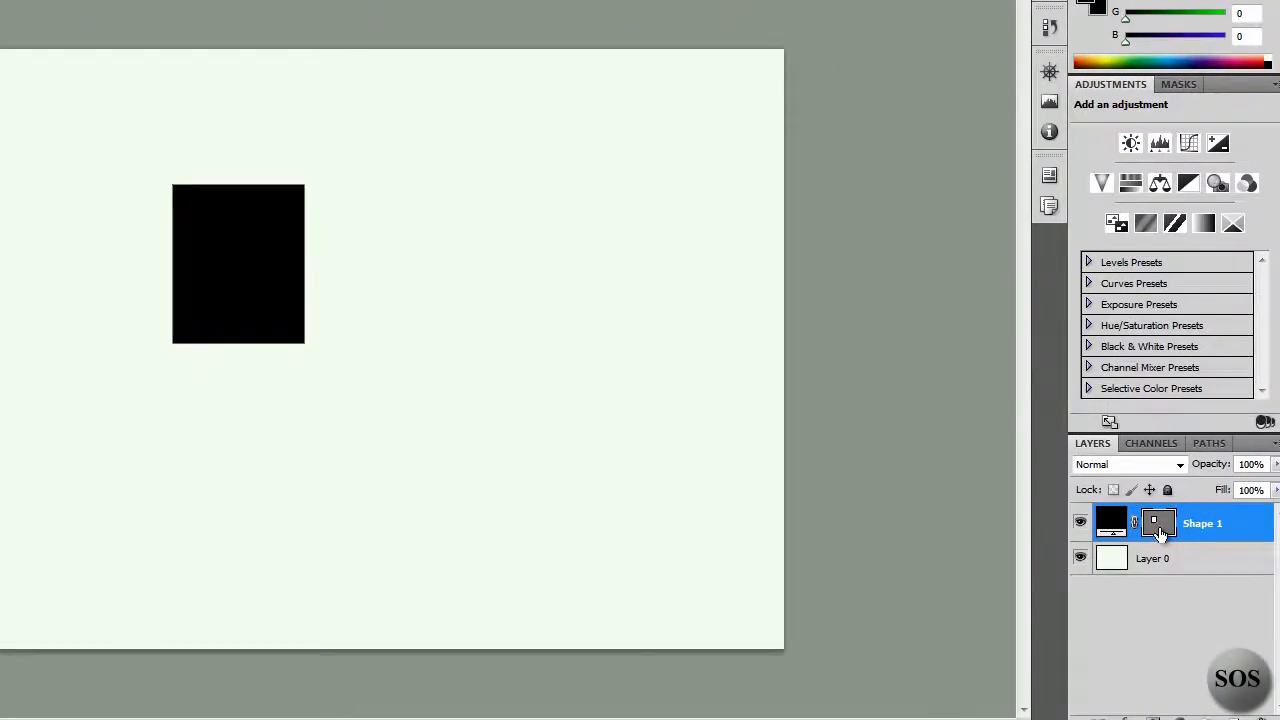
mouse_move(1158, 524)
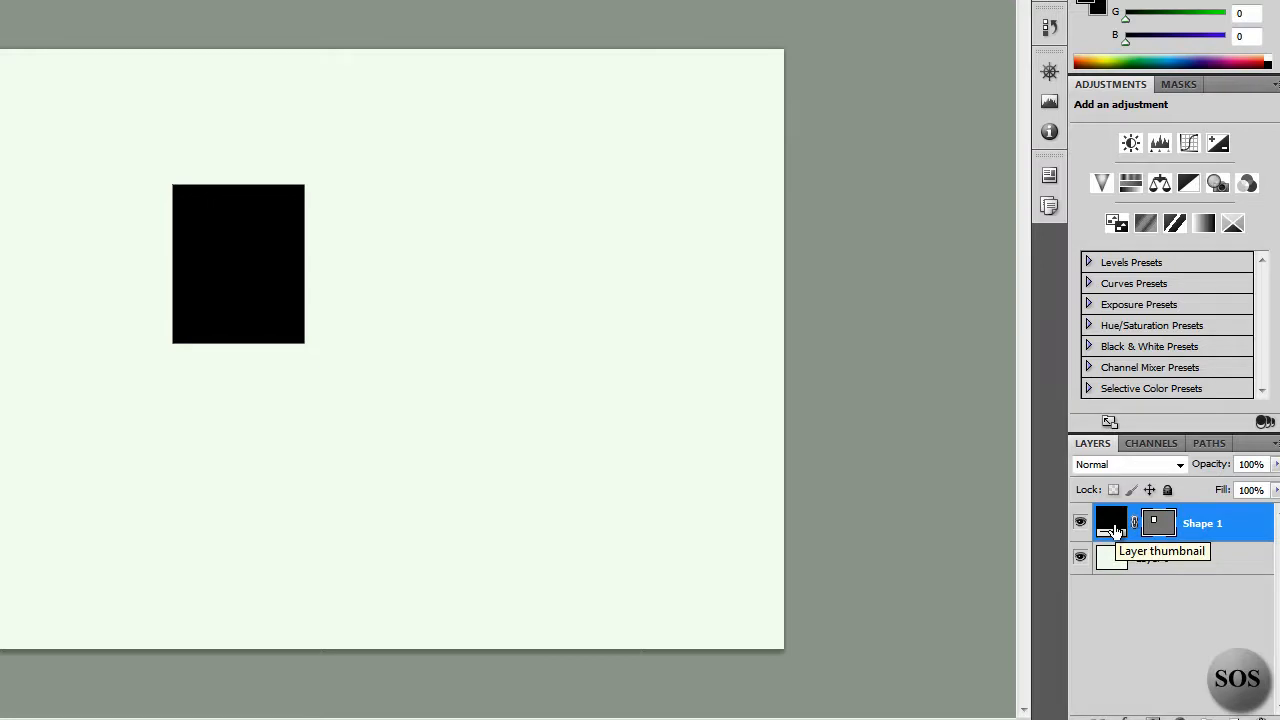
- Change the Shape 1 rectangle's fill from black to a bright blue-violet via the Color Picker
double_click(1112, 522)
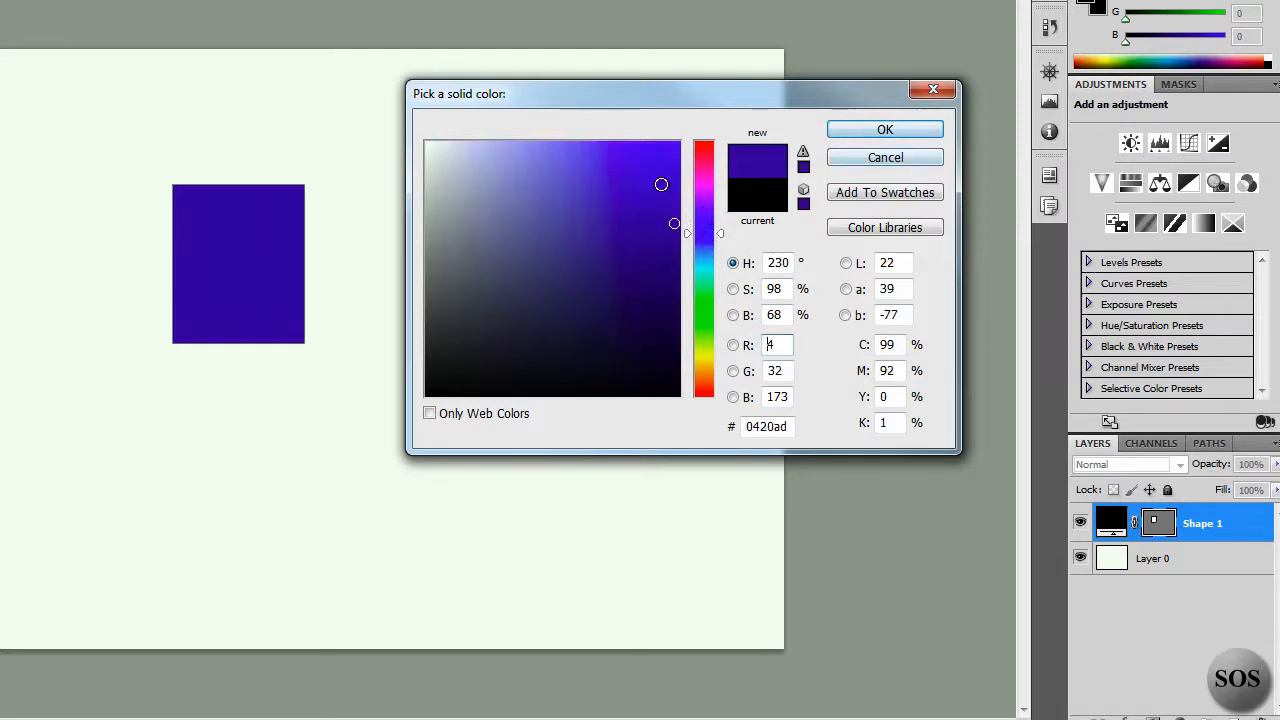
click(884, 128)
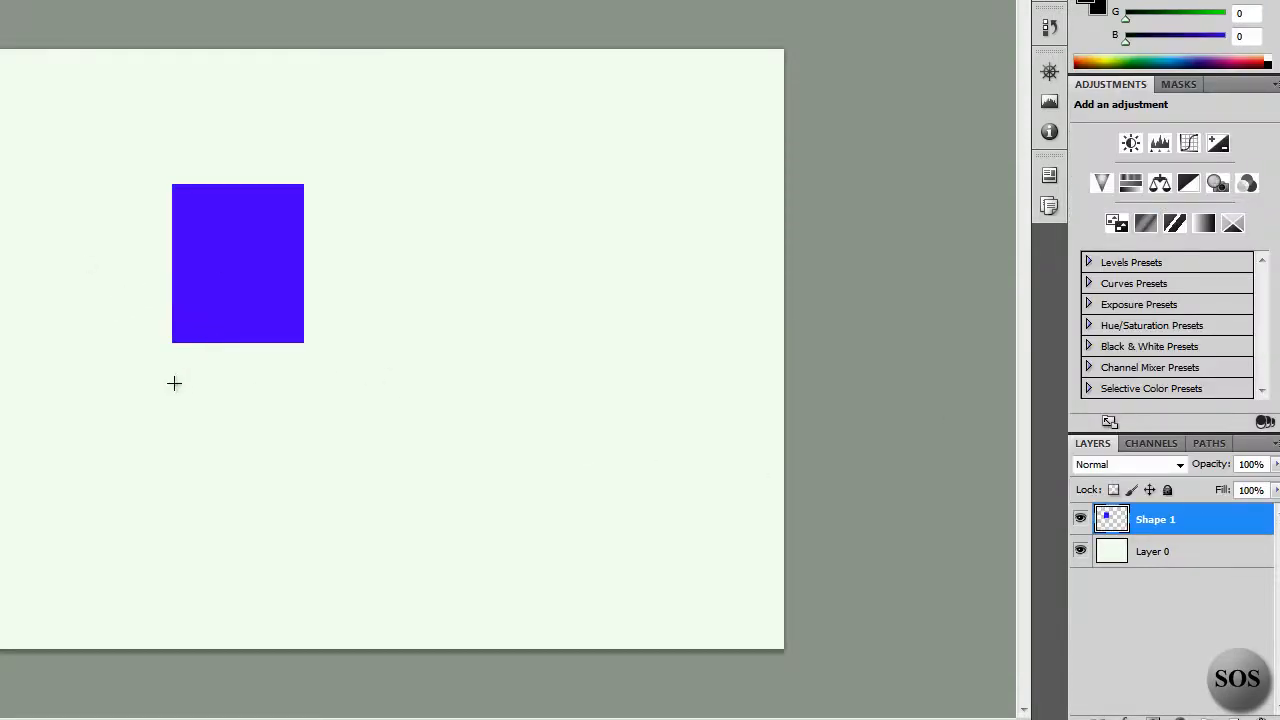
mouse_move(168, 382)
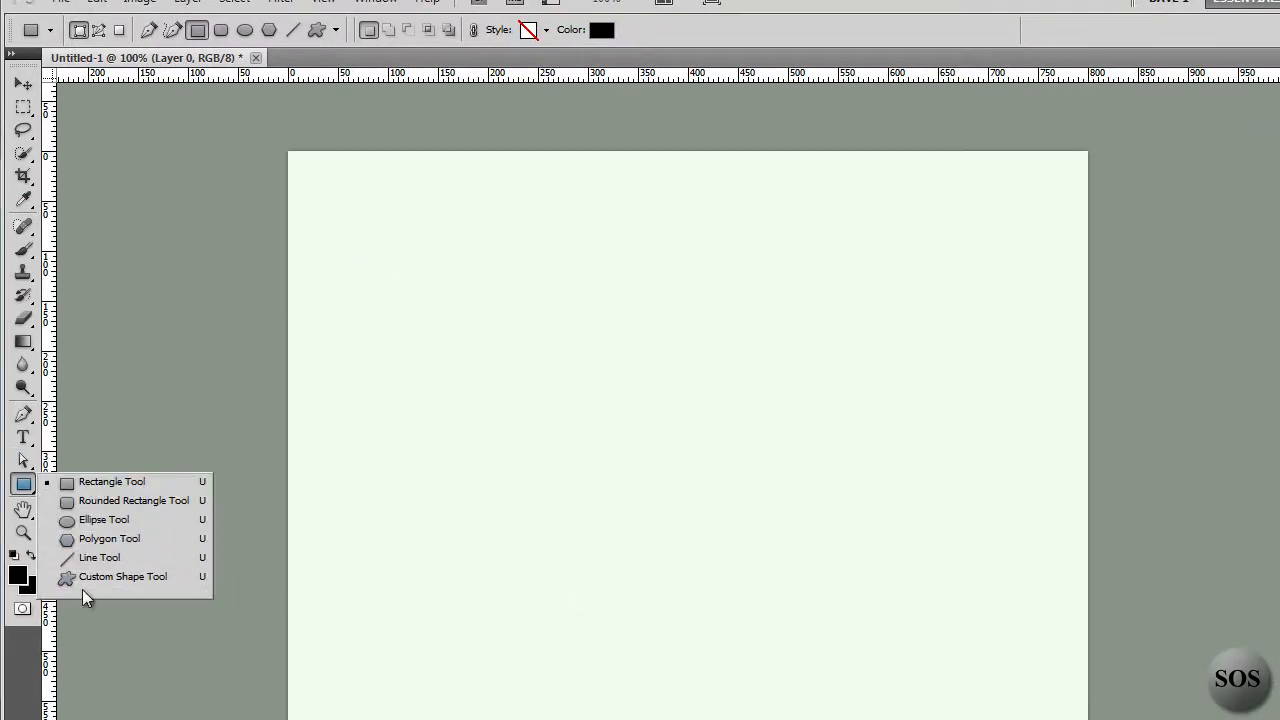
mouse_move(108, 576)
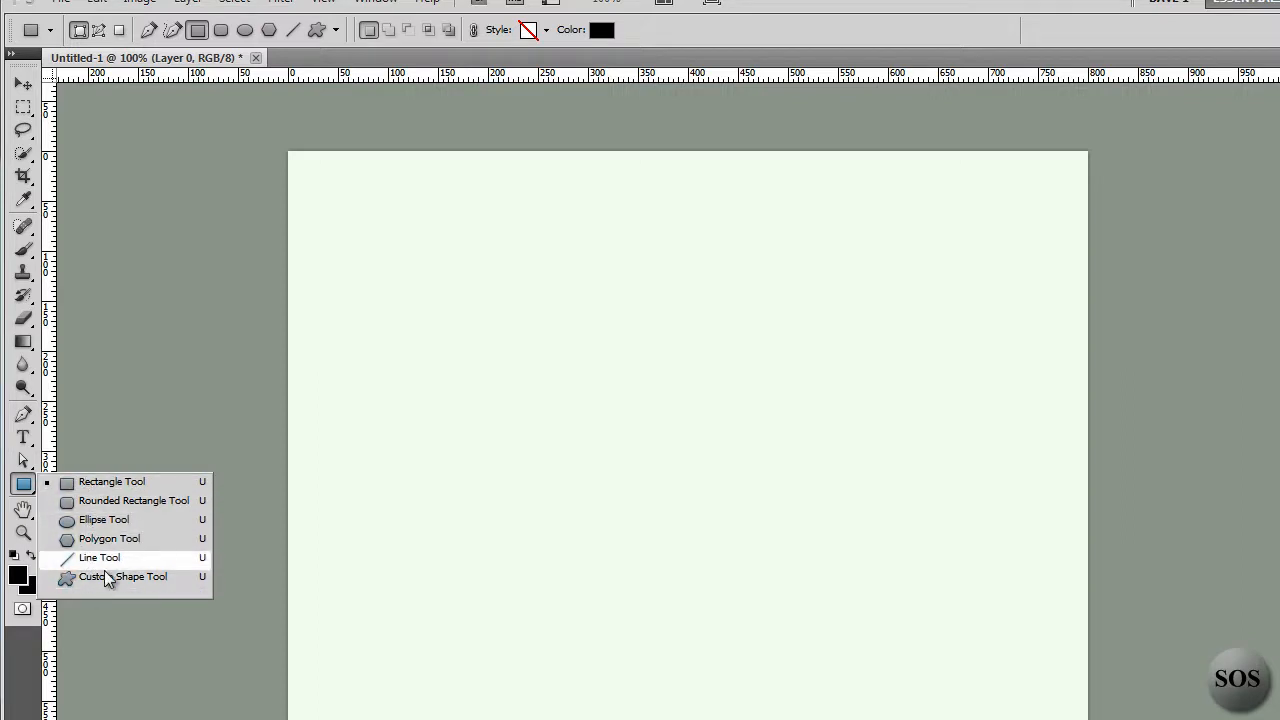
mouse_move(100, 584)
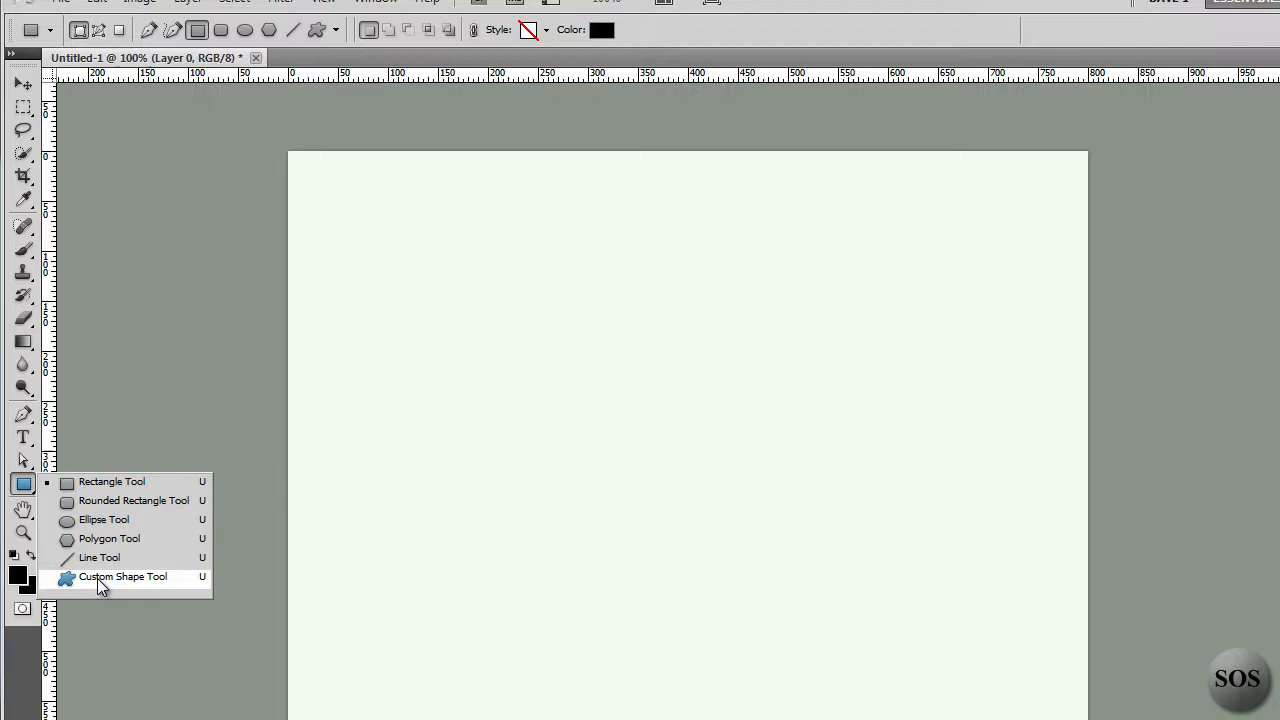
- Switch to the Custom Shape Tool and show its shape gallery
click(122, 576)
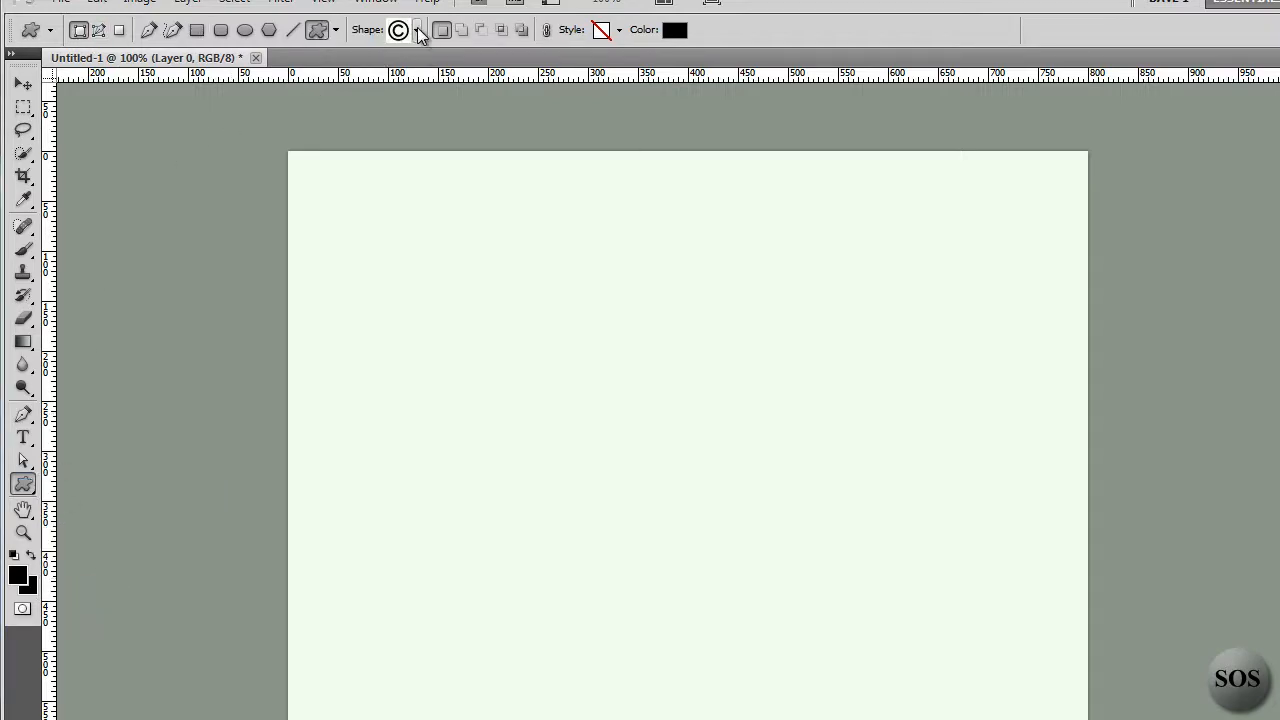
click(418, 30)
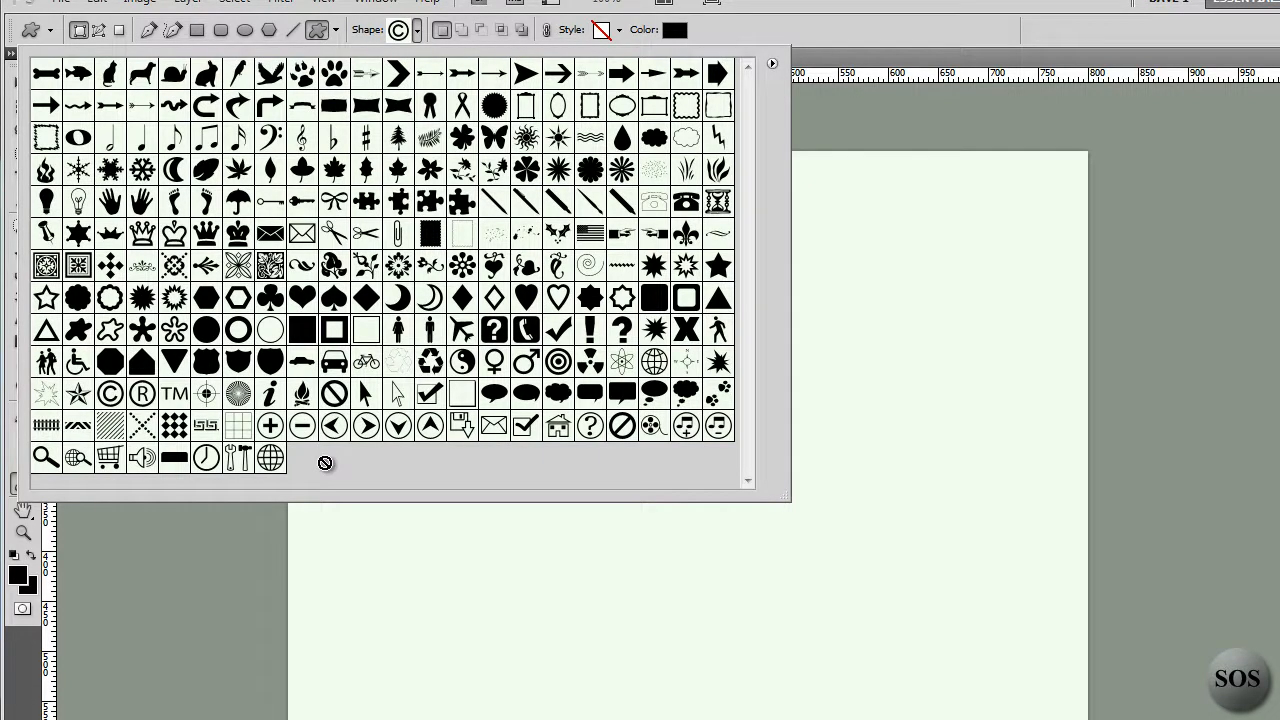
mouse_move(772, 68)
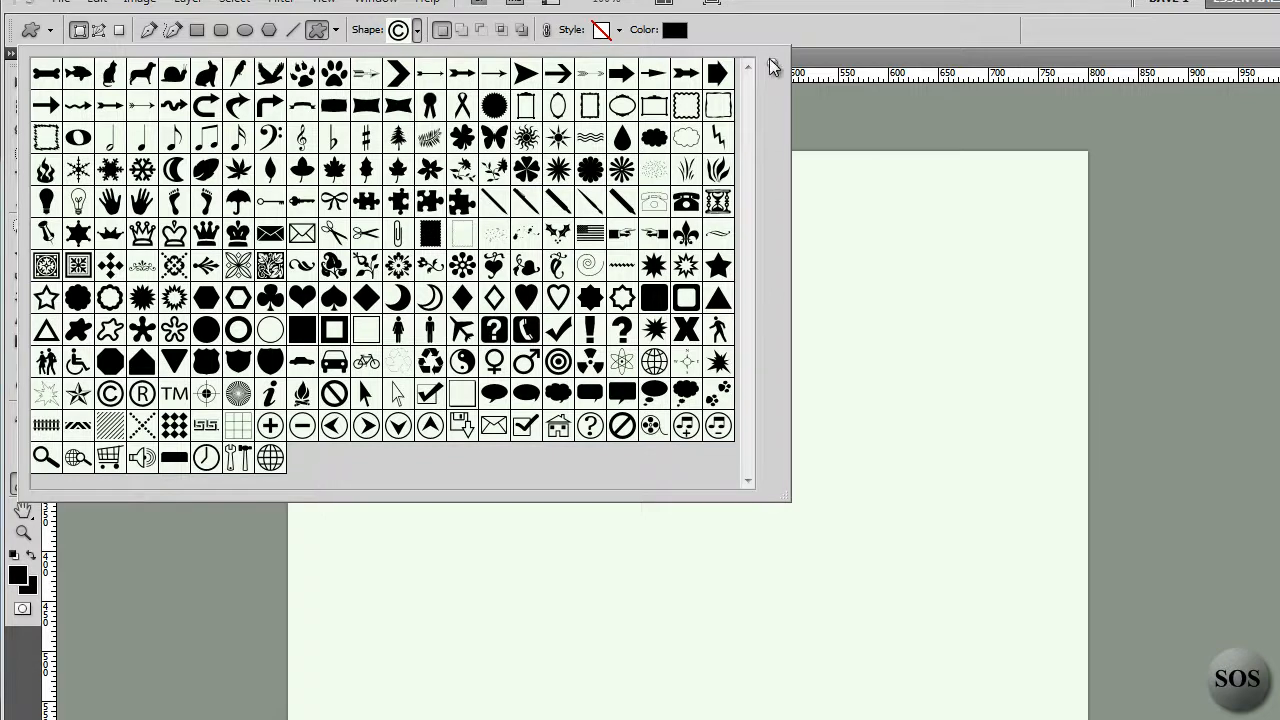
- Replace the current custom shapes with the full All shape set
click(772, 62)
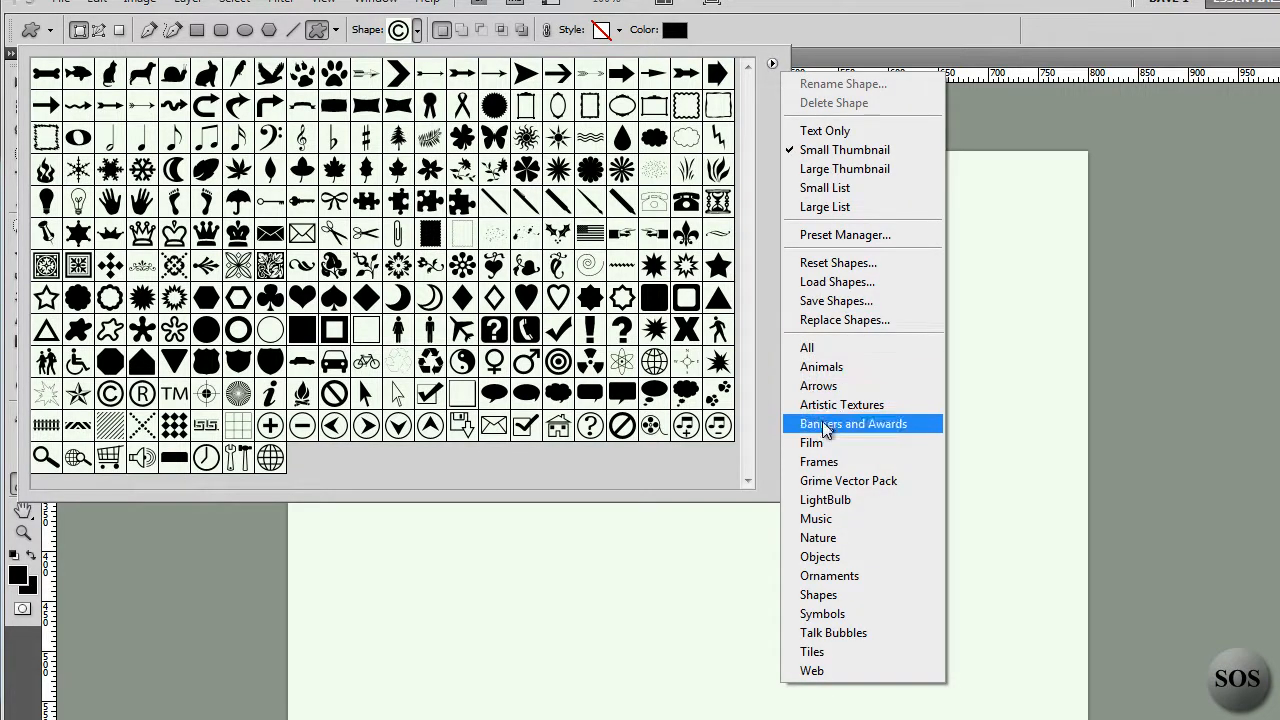
mouse_move(830, 470)
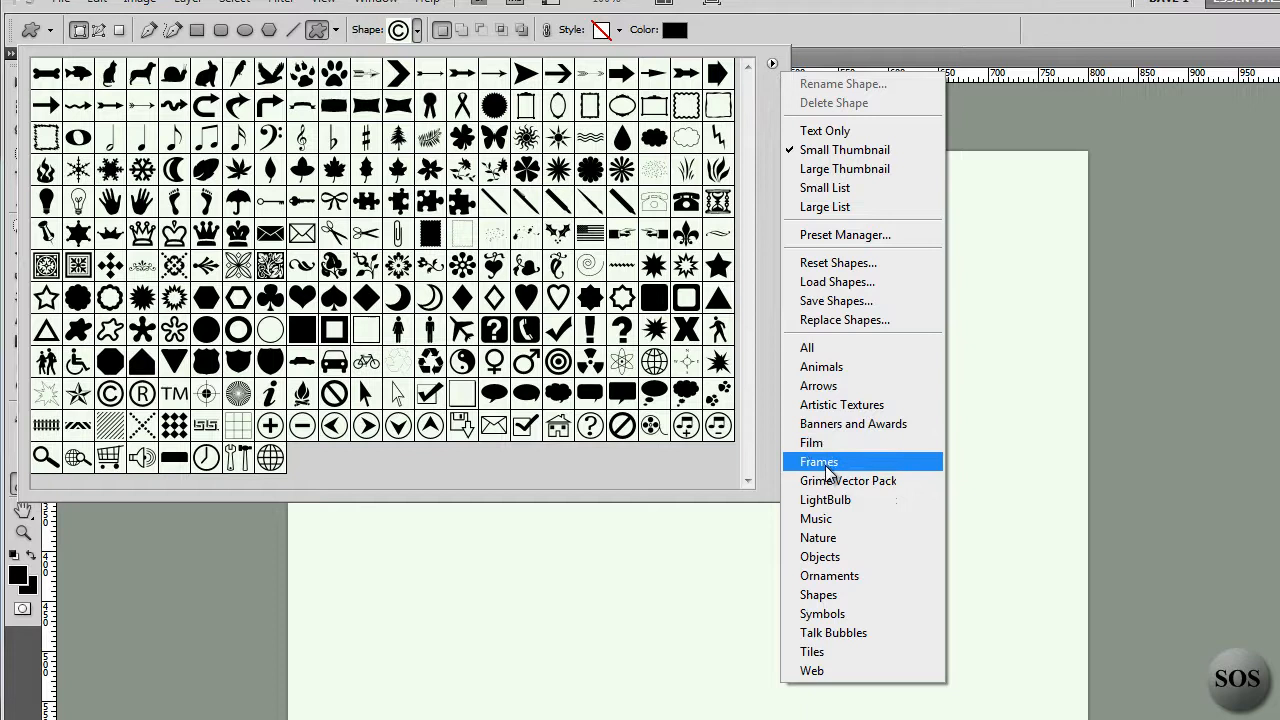
mouse_move(844, 148)
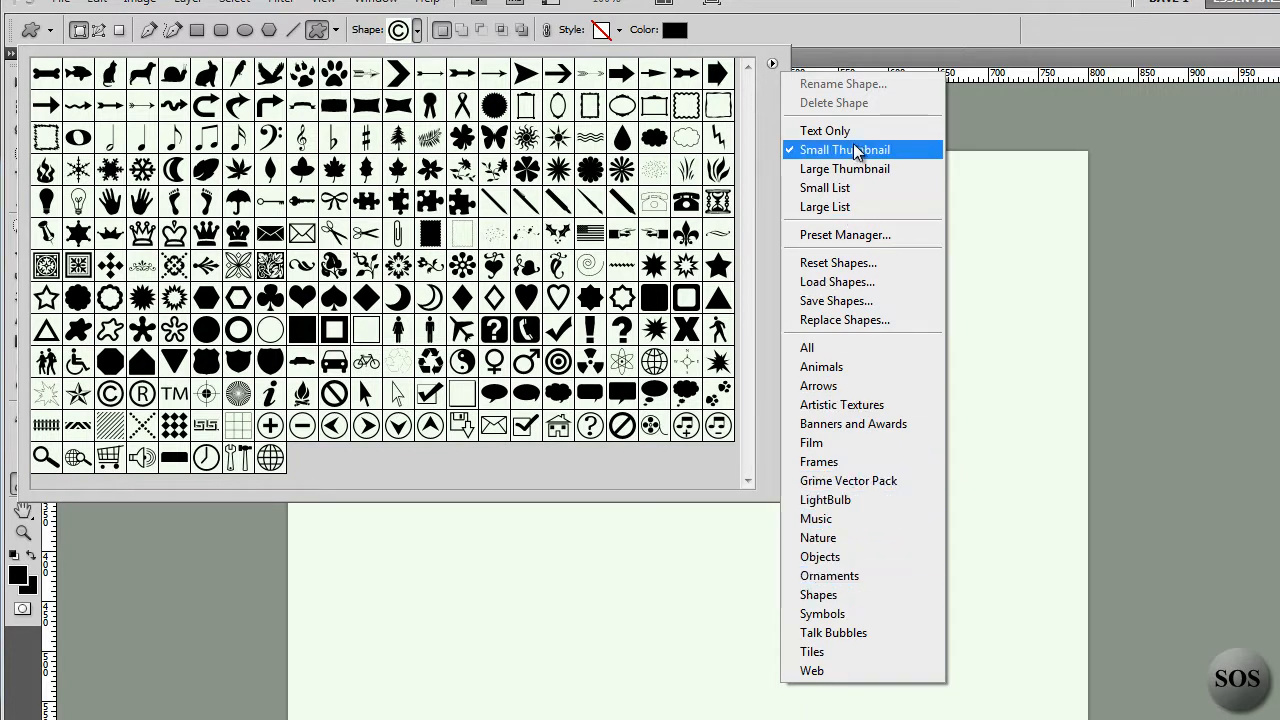
mouse_move(848, 348)
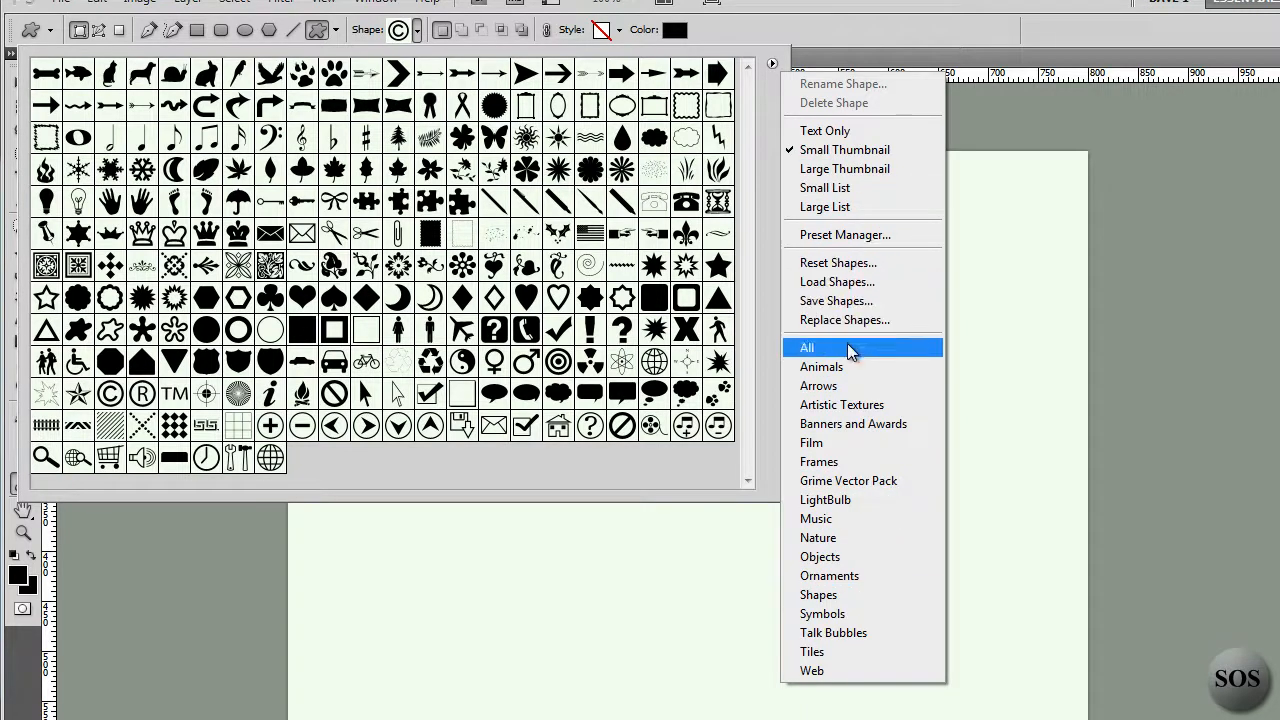
mouse_move(836, 444)
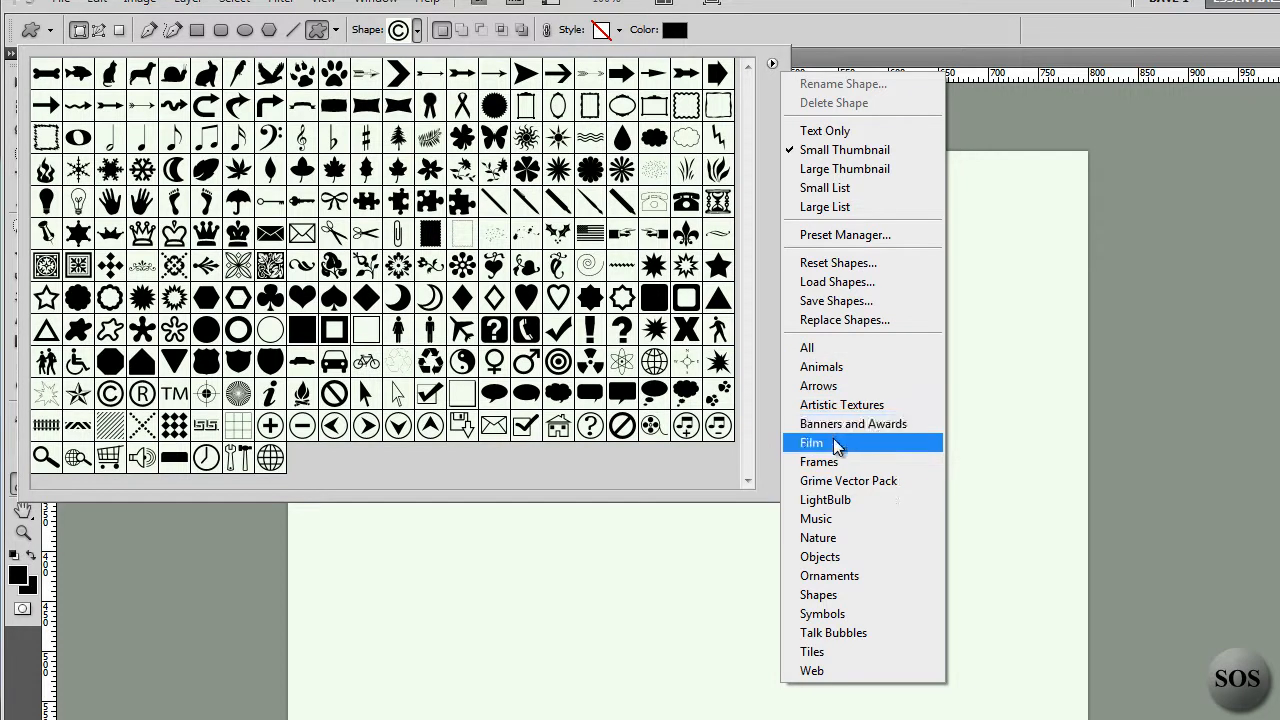
mouse_move(830, 536)
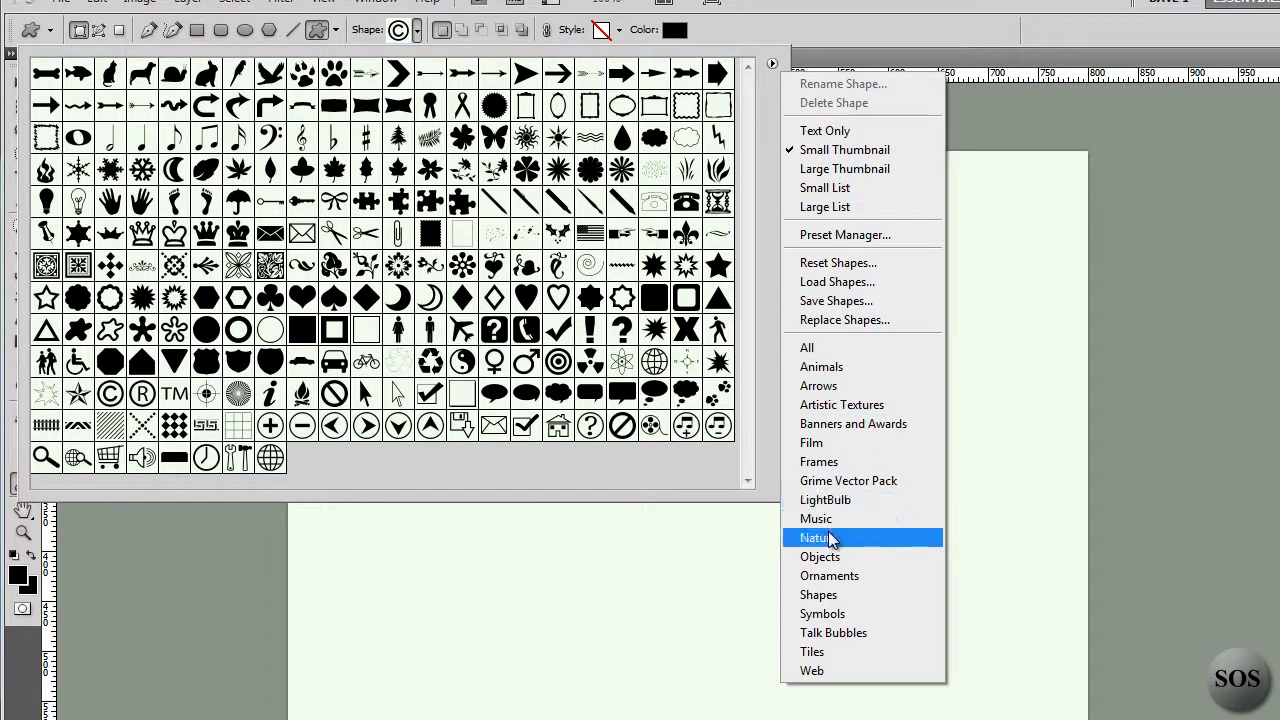
mouse_move(808, 348)
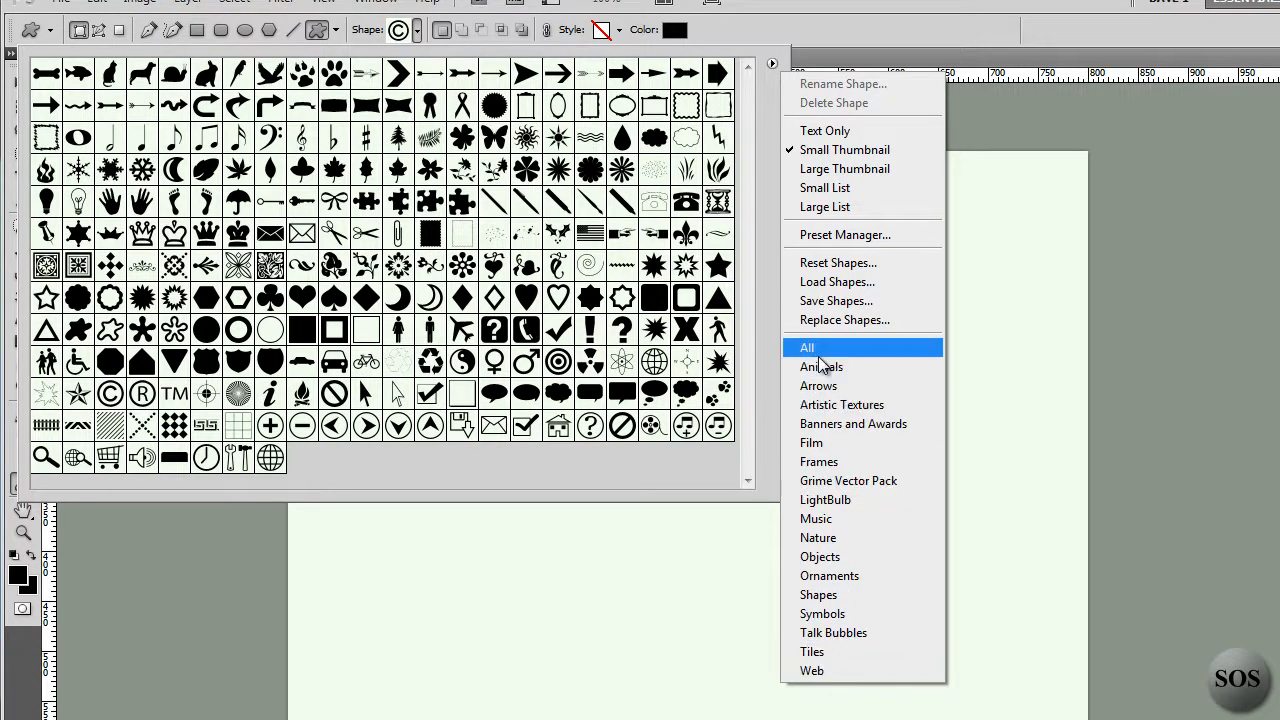
click(808, 348)
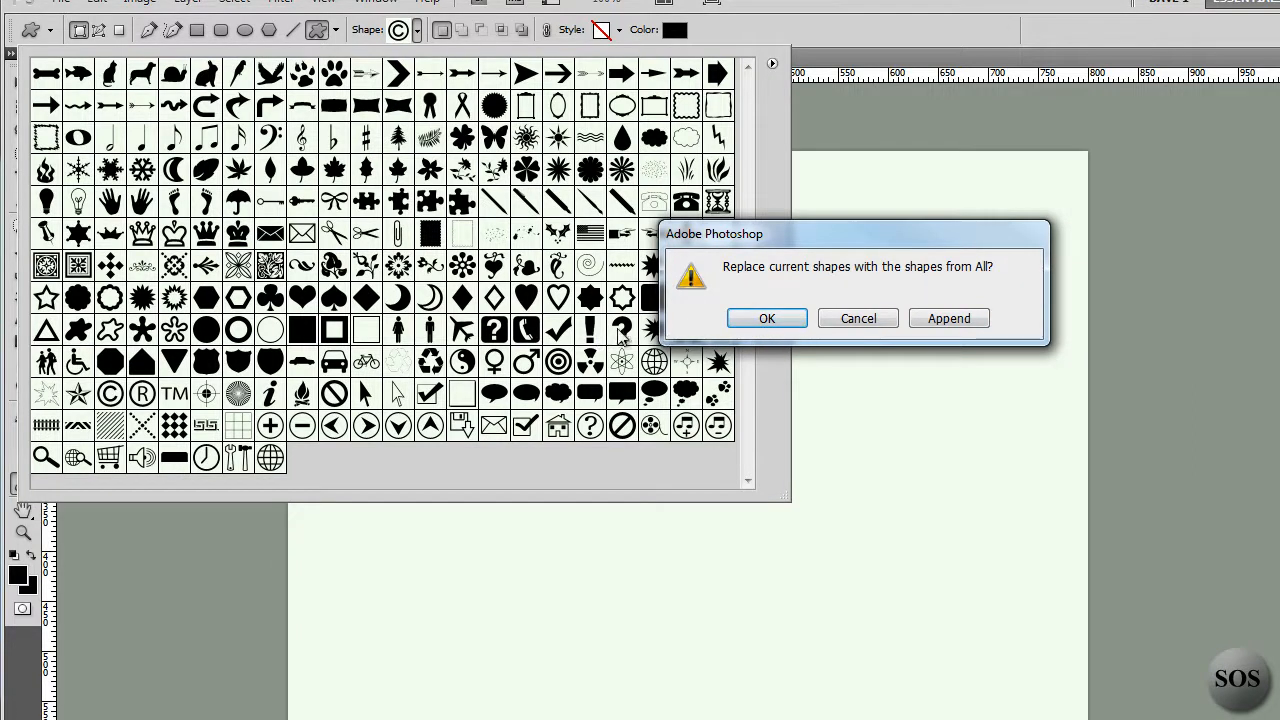
mouse_move(768, 318)
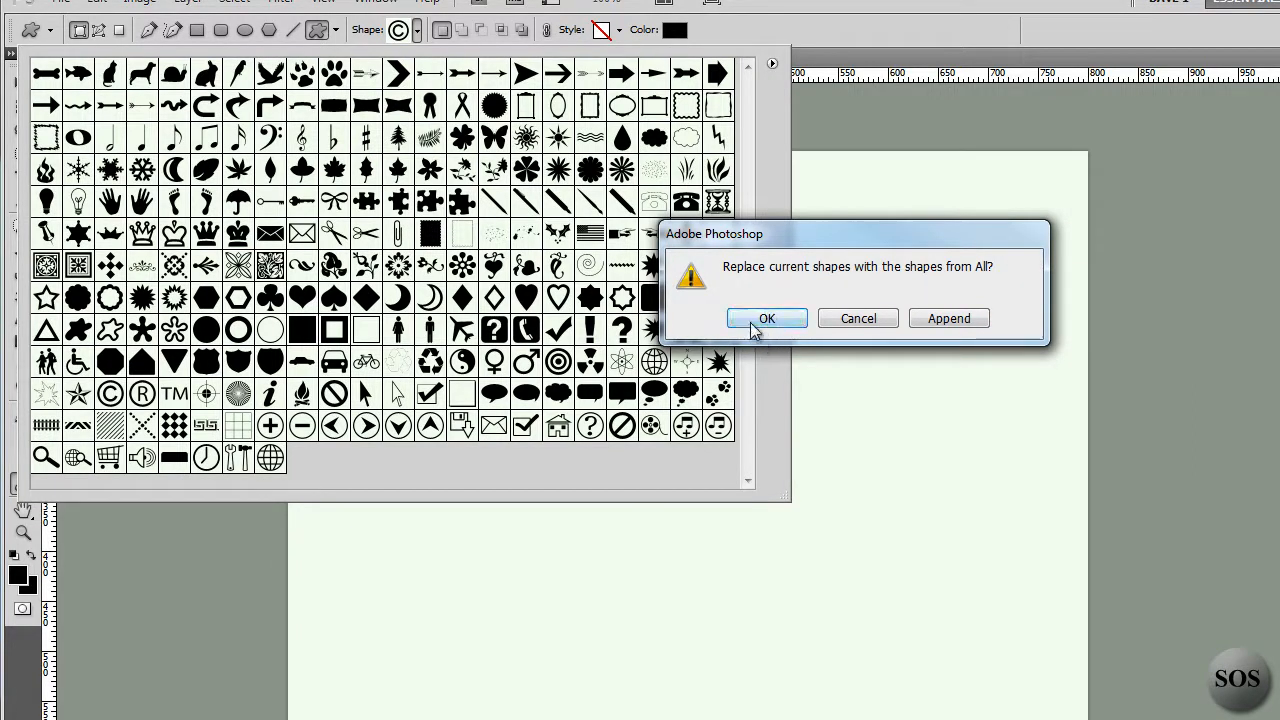
mouse_move(768, 318)
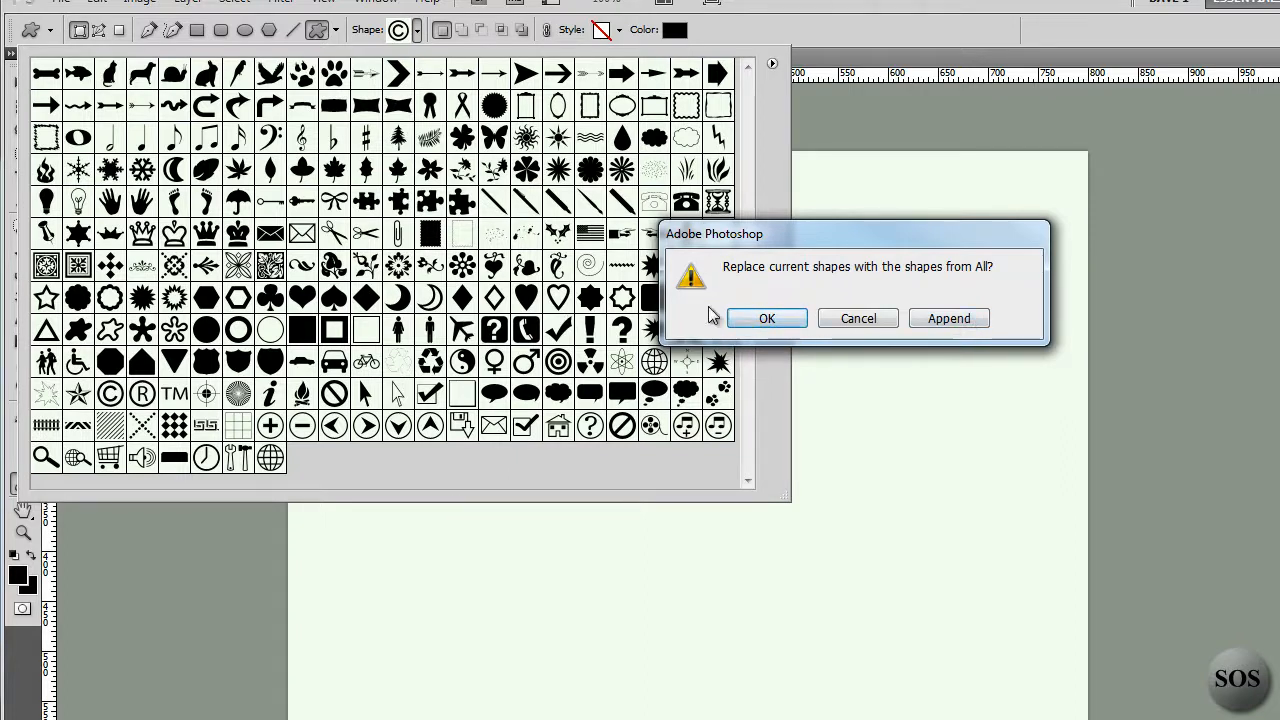
click(768, 318)
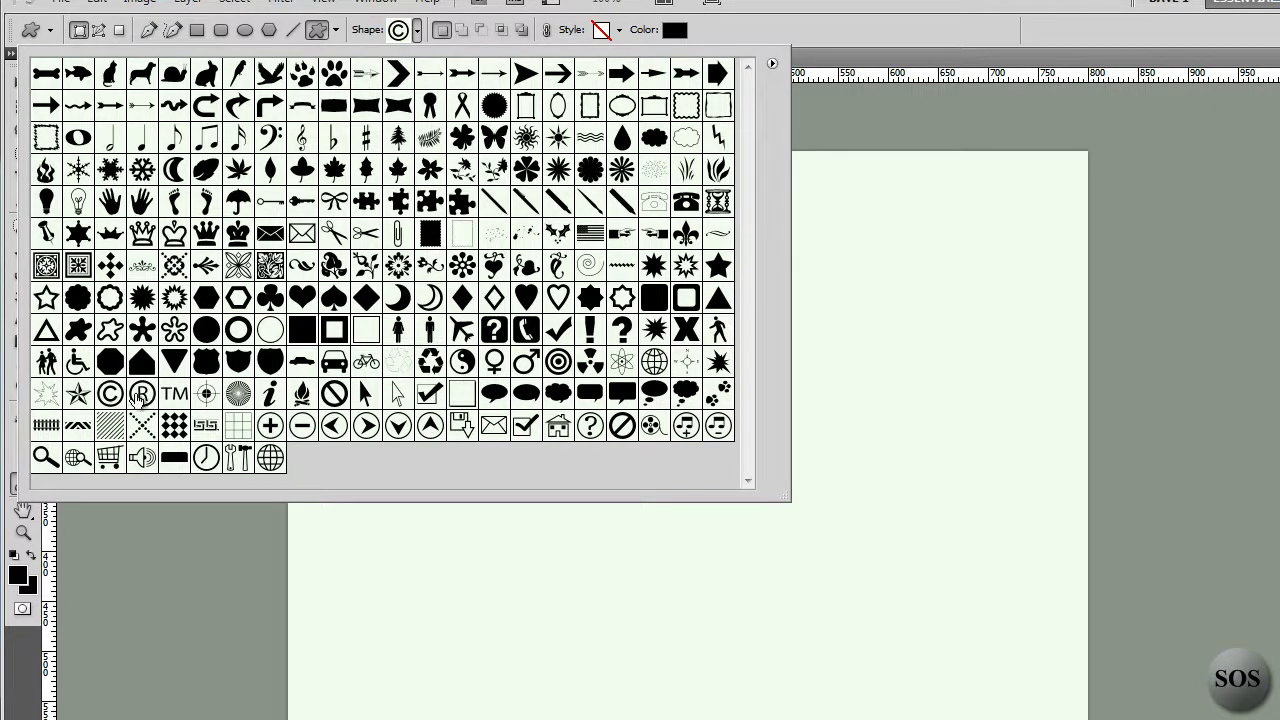
mouse_move(860, 364)
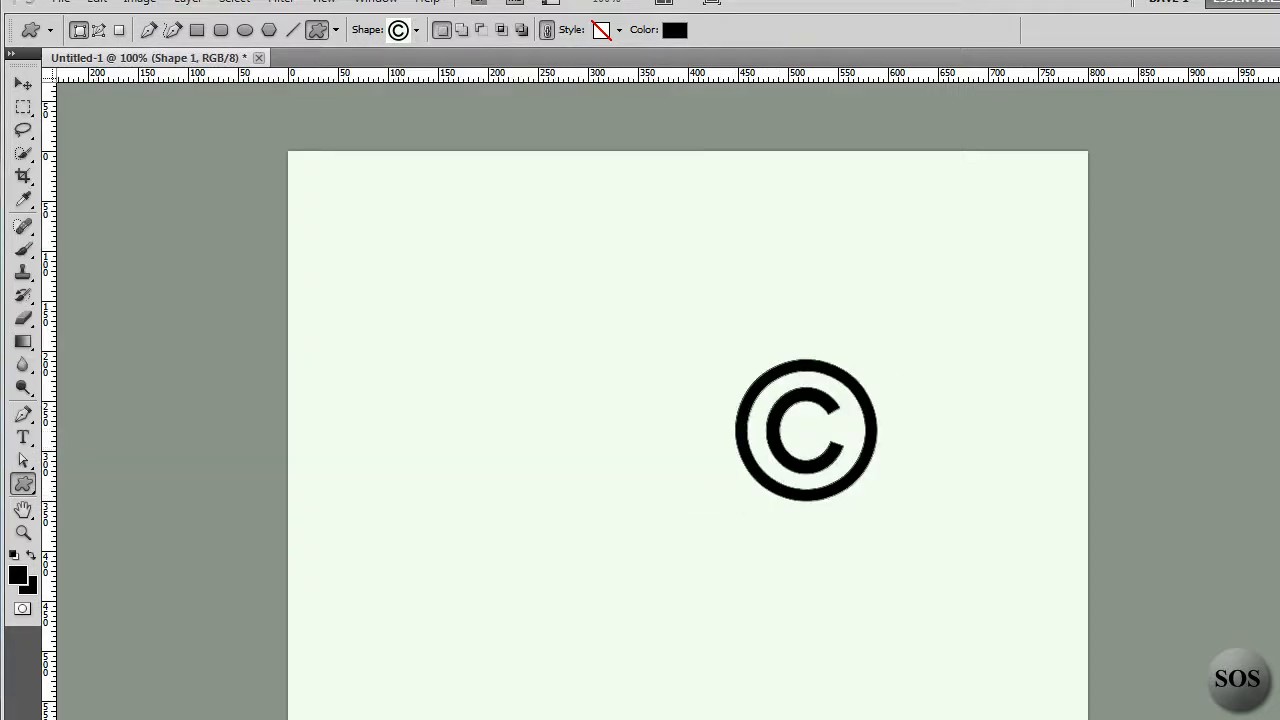
- Colour the copyright symbol shape dark red (ae0000), then switch to the Pen tool
click(674, 30)
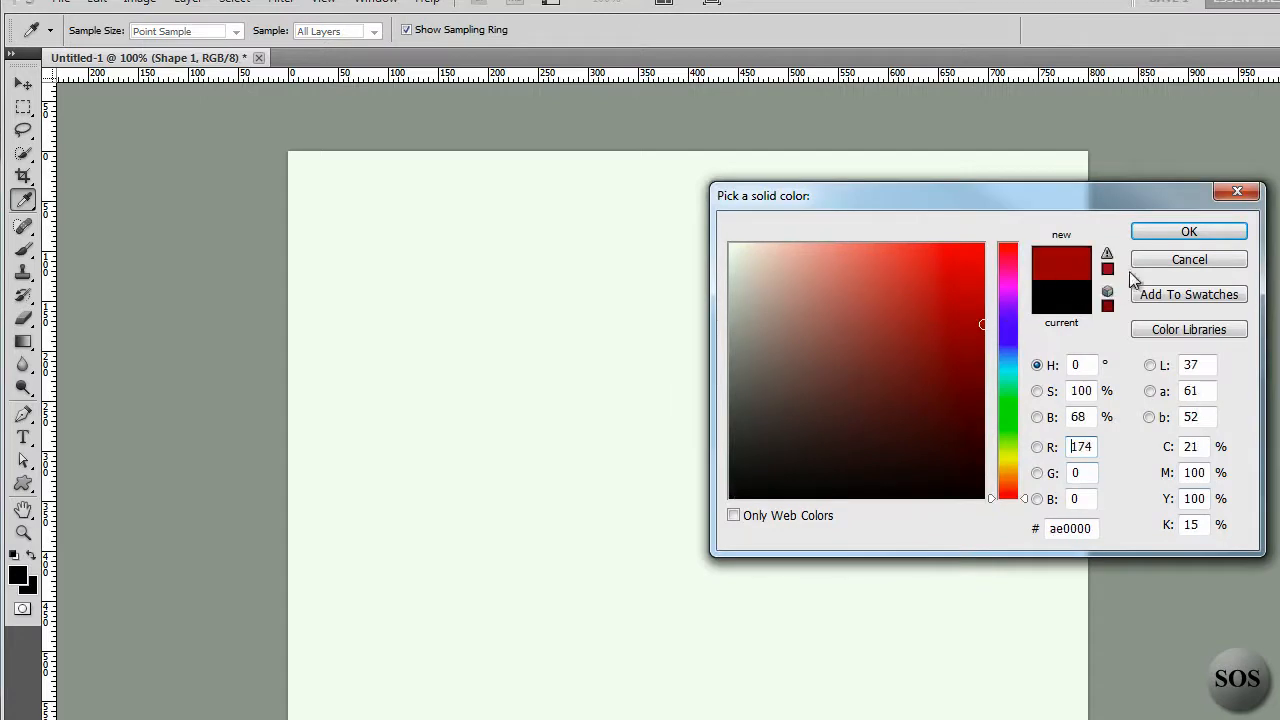
click(1188, 232)
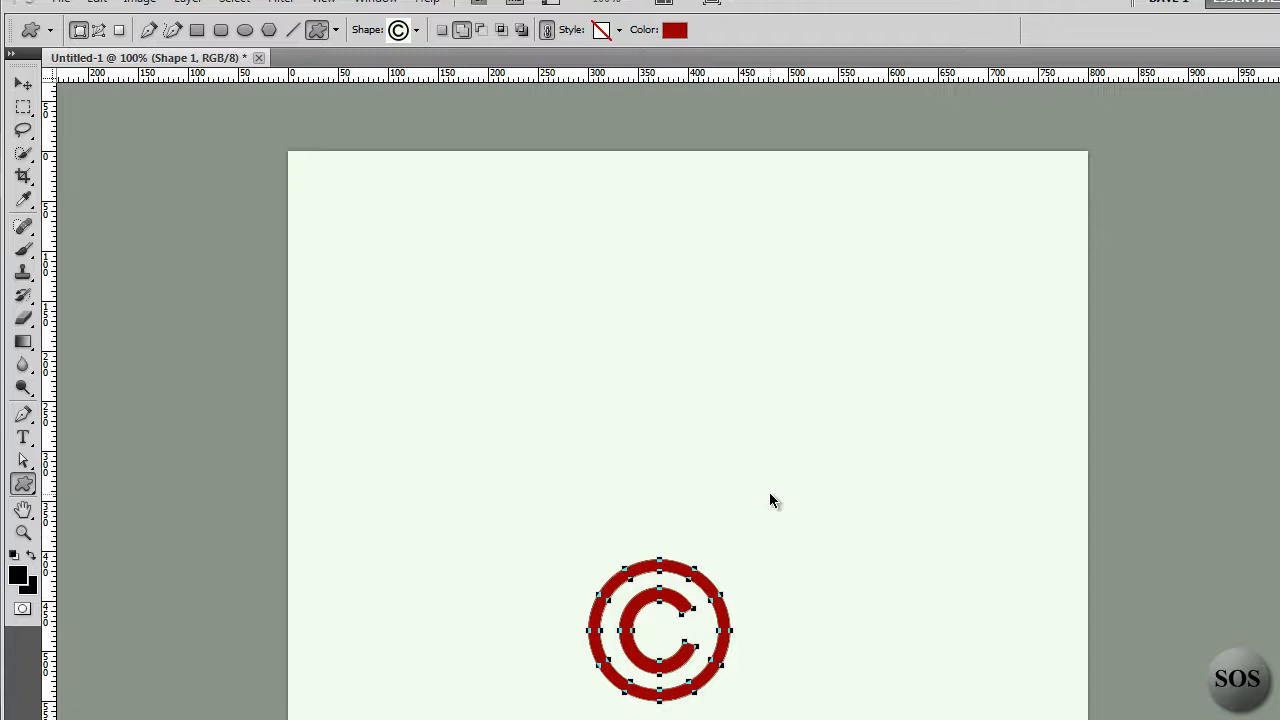
mouse_move(664, 610)
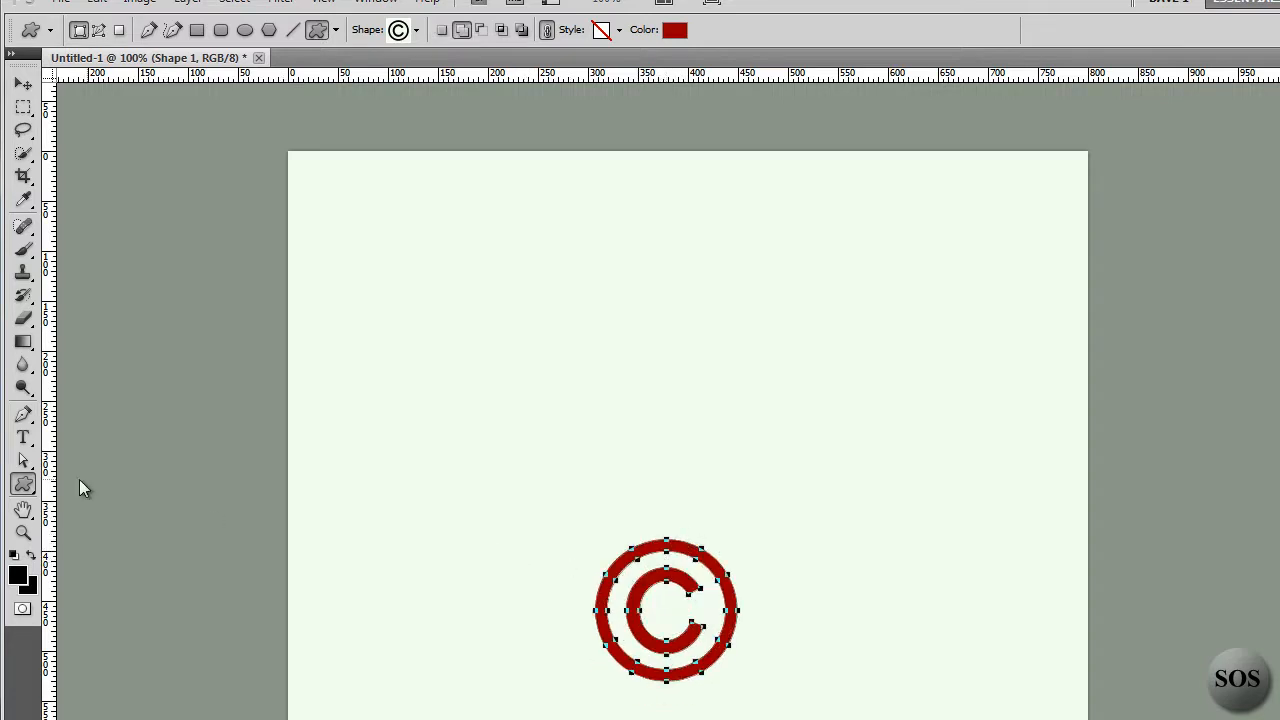
click(24, 412)
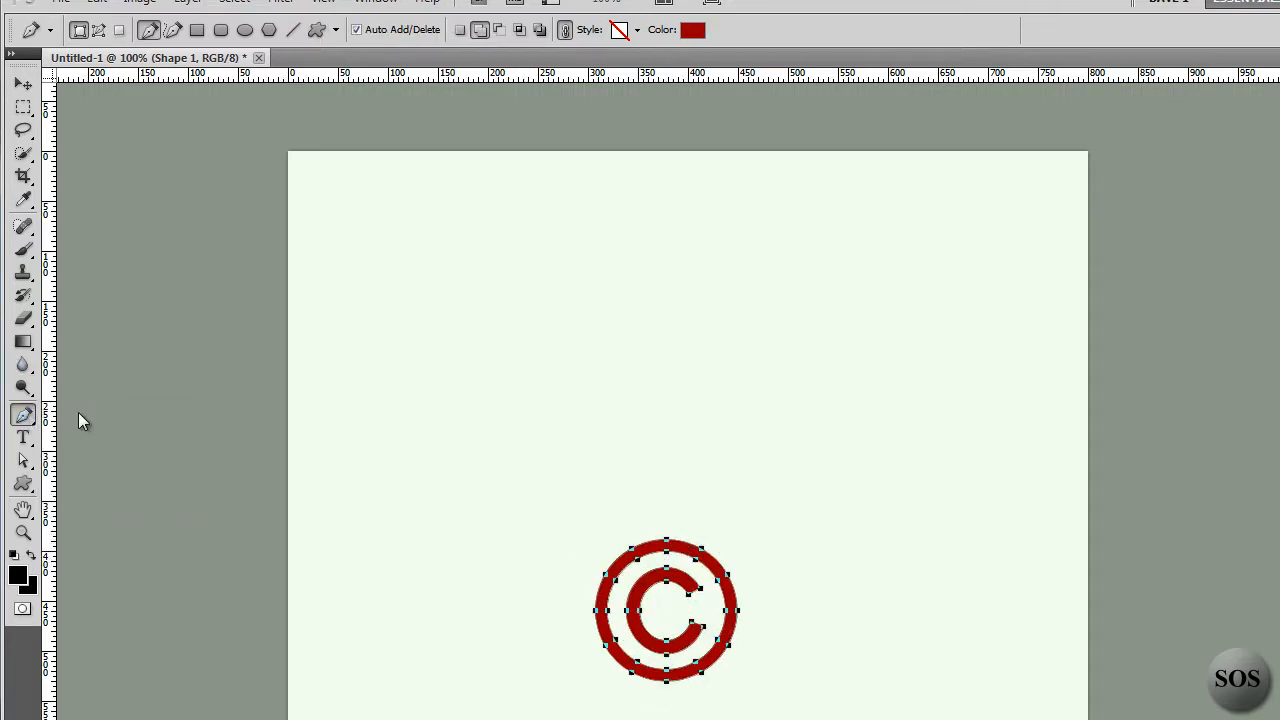
mouse_move(12, 470)
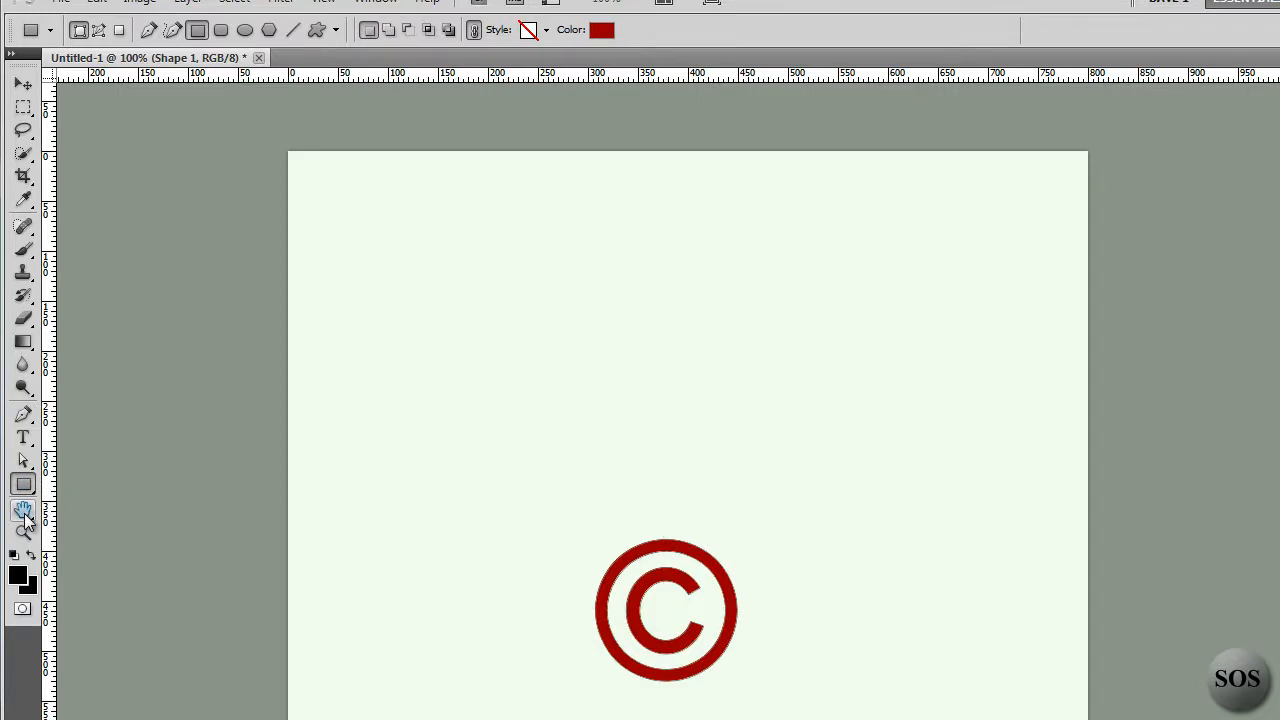
click(24, 510)
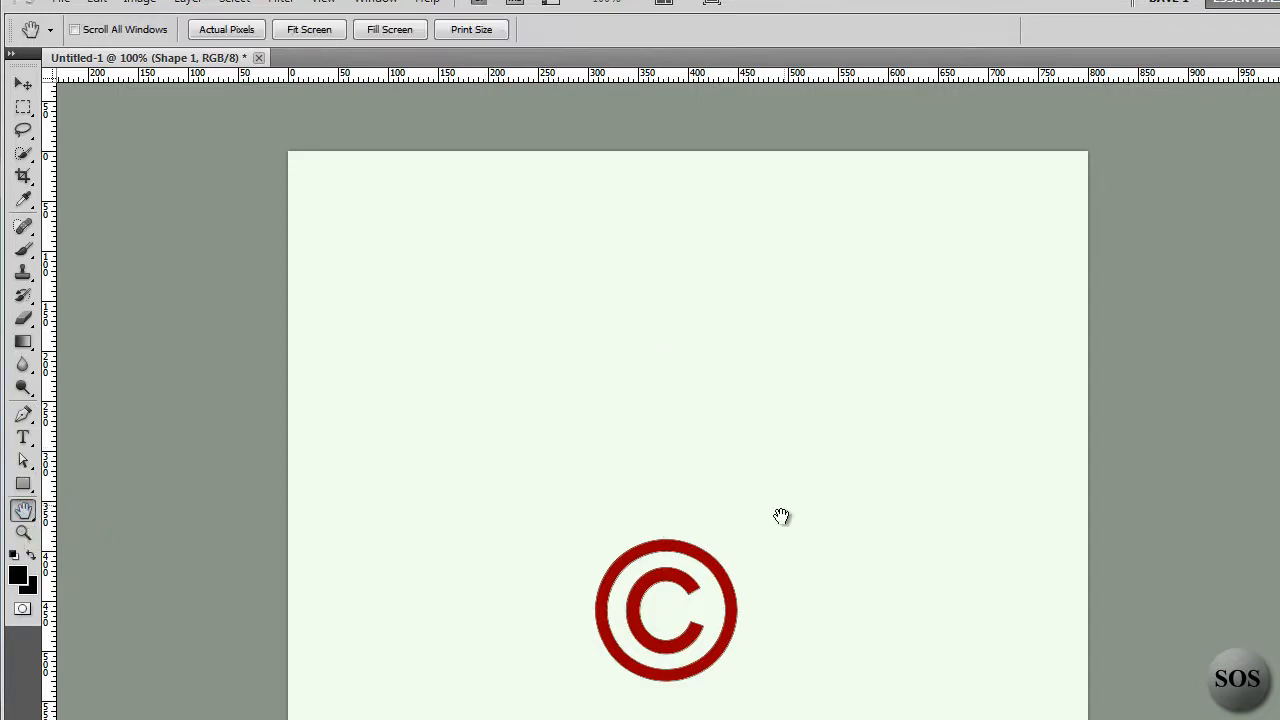
mouse_move(828, 352)
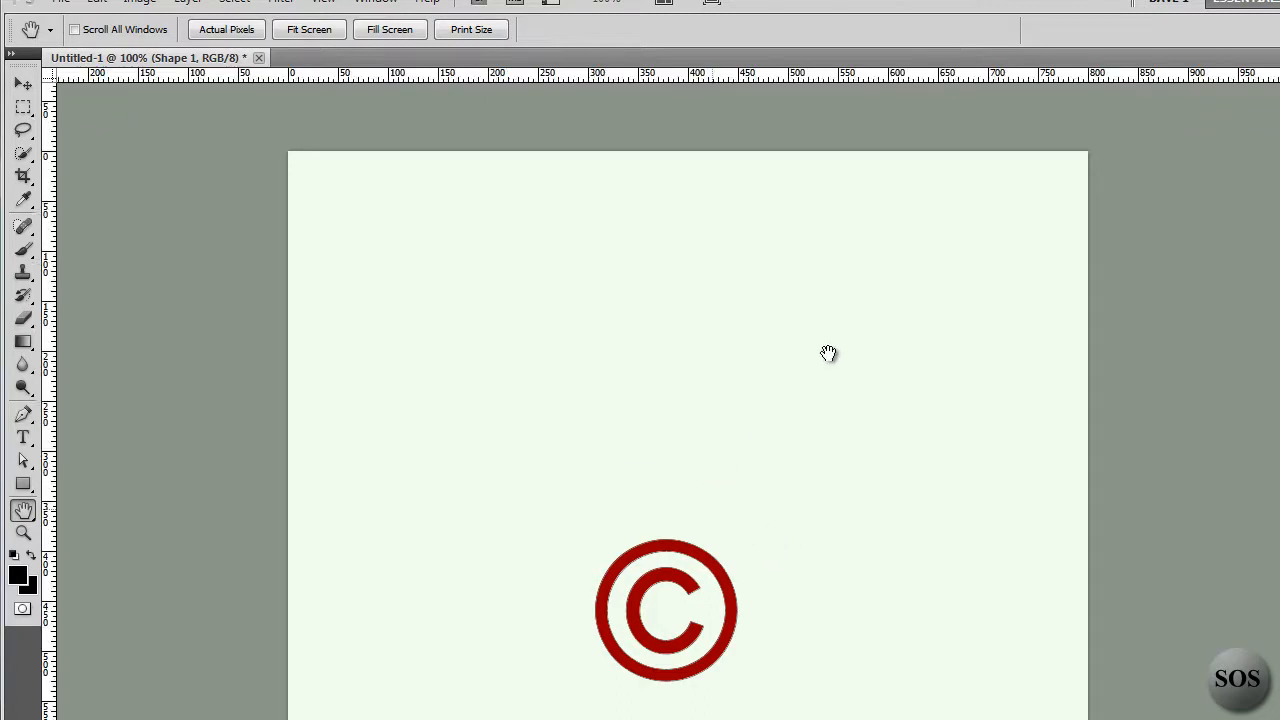
mouse_move(618, 428)
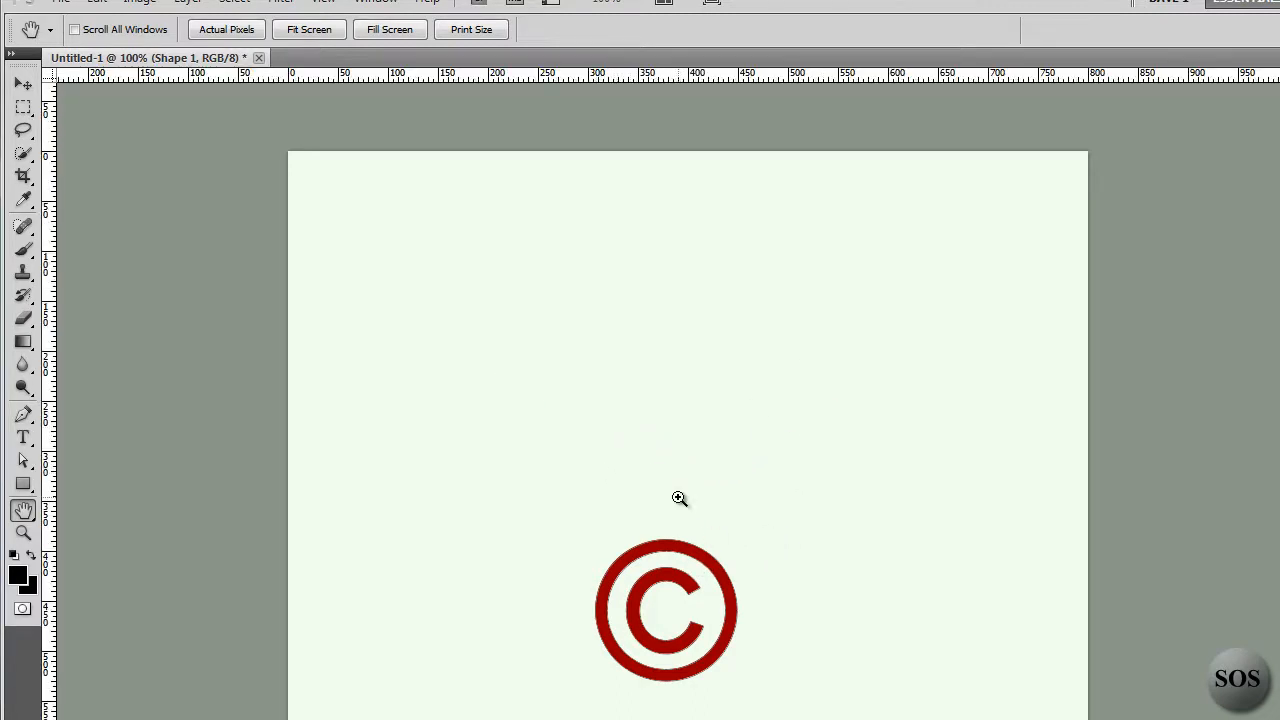
mouse_move(670, 502)
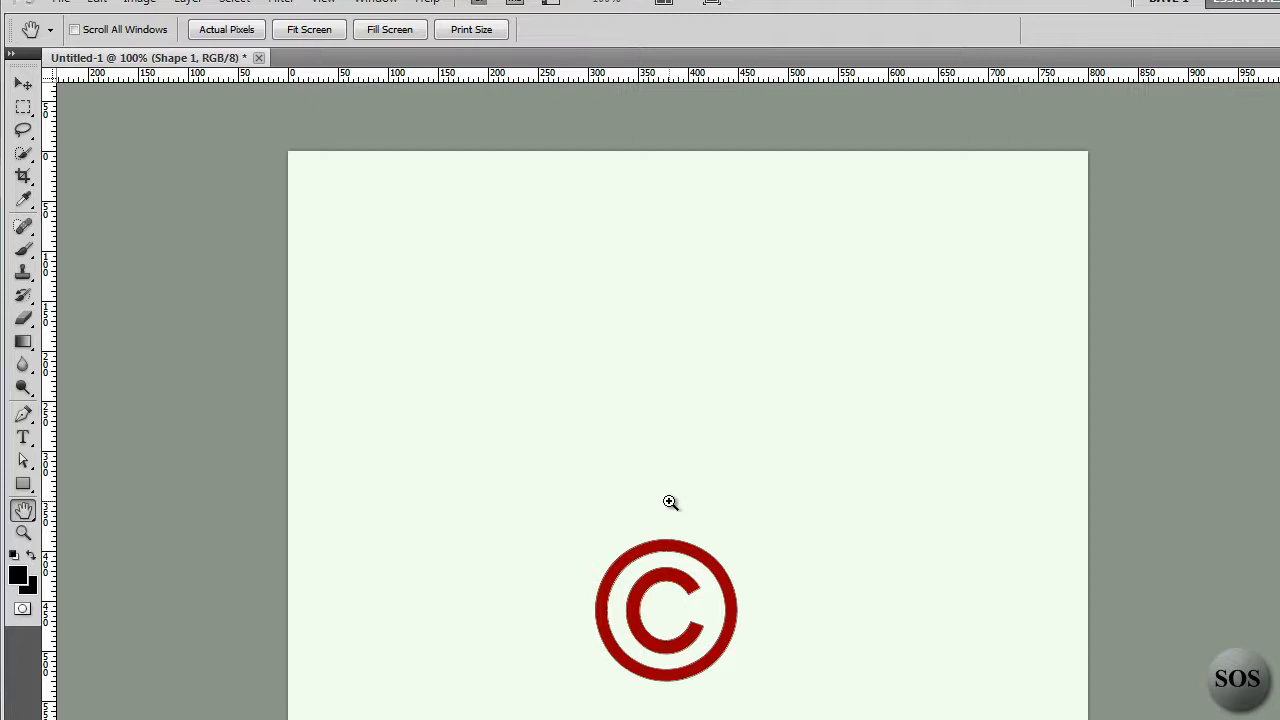
mouse_move(670, 502)
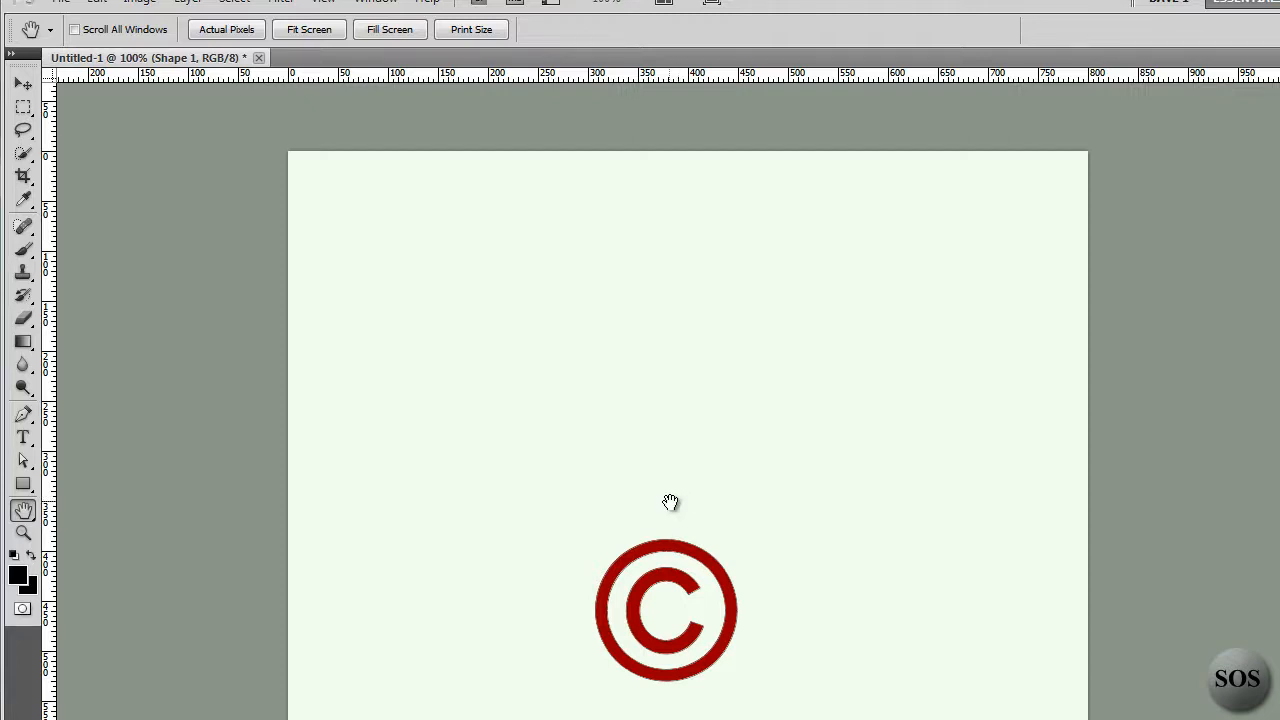
mouse_move(676, 470)
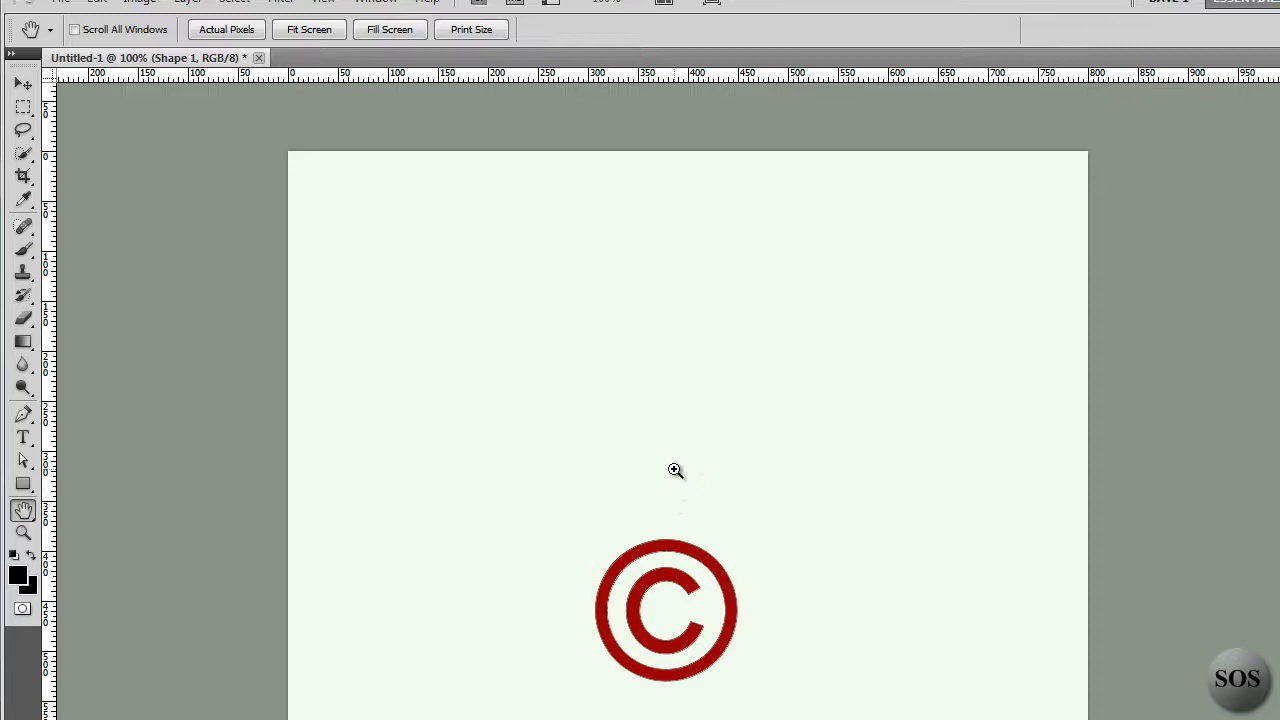
click(676, 470)
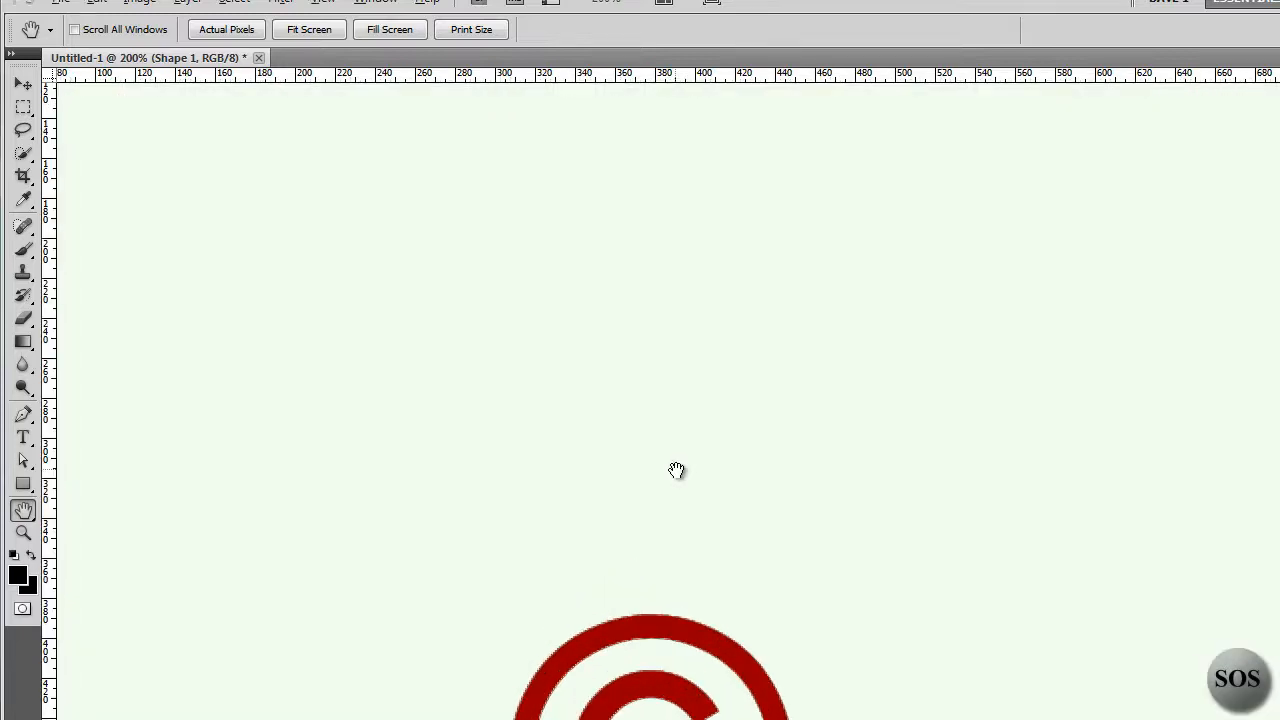
click(676, 470)
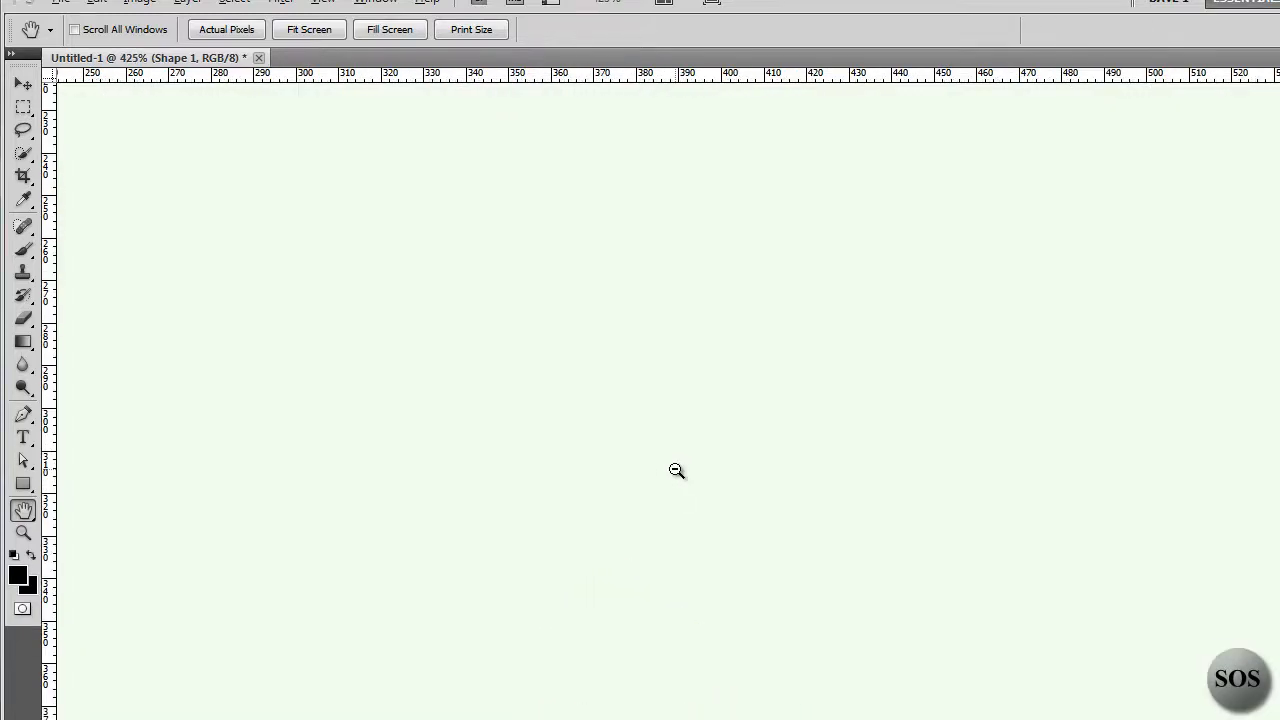
click(676, 472)
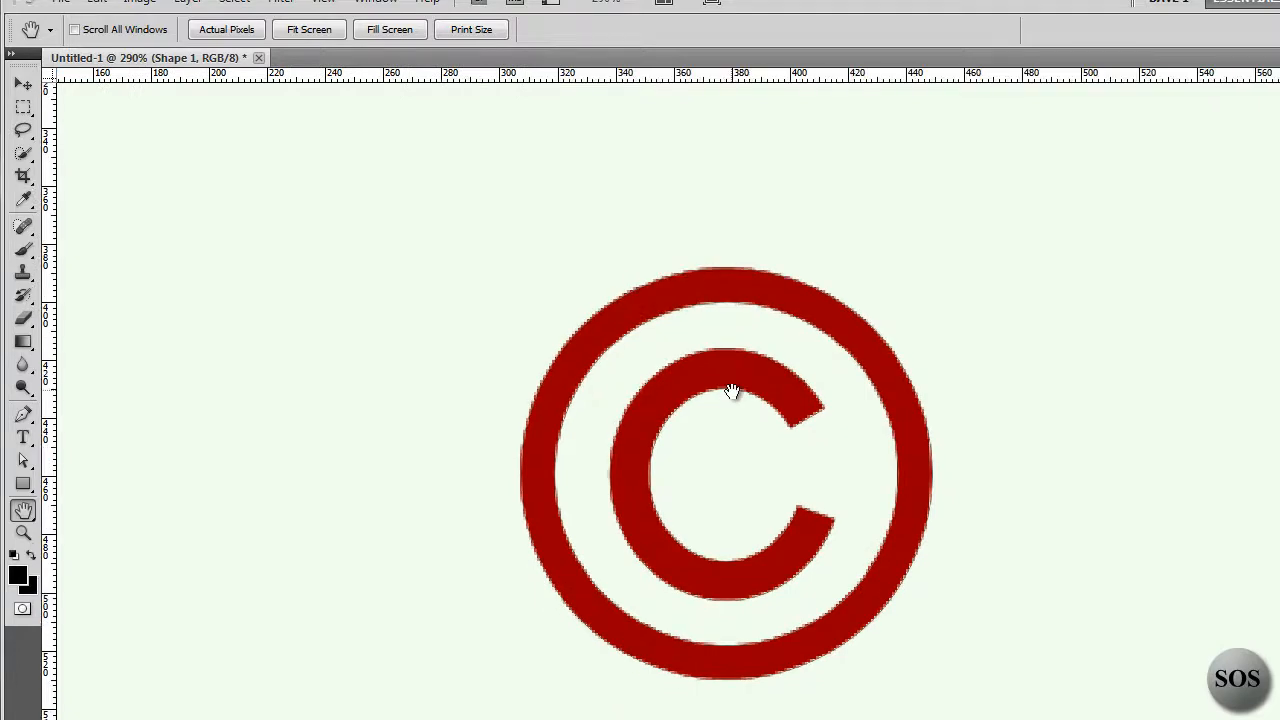
click(308, 30)
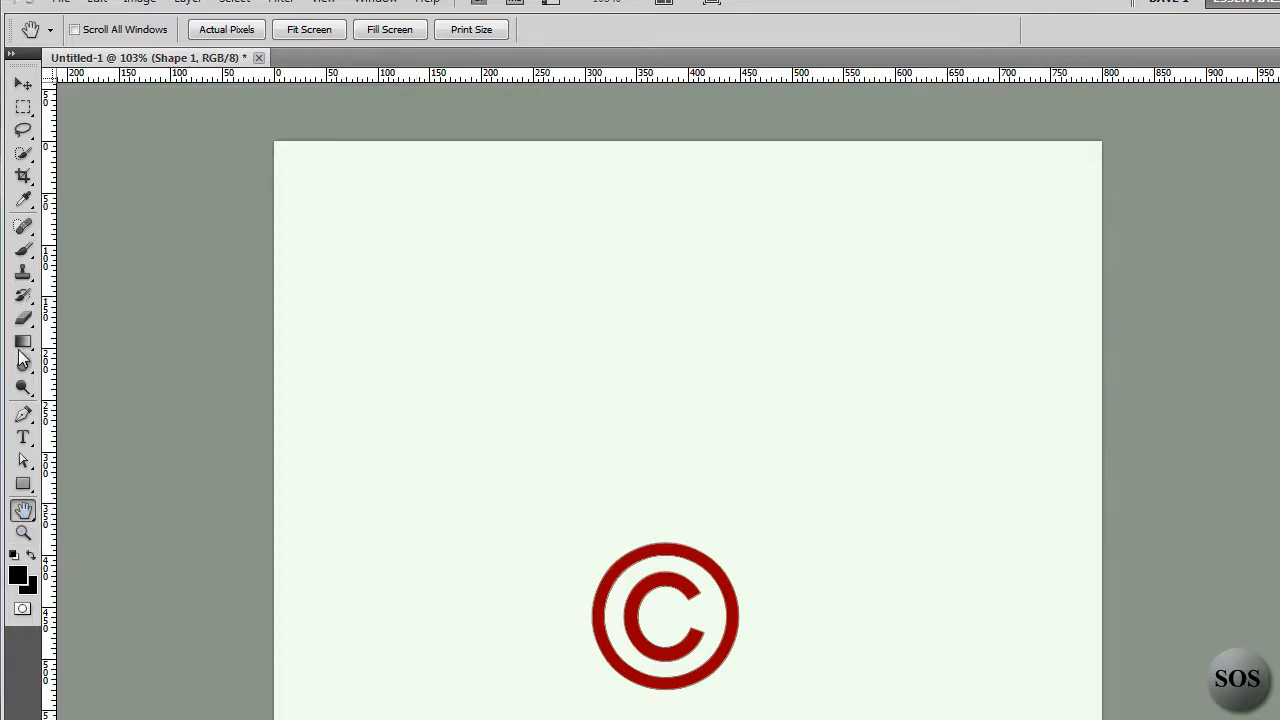
click(24, 250)
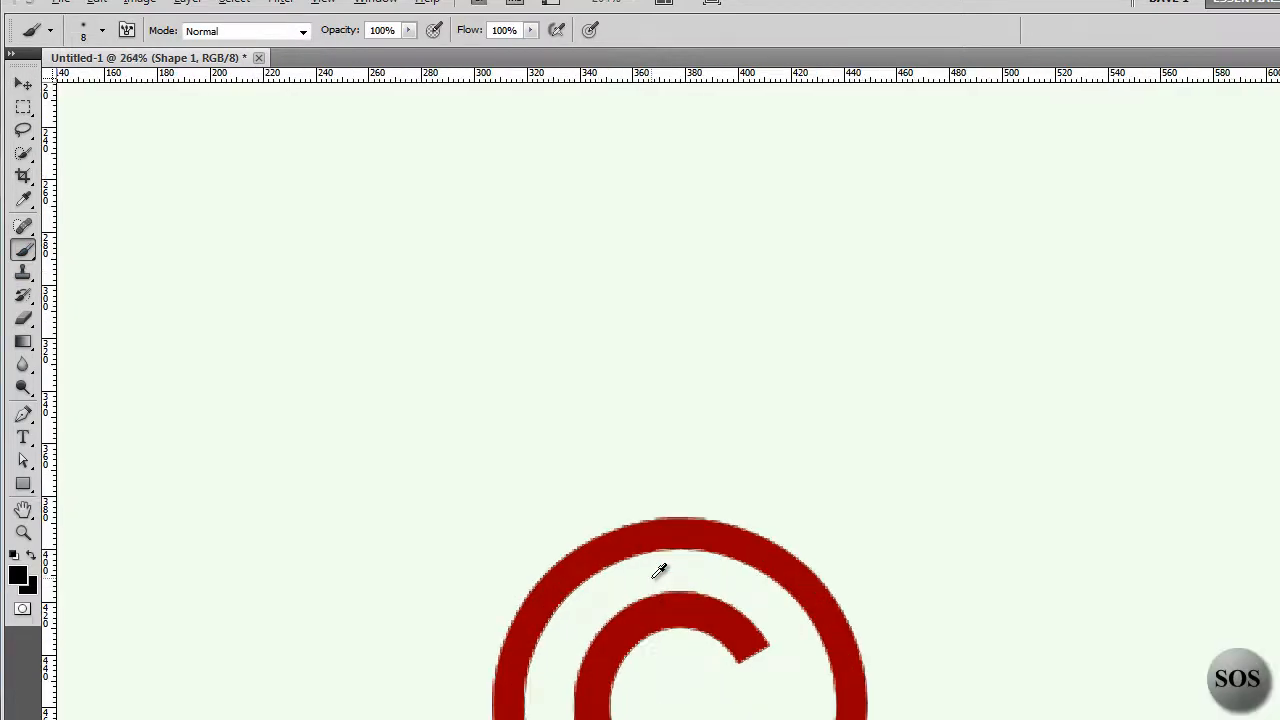
- Paint a black brush scribble above the dark red copyright symbol
click(24, 200)
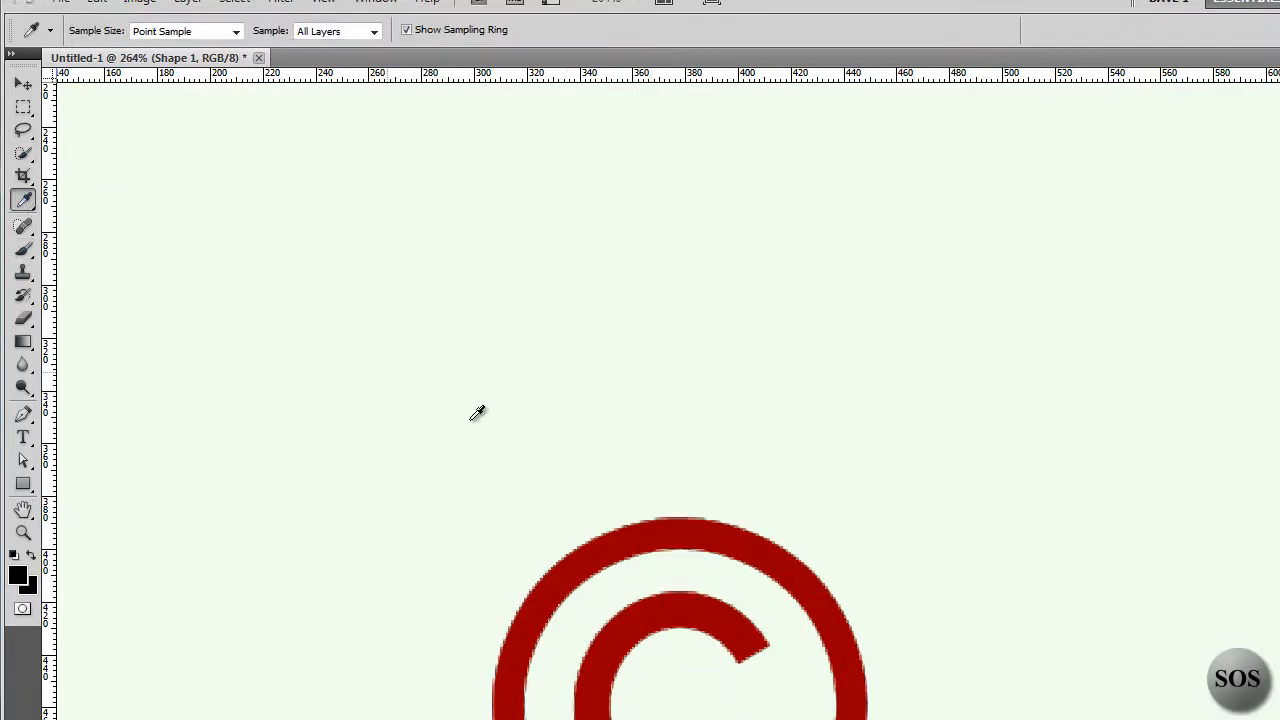
mouse_move(1196, 640)
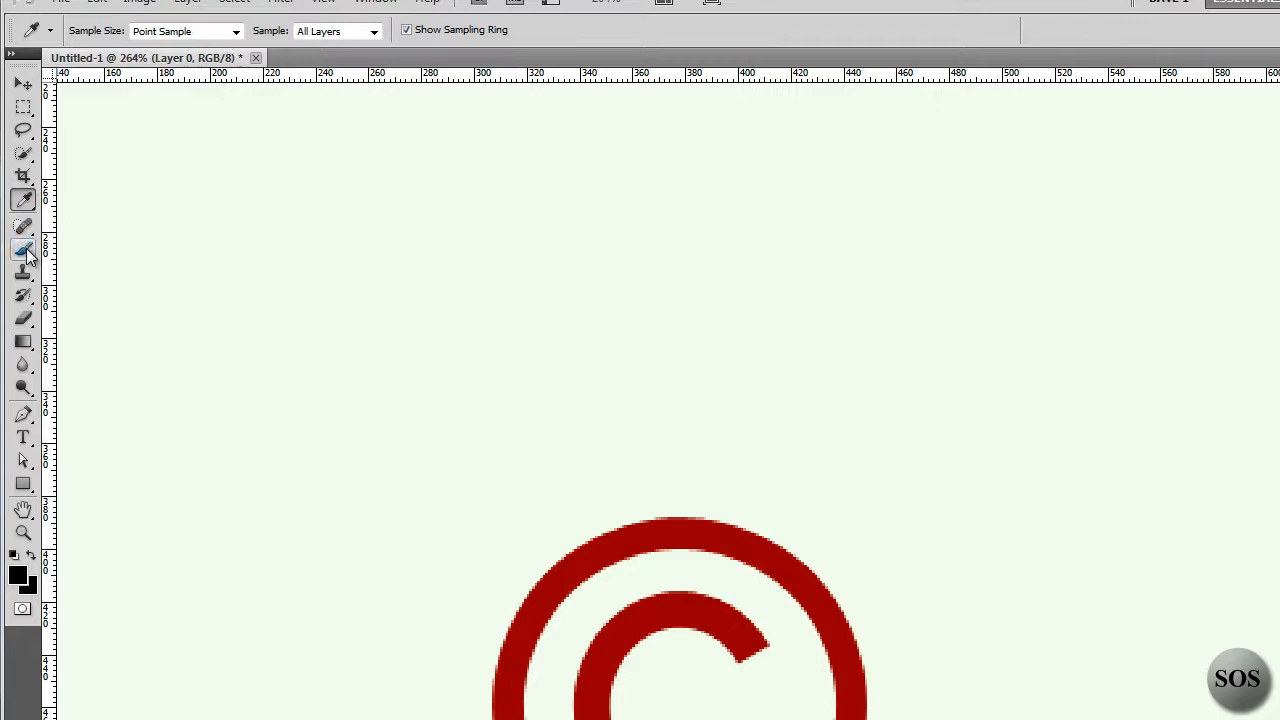
drag(450, 290, 610, 250)
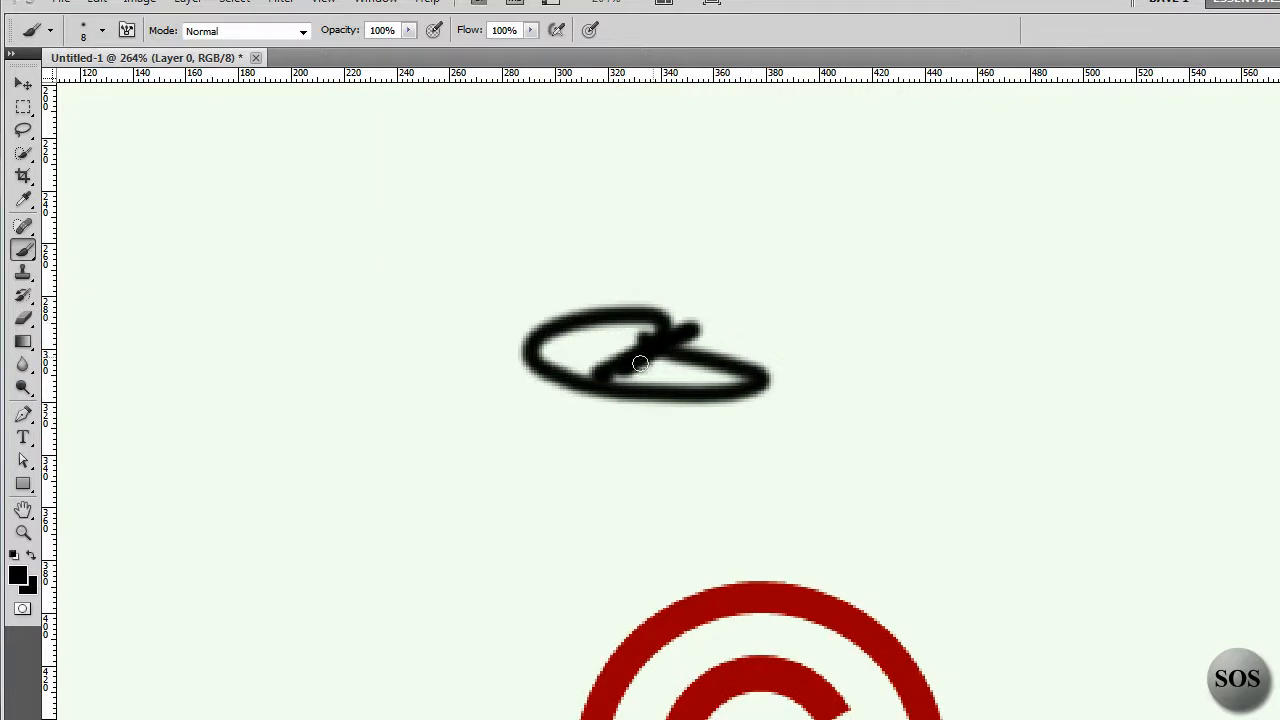
- Pan the copyright symbol back into view and zoom out on the canvas
click(24, 510)
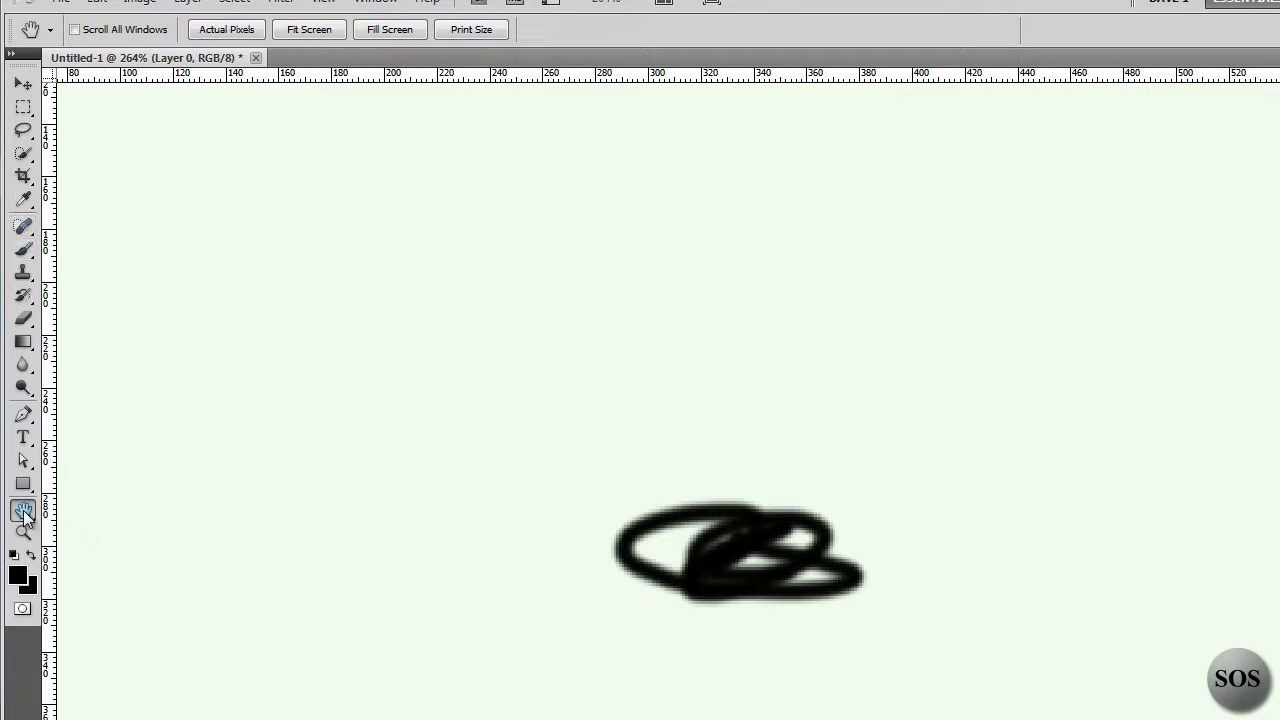
mouse_move(24, 512)
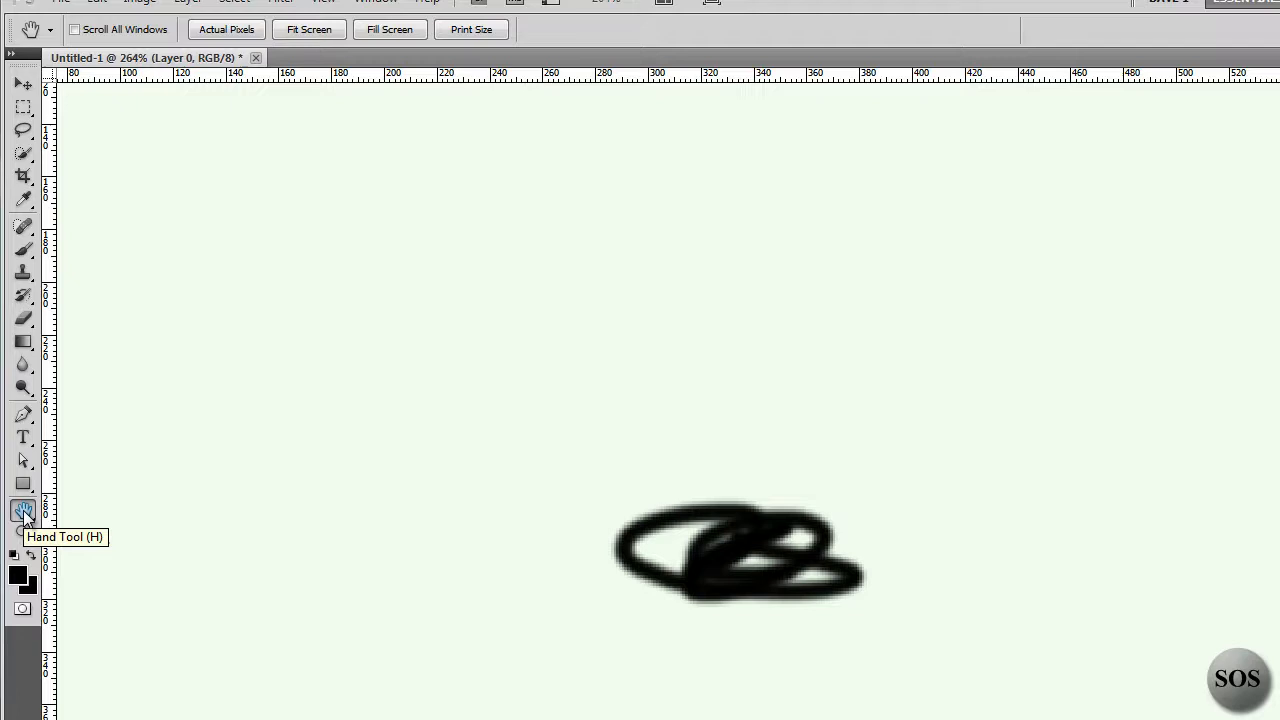
mouse_move(700, 558)
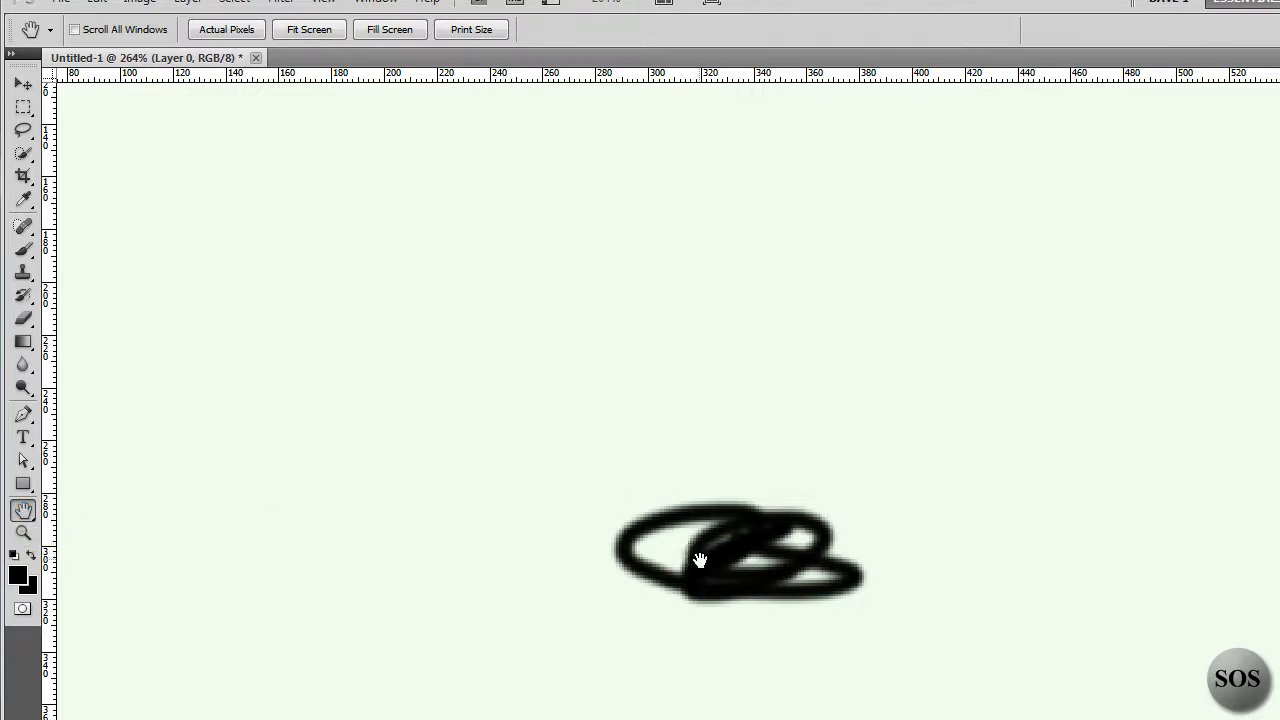
drag(700, 560, 588, 368)
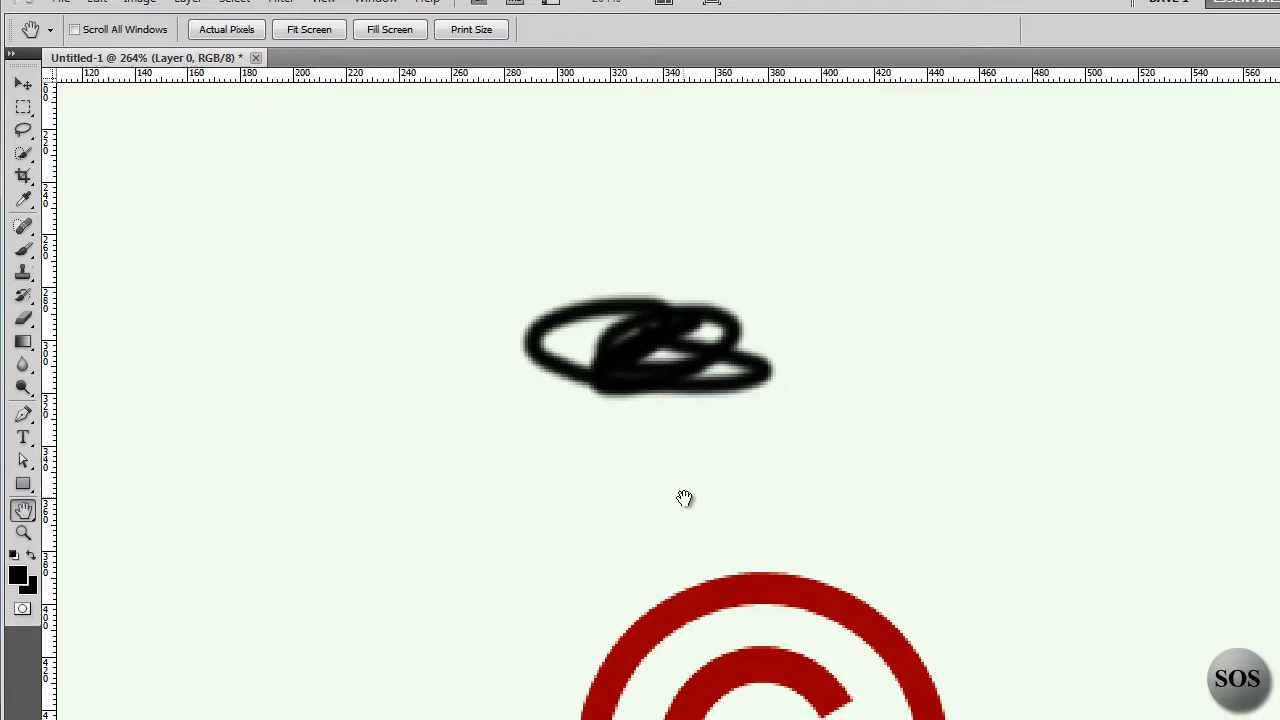
click(660, 488)
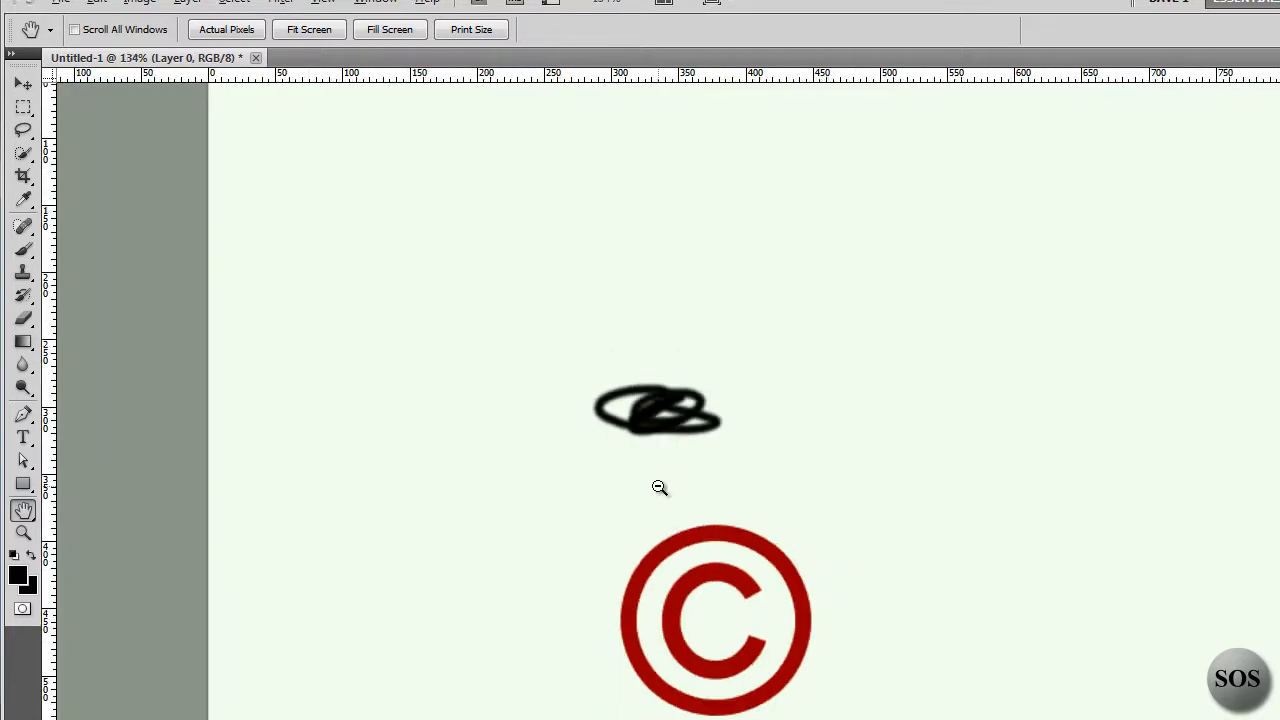
click(660, 488)
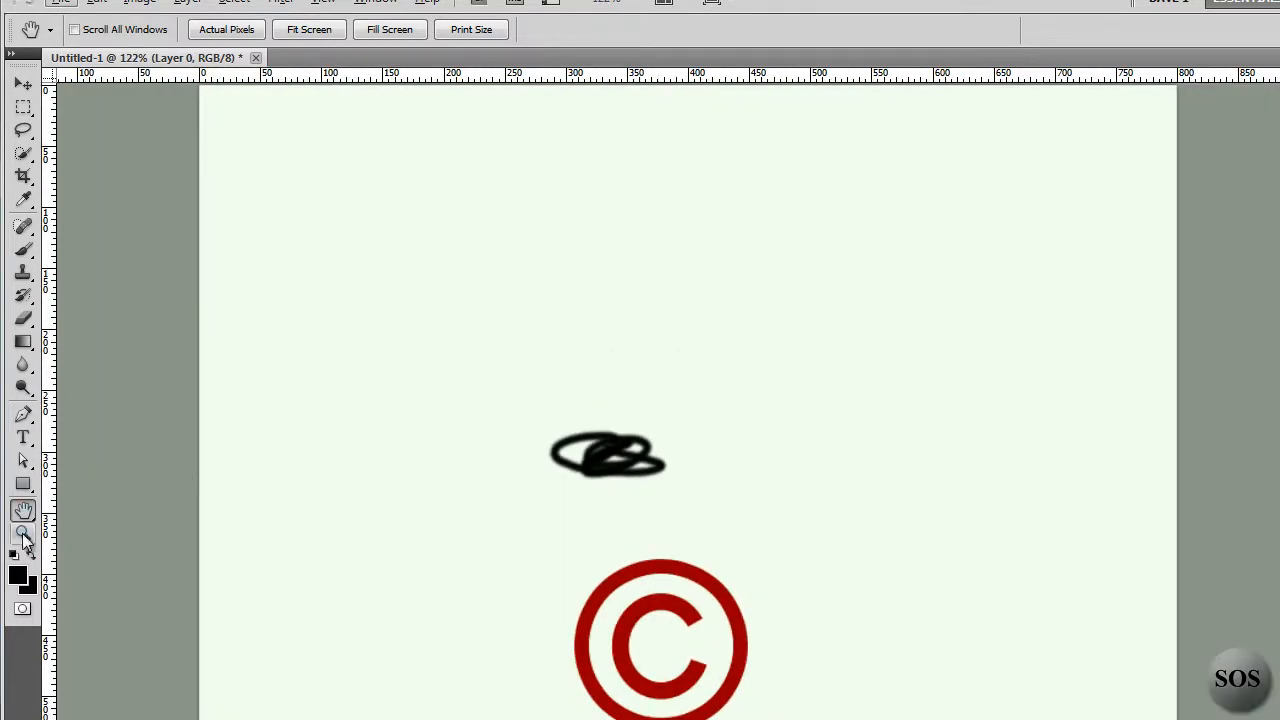
click(24, 532)
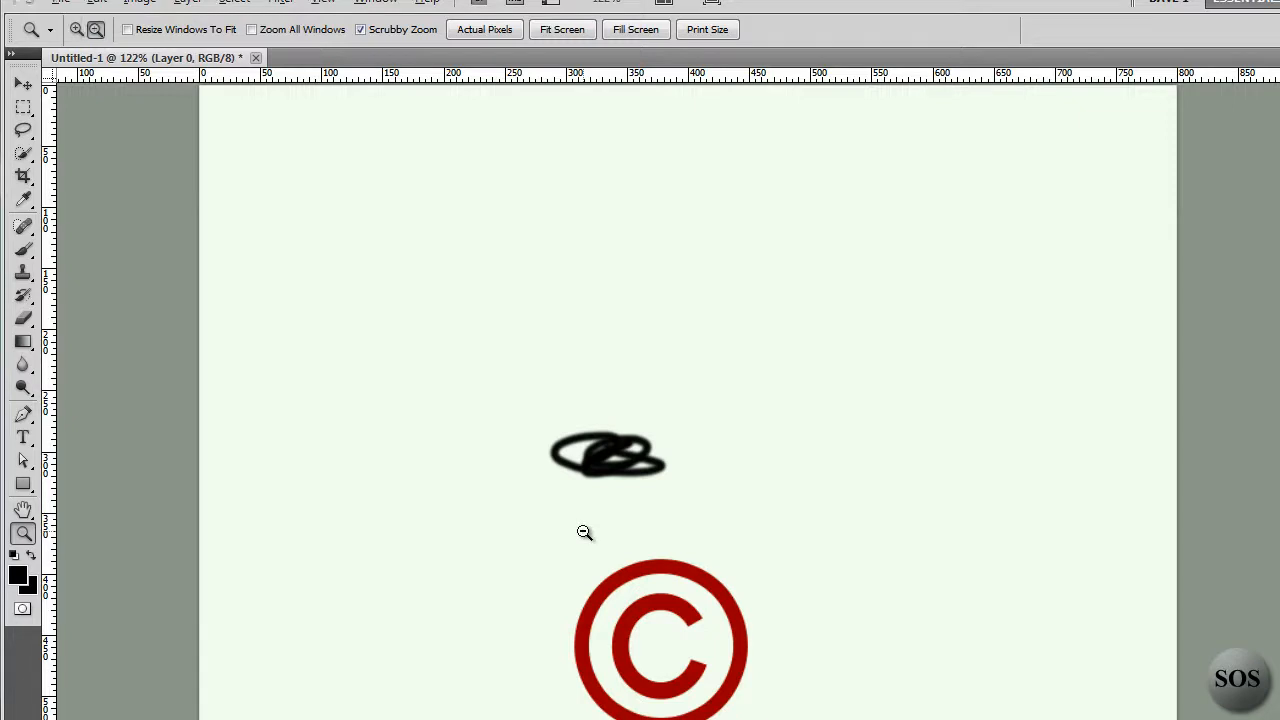
click(584, 532)
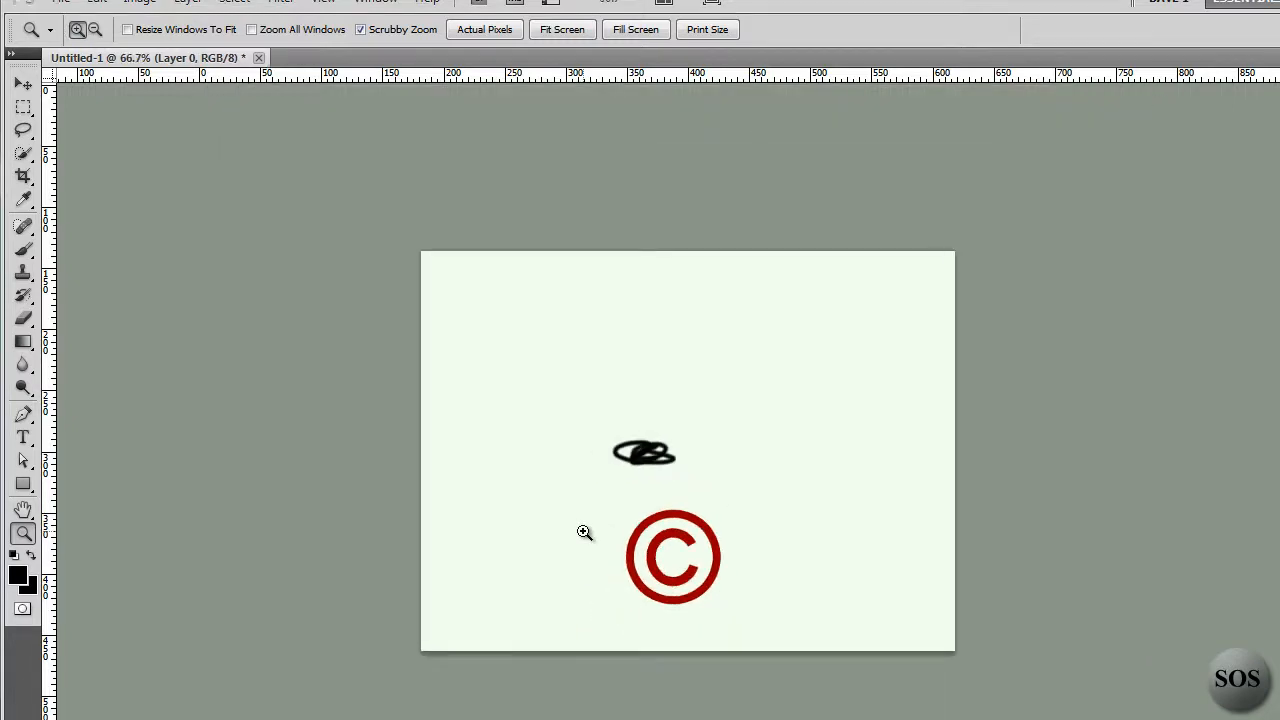
click(584, 532)
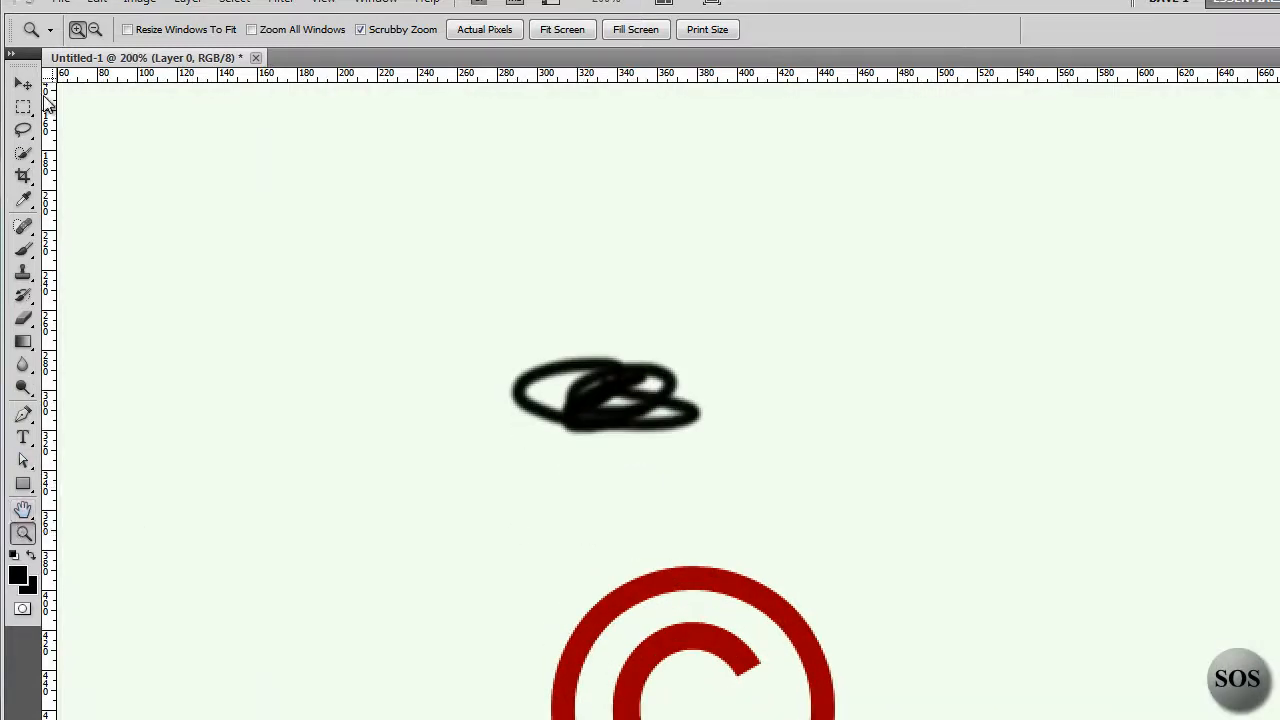
click(24, 84)
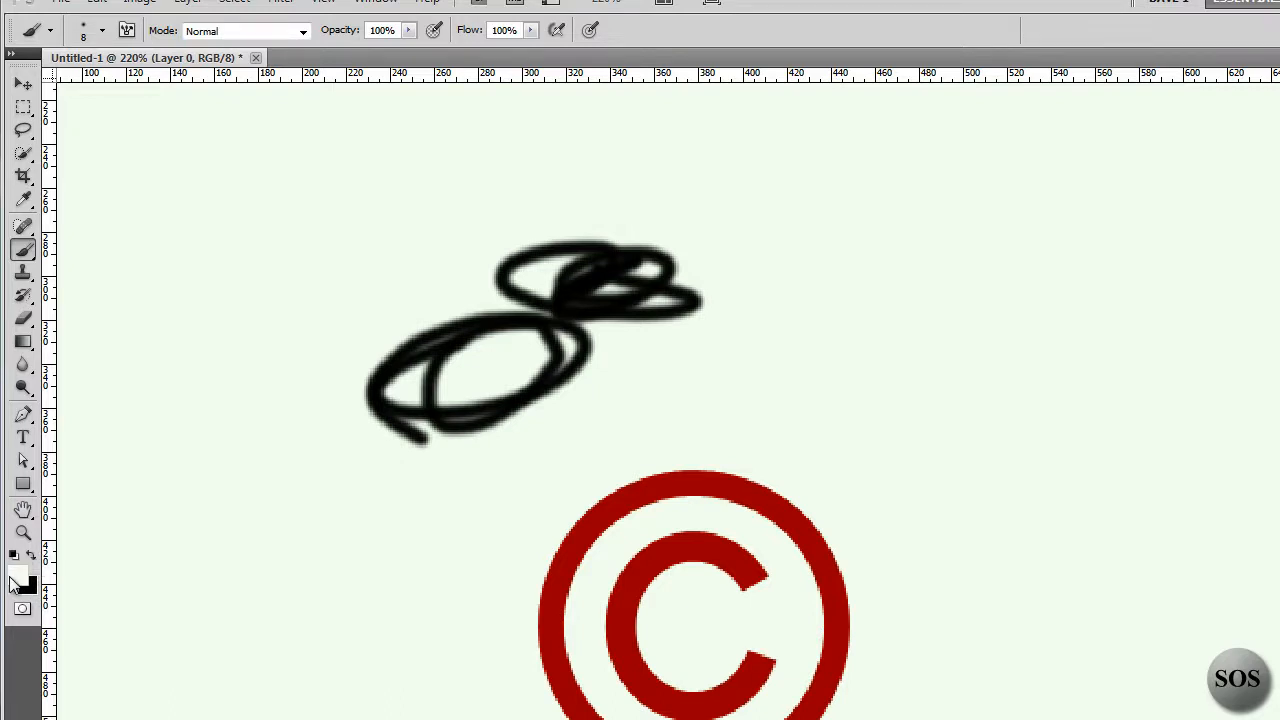
- Set the foreground painting colour to bright red (#e10000)
click(16, 578)
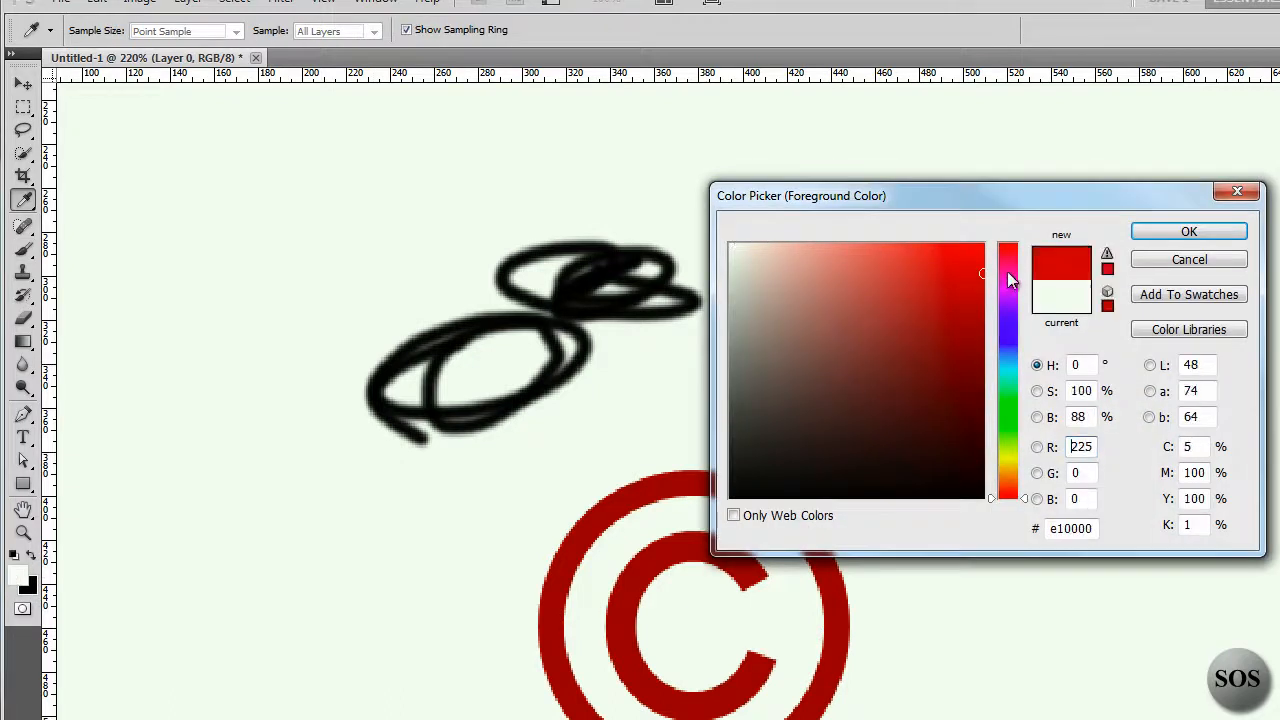
click(1188, 232)
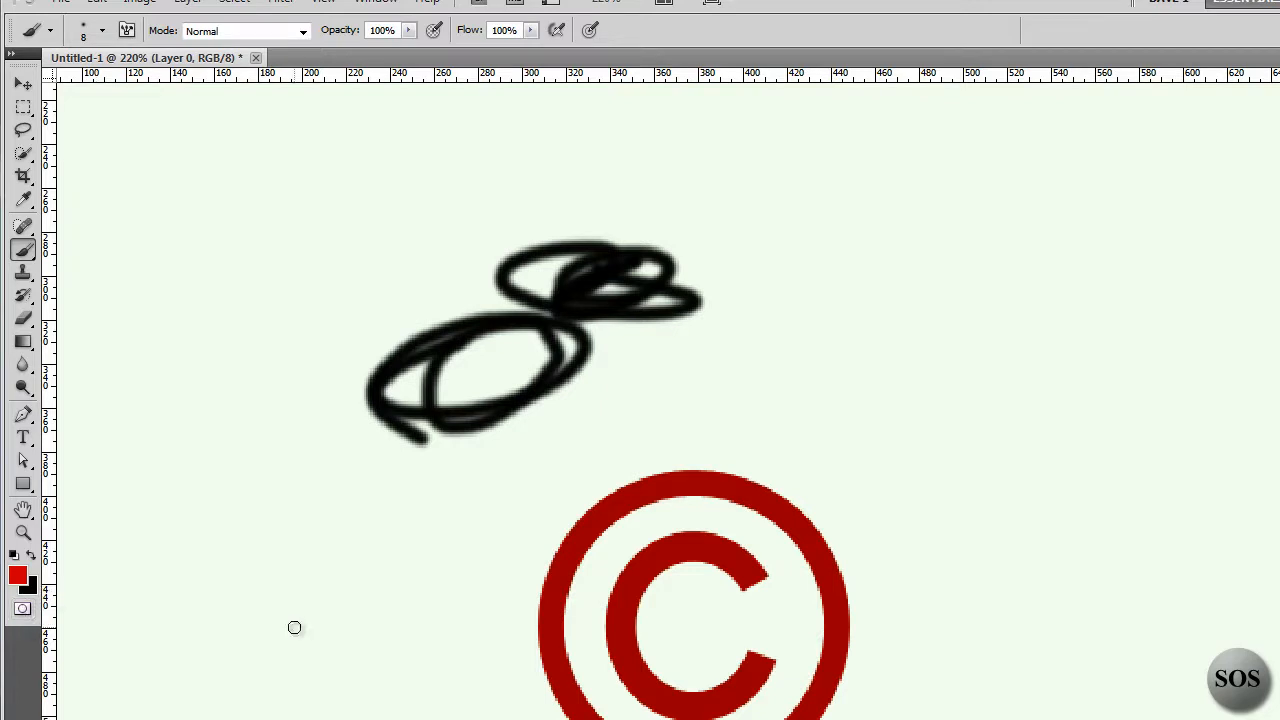
mouse_move(120, 640)
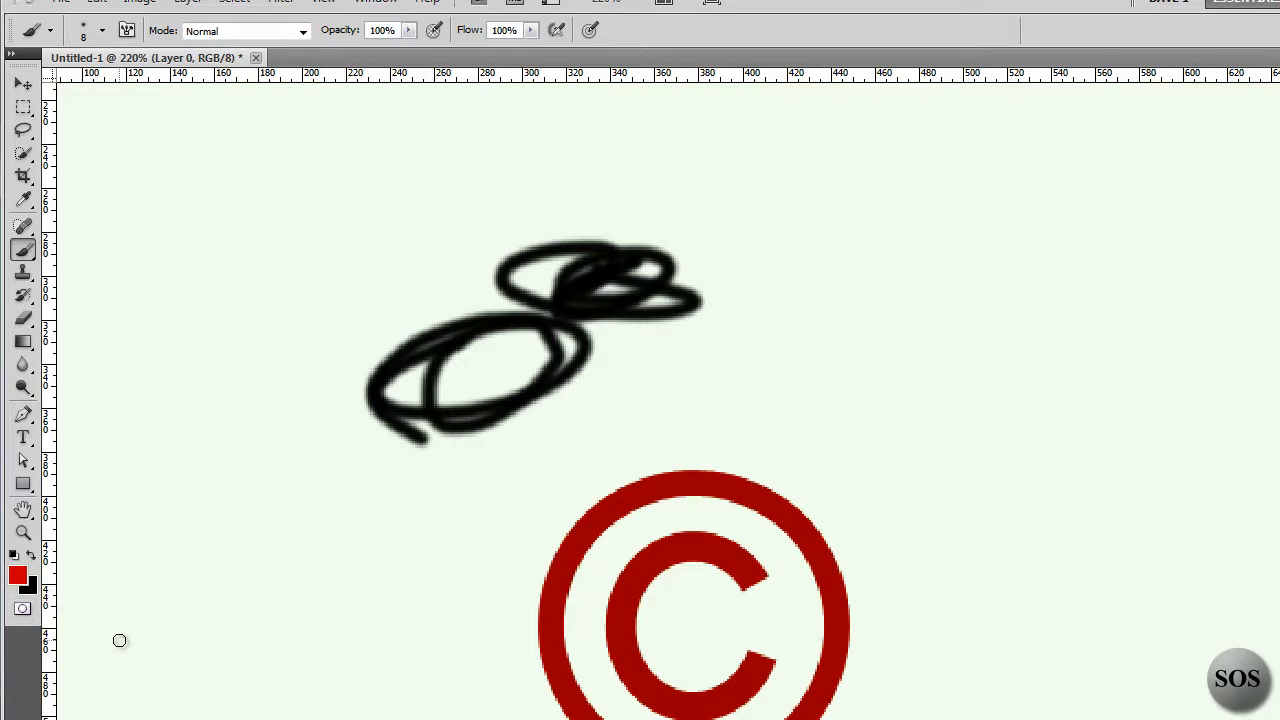
mouse_move(128, 630)
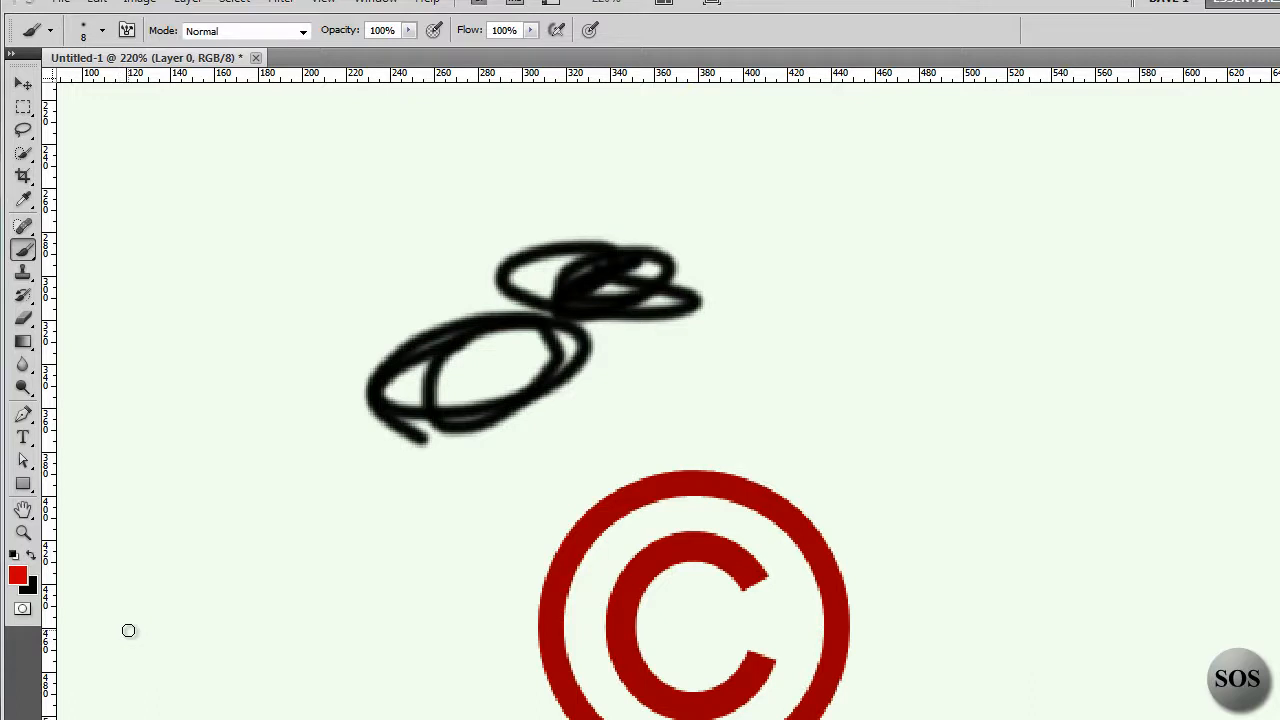
mouse_move(140, 500)
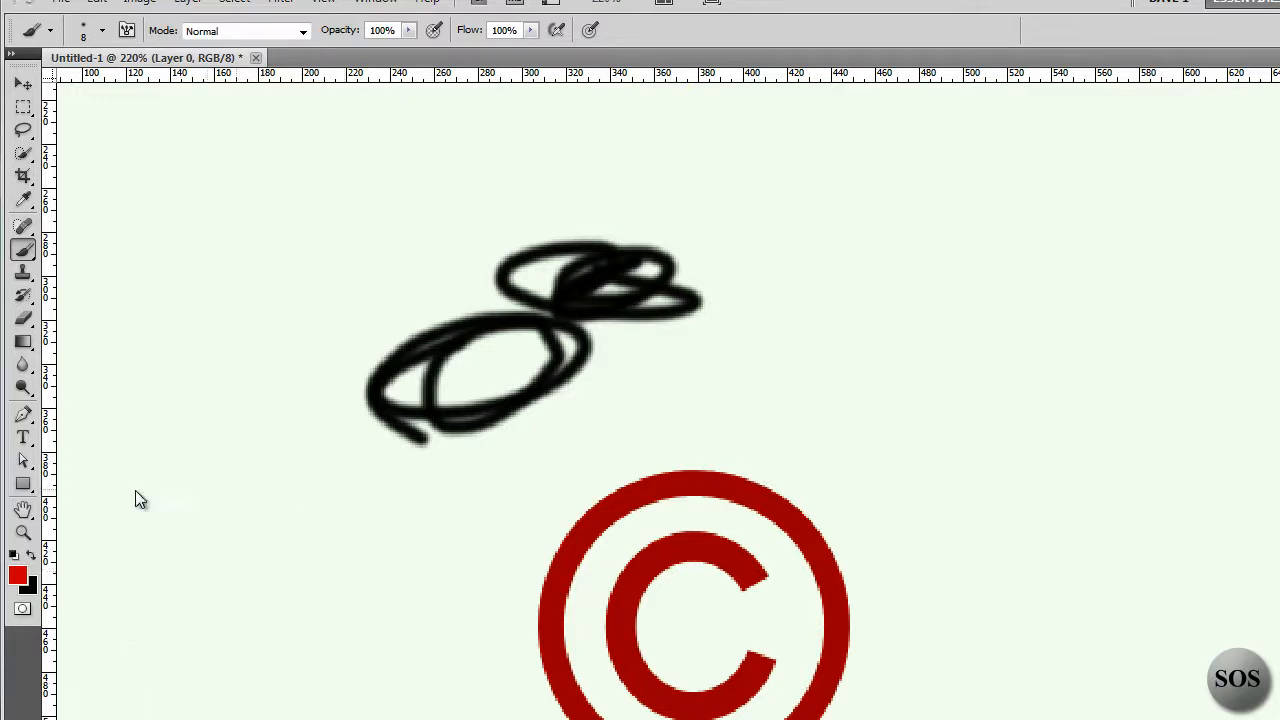
mouse_move(518, 524)
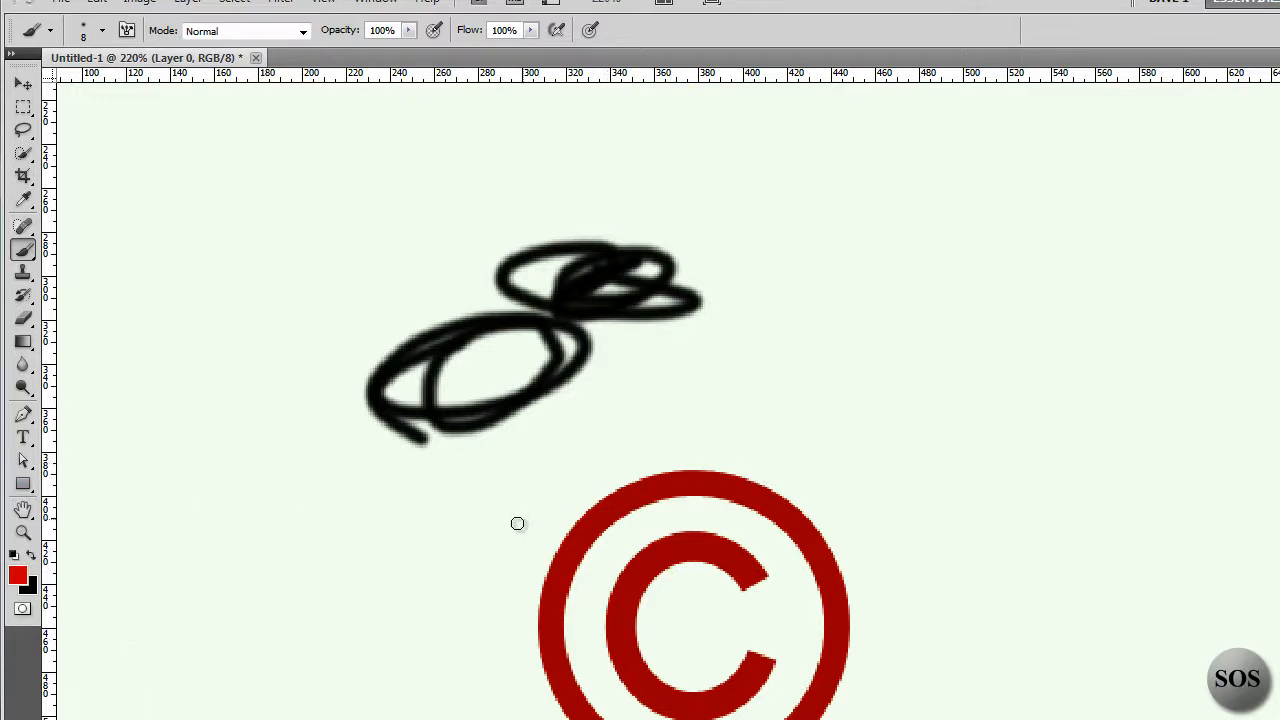
mouse_move(428, 468)
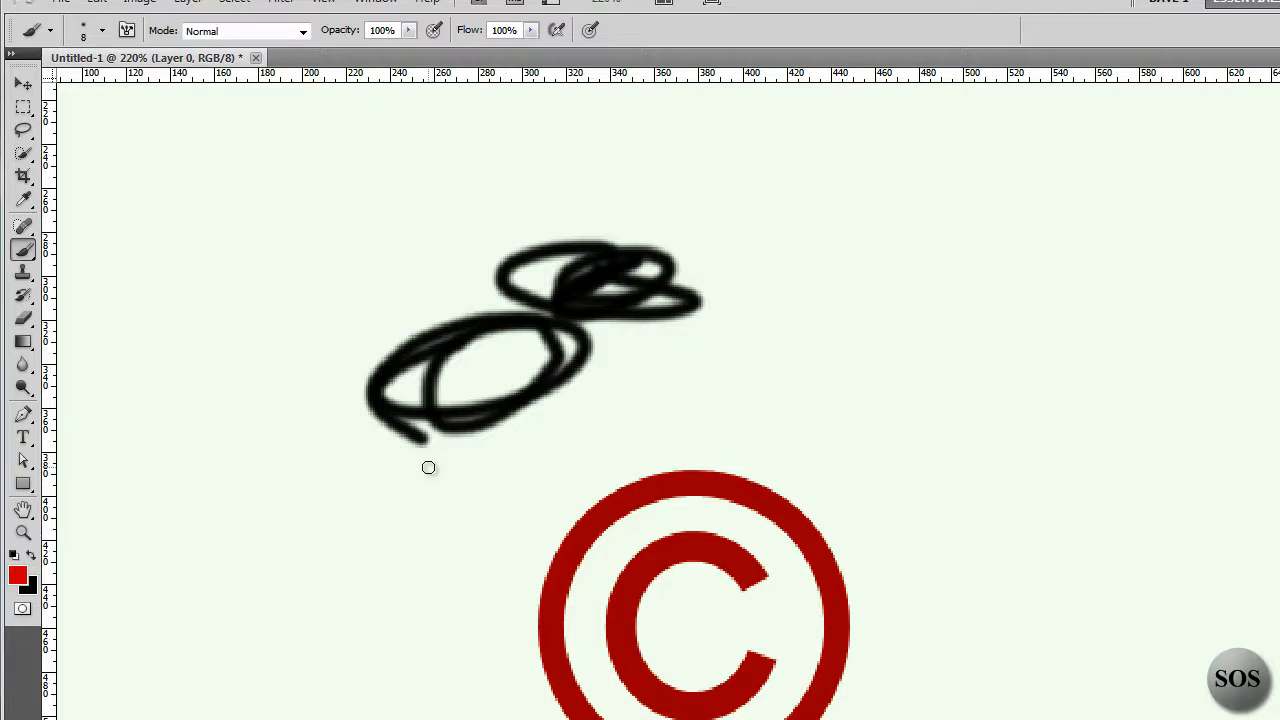
mouse_move(436, 444)
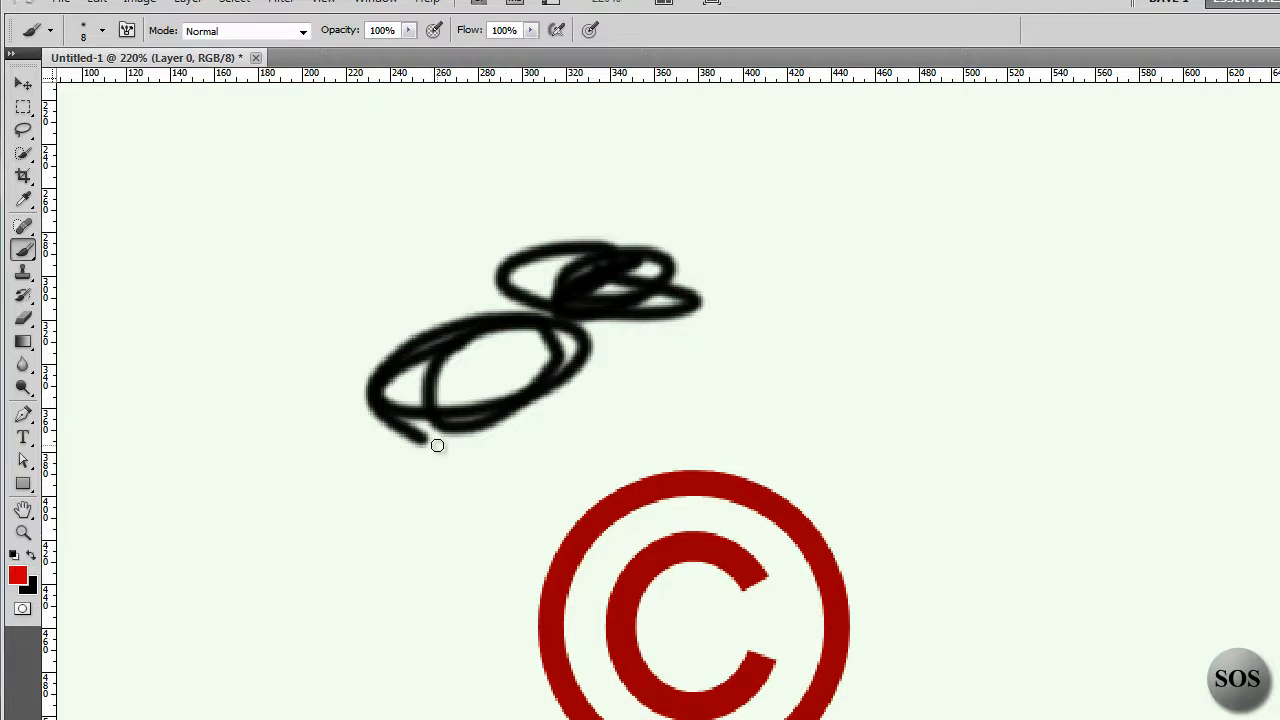